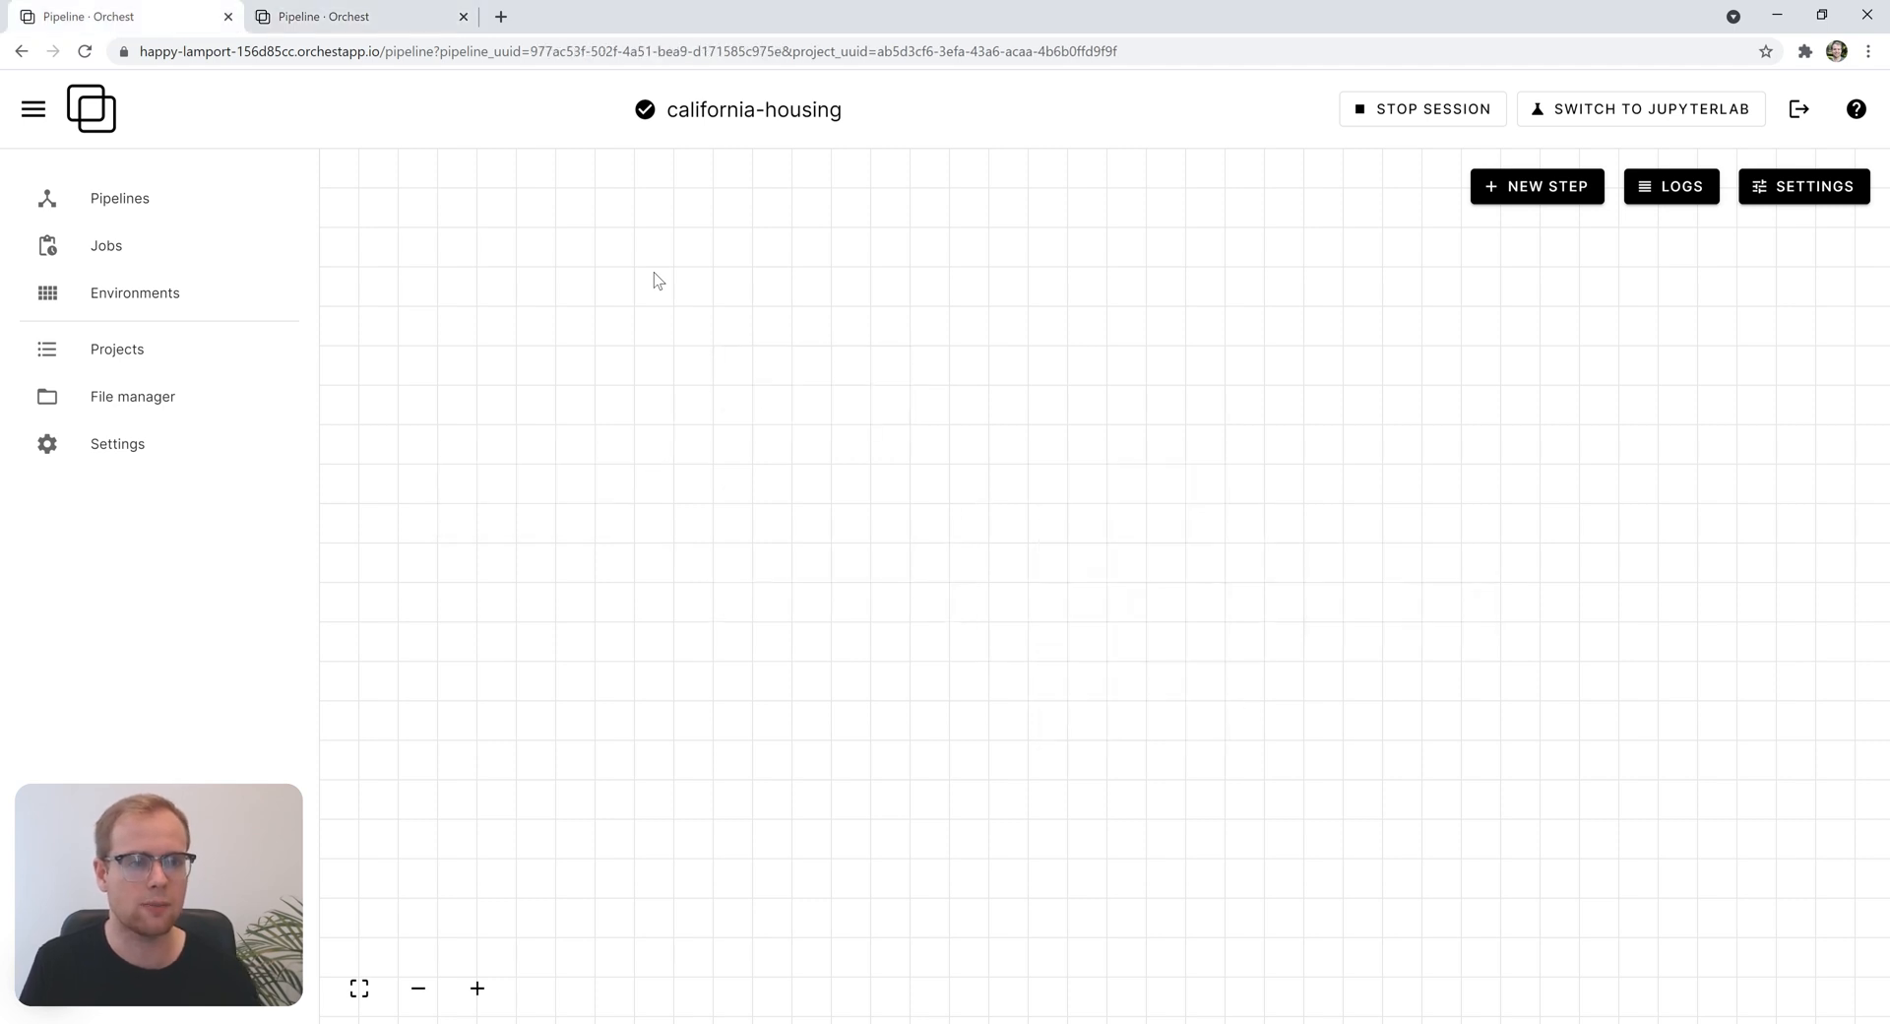
- Add a 'Load data' step for get-data.py, place it upper left, and run it
left_click(1537, 186)
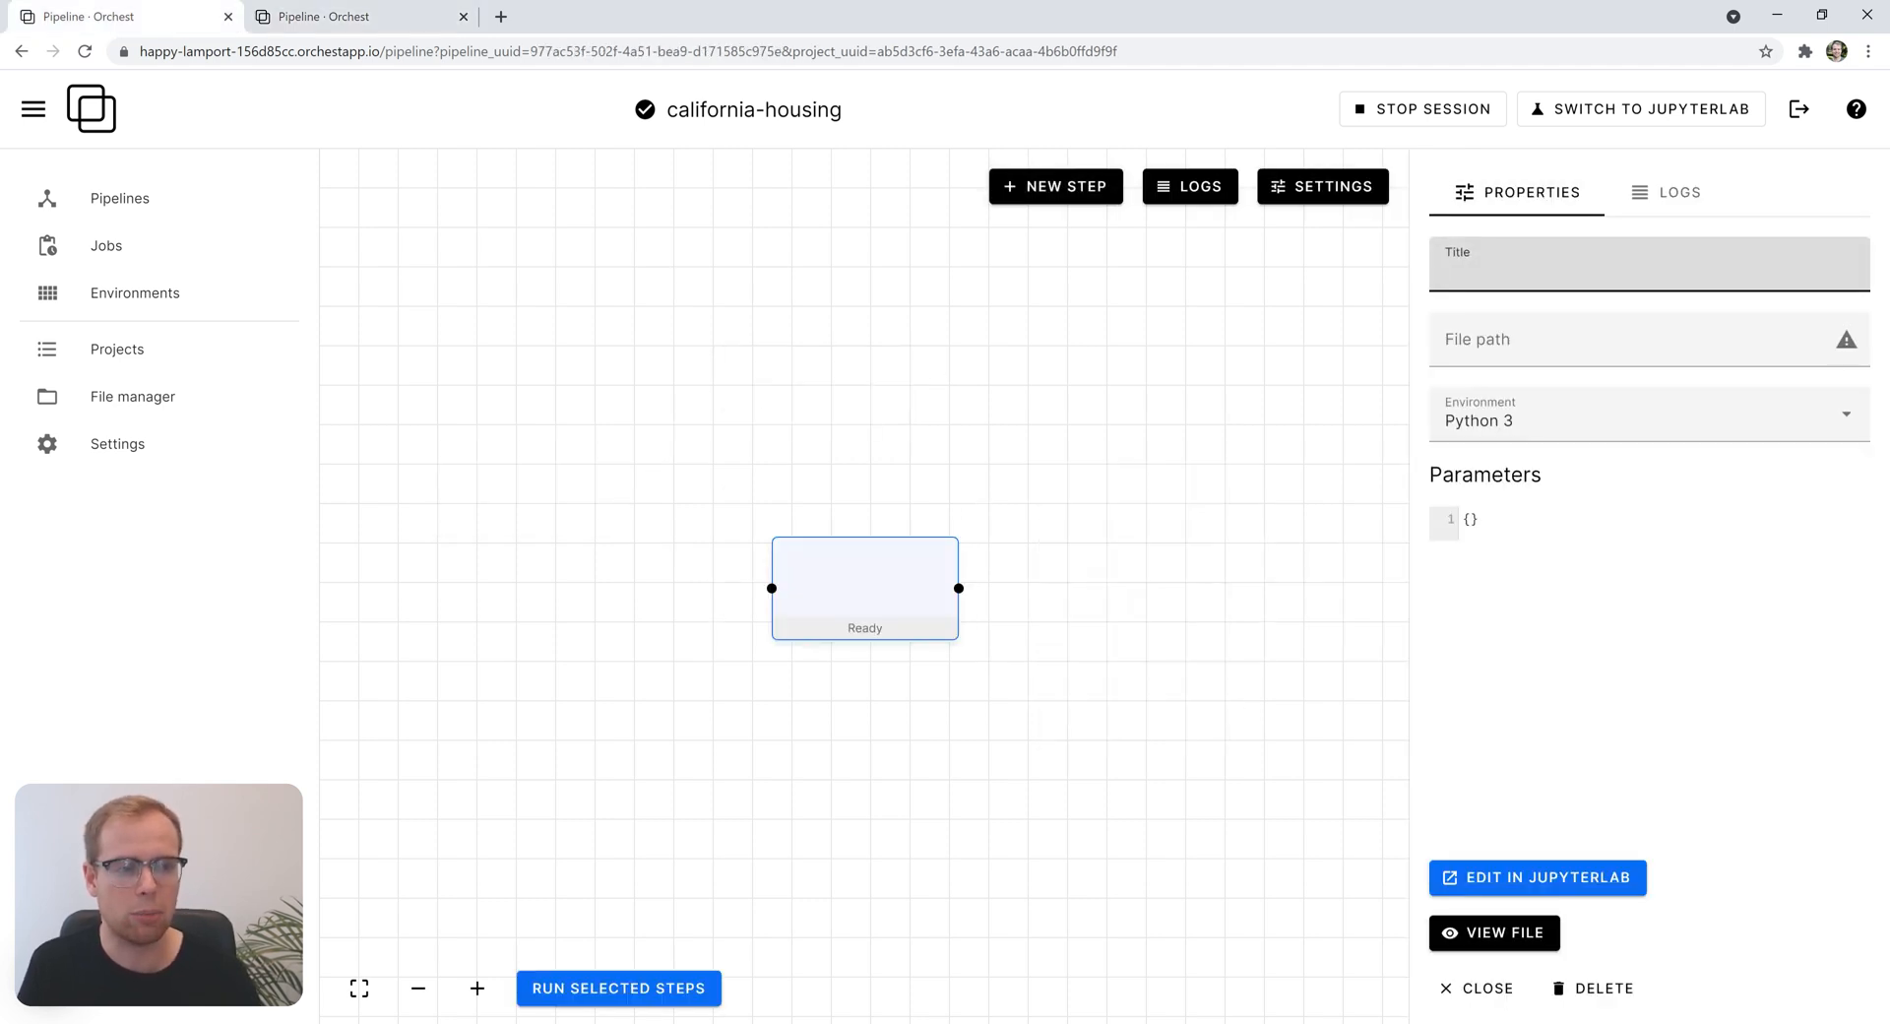
type("Load data")
left_click(1649, 338)
type("get-data.py")
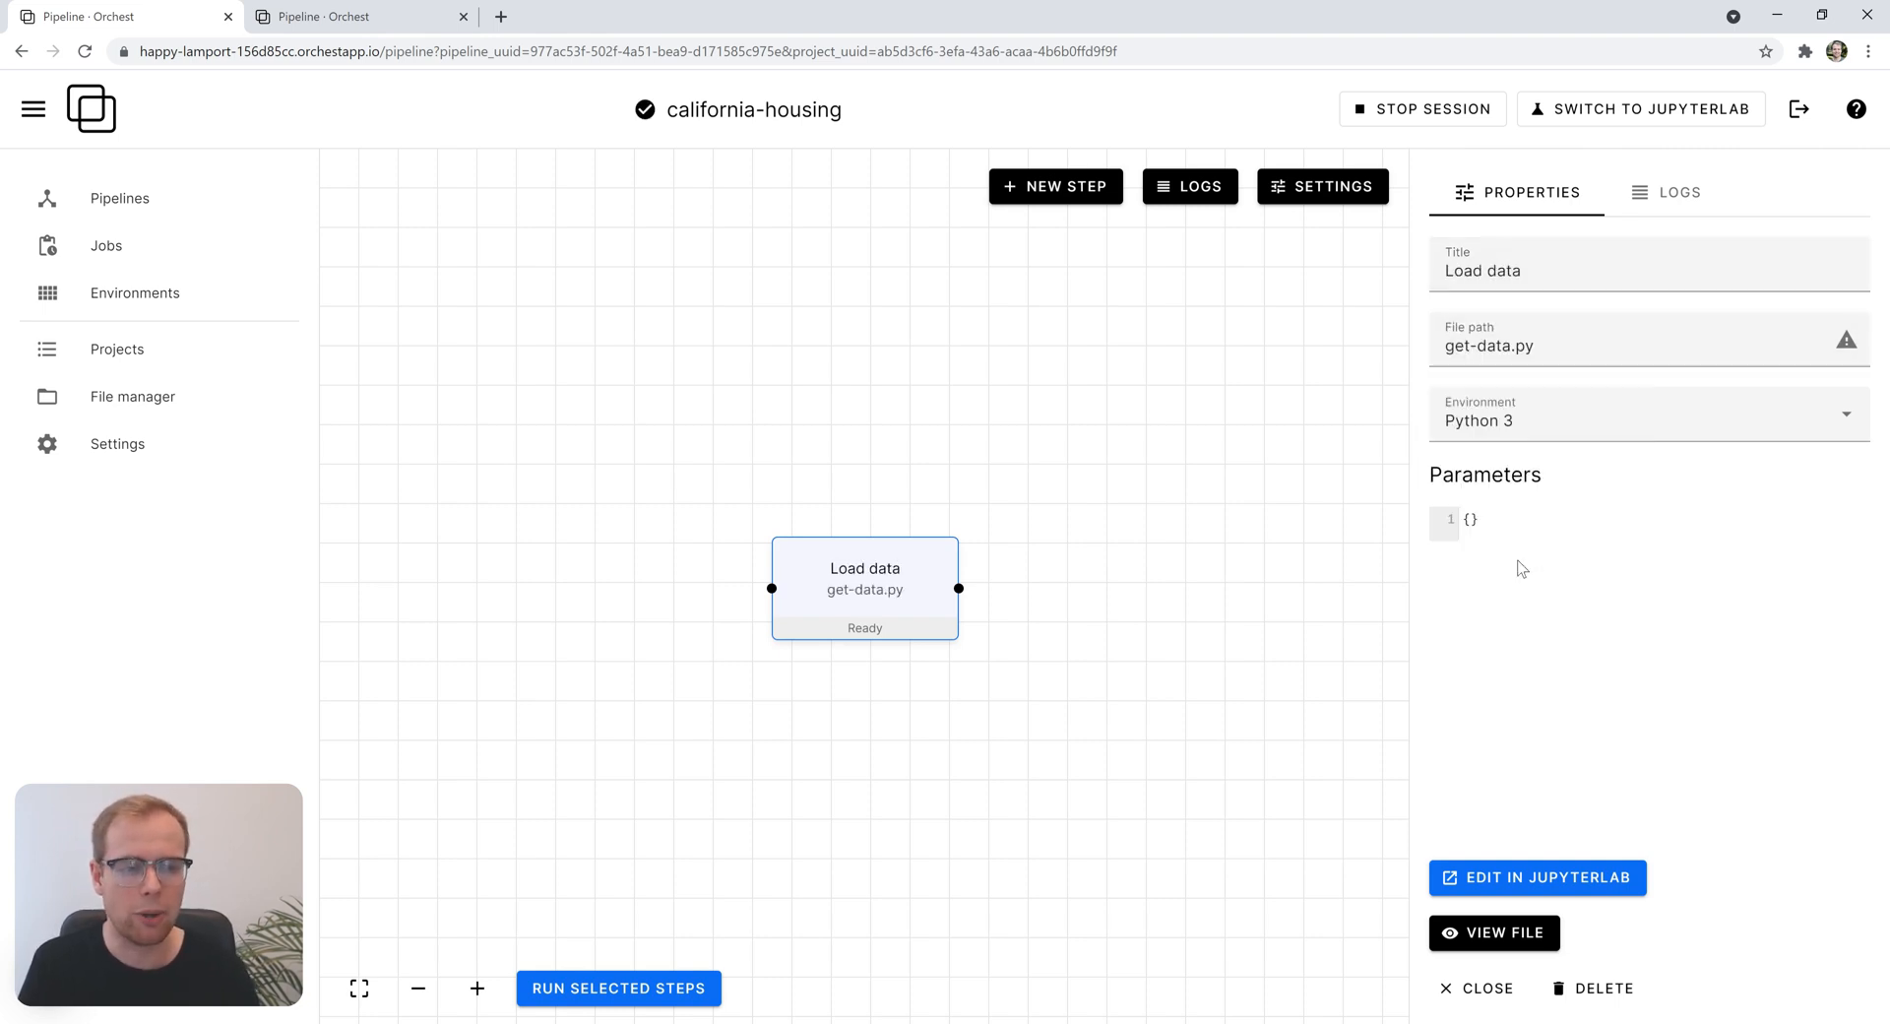
left_click_drag(865, 589, 532, 361)
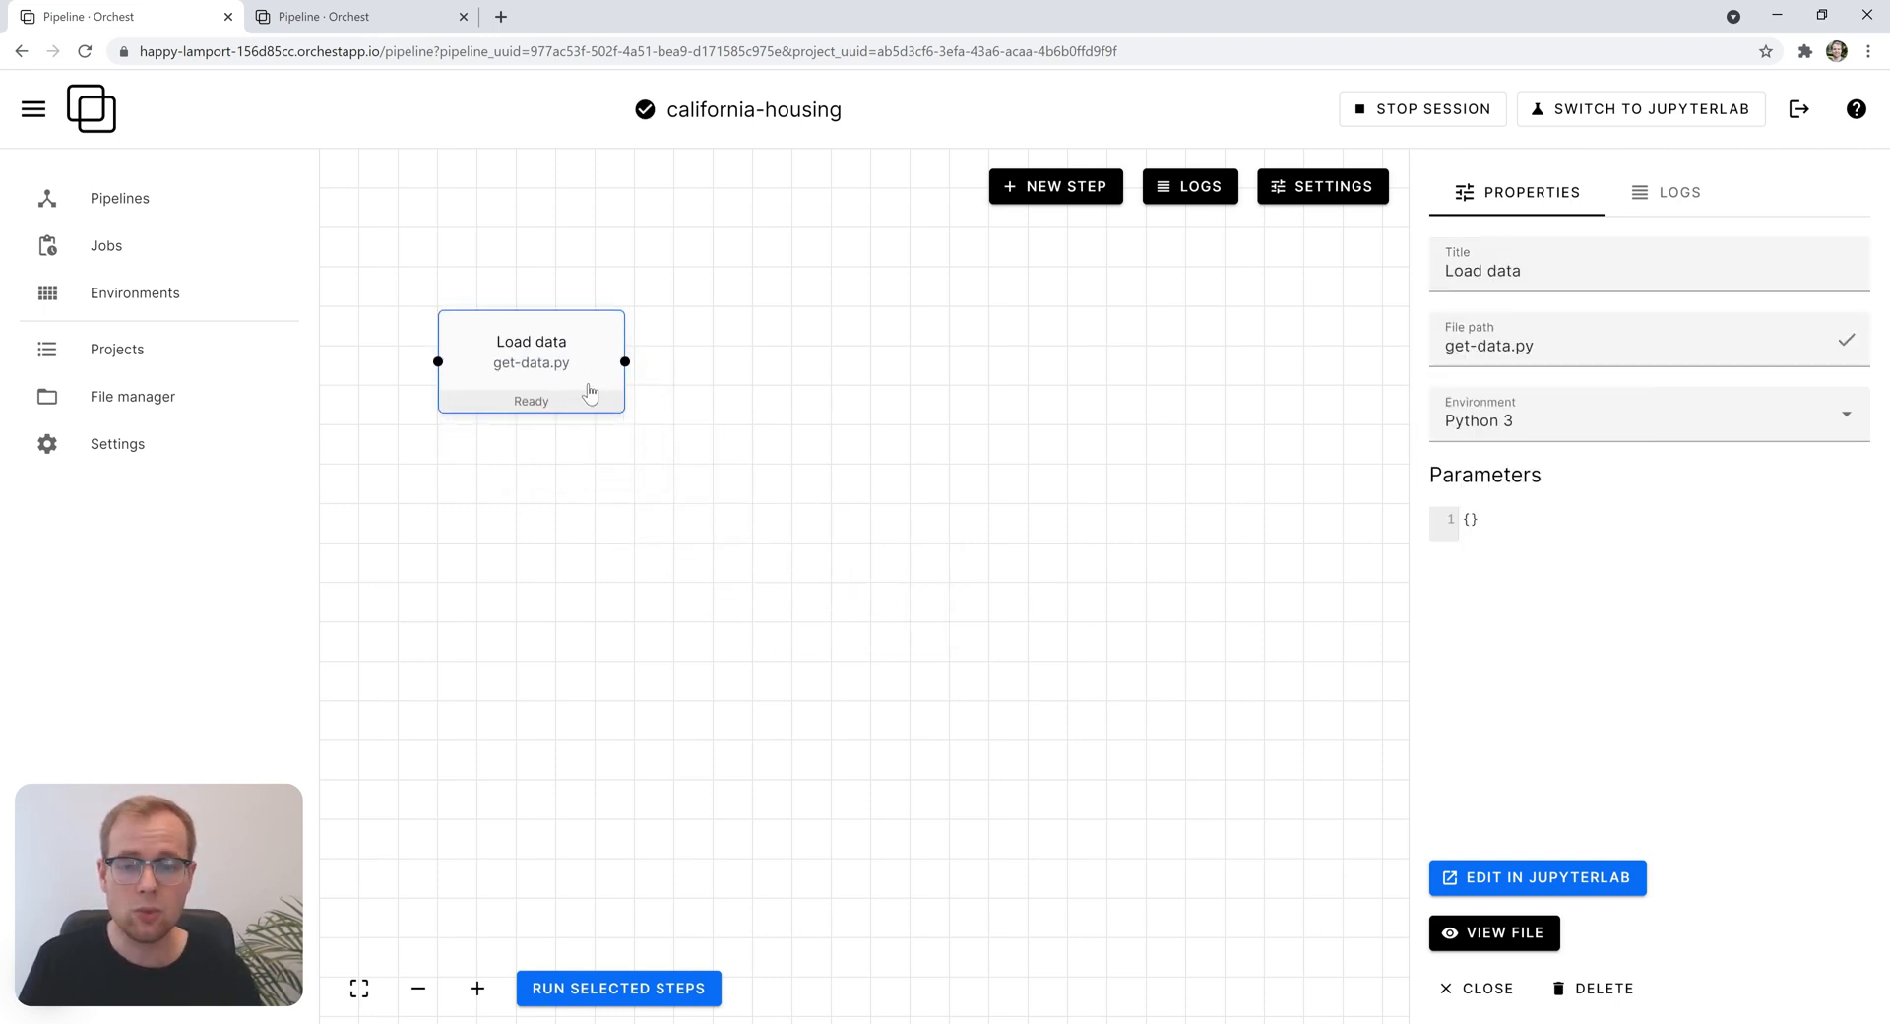
mouse_move(689, 438)
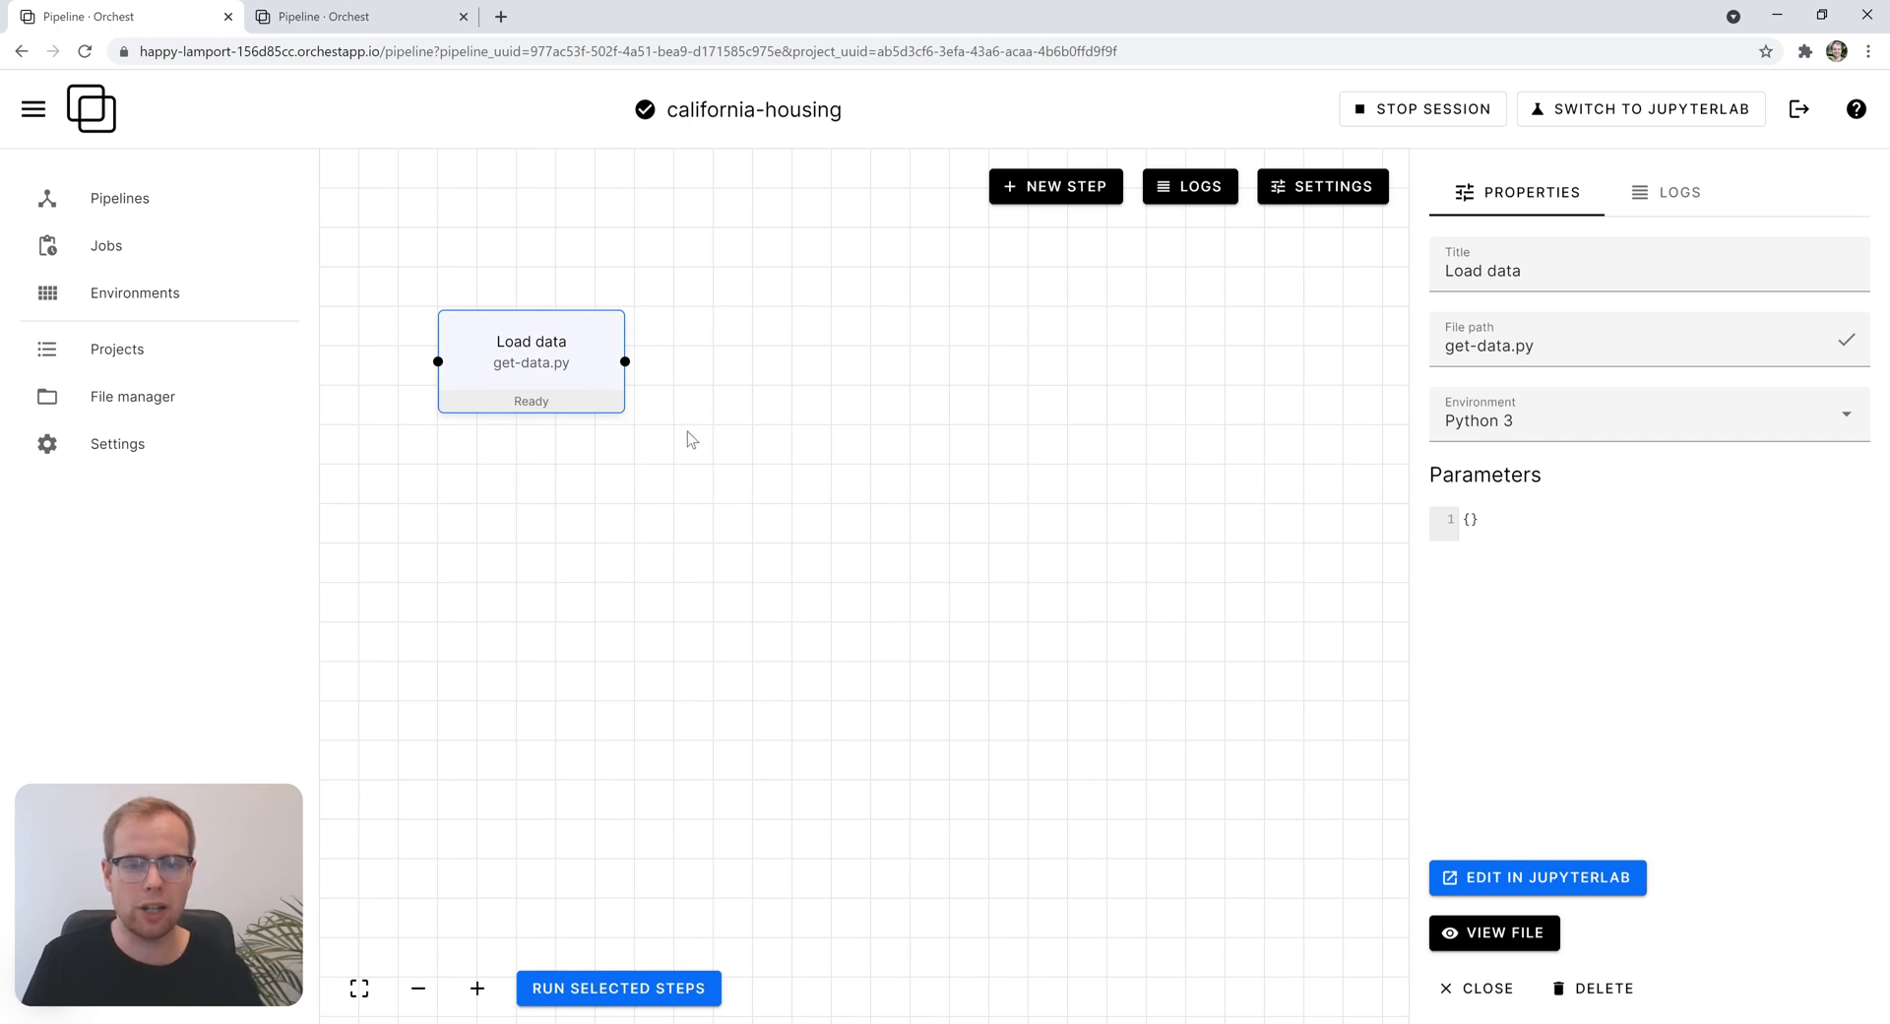
left_click(619, 988)
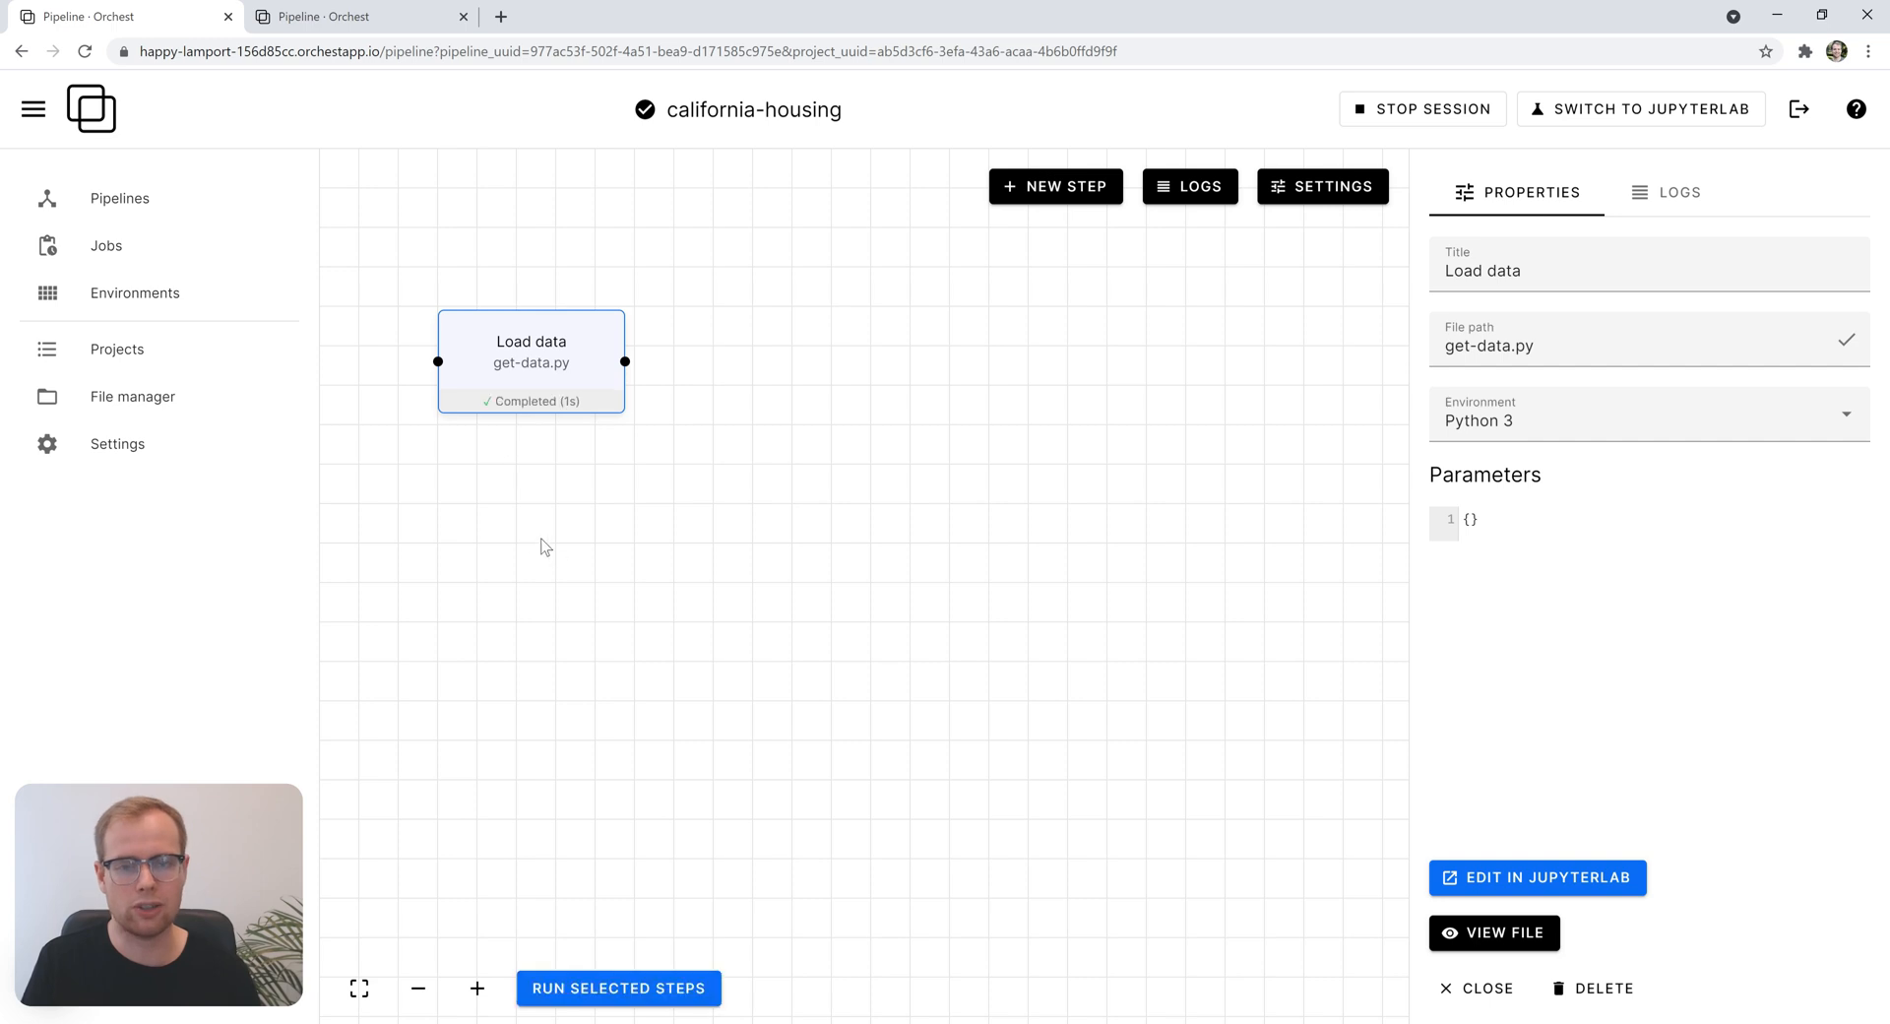
mouse_move(431, 388)
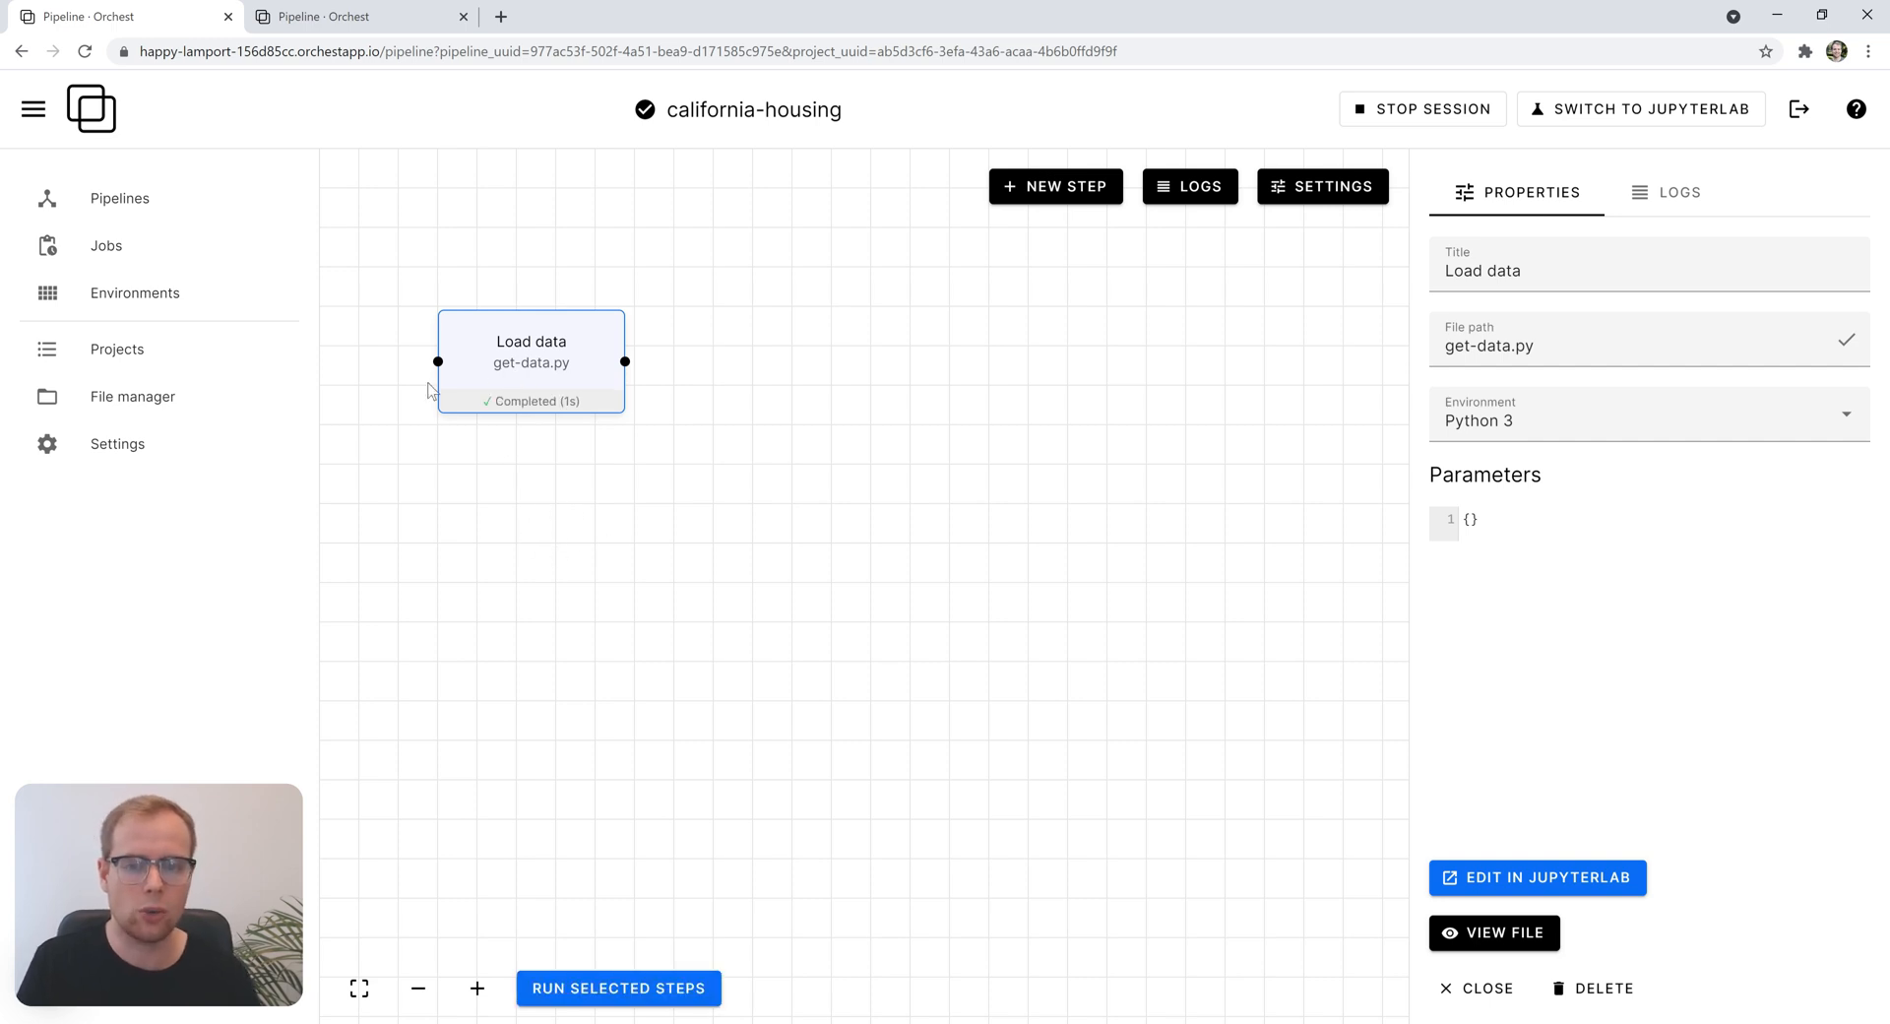
mouse_move(1546, 885)
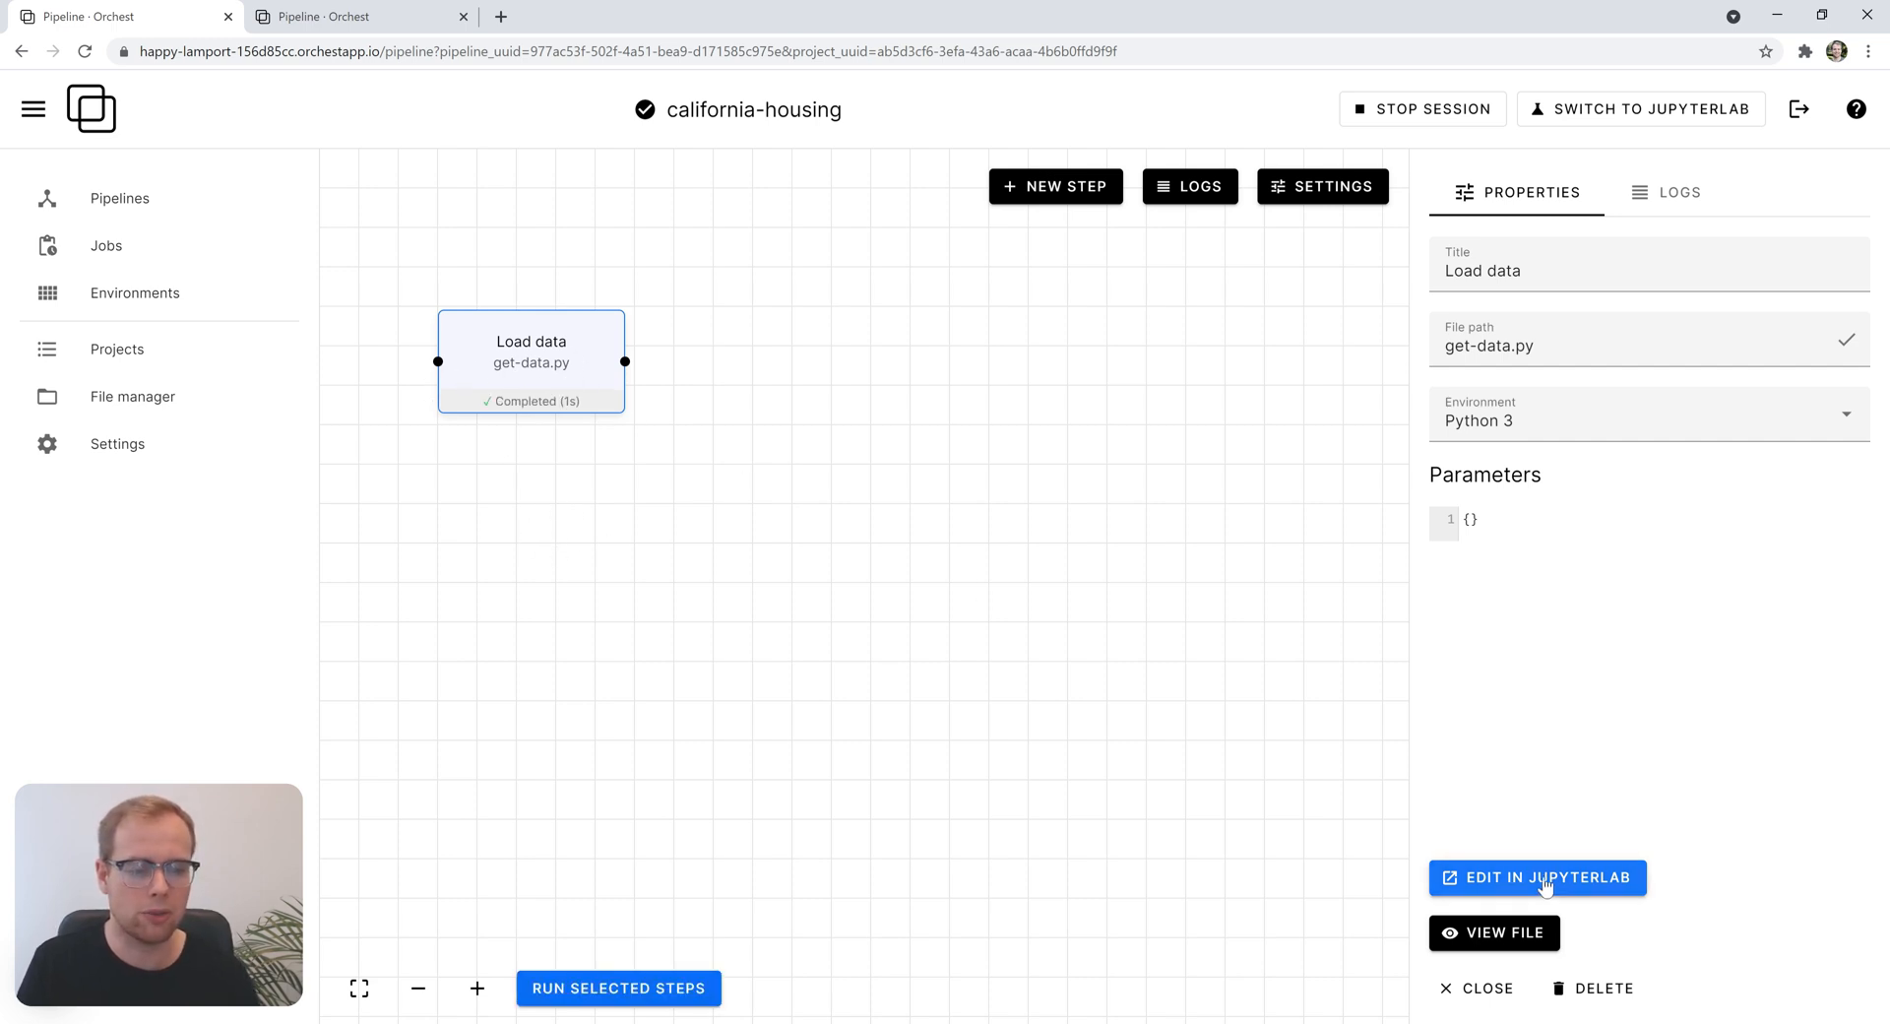
- Review get-data.py's download code in JupyterLab, then return to the pipeline editor
left_click(1538, 877)
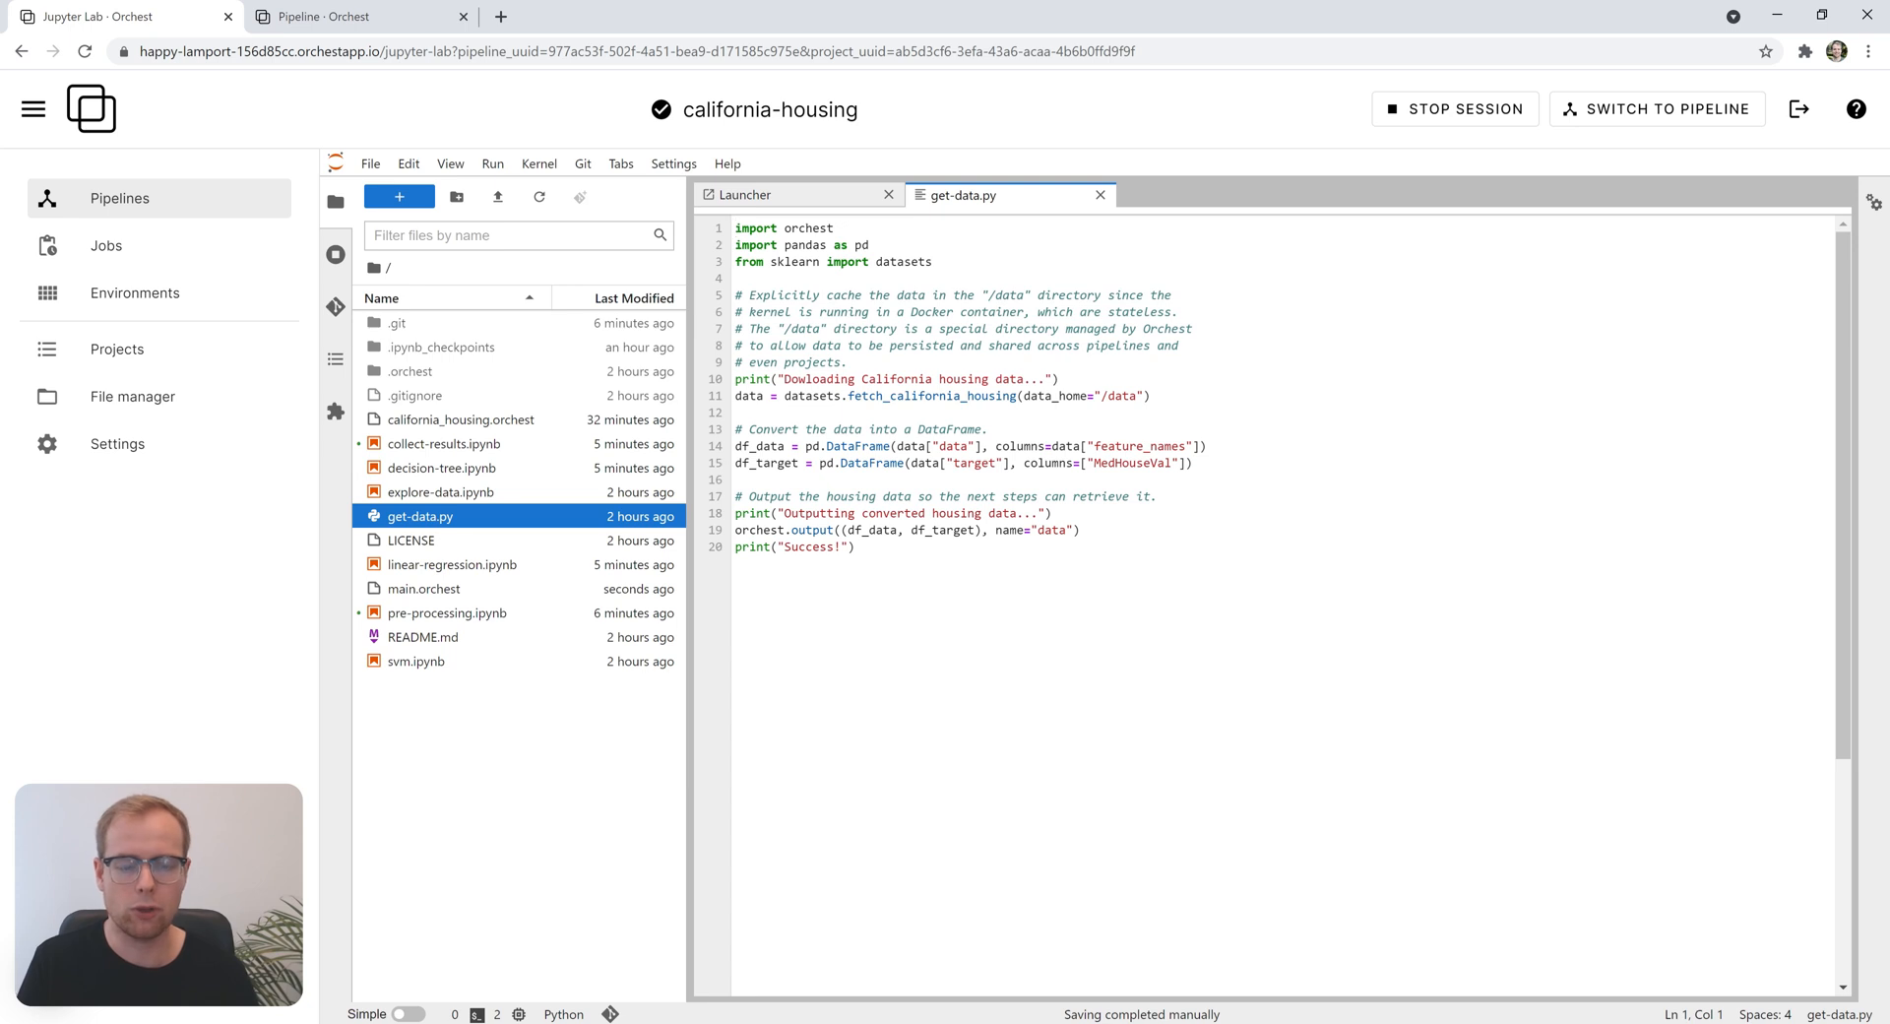
left_click(1656, 108)
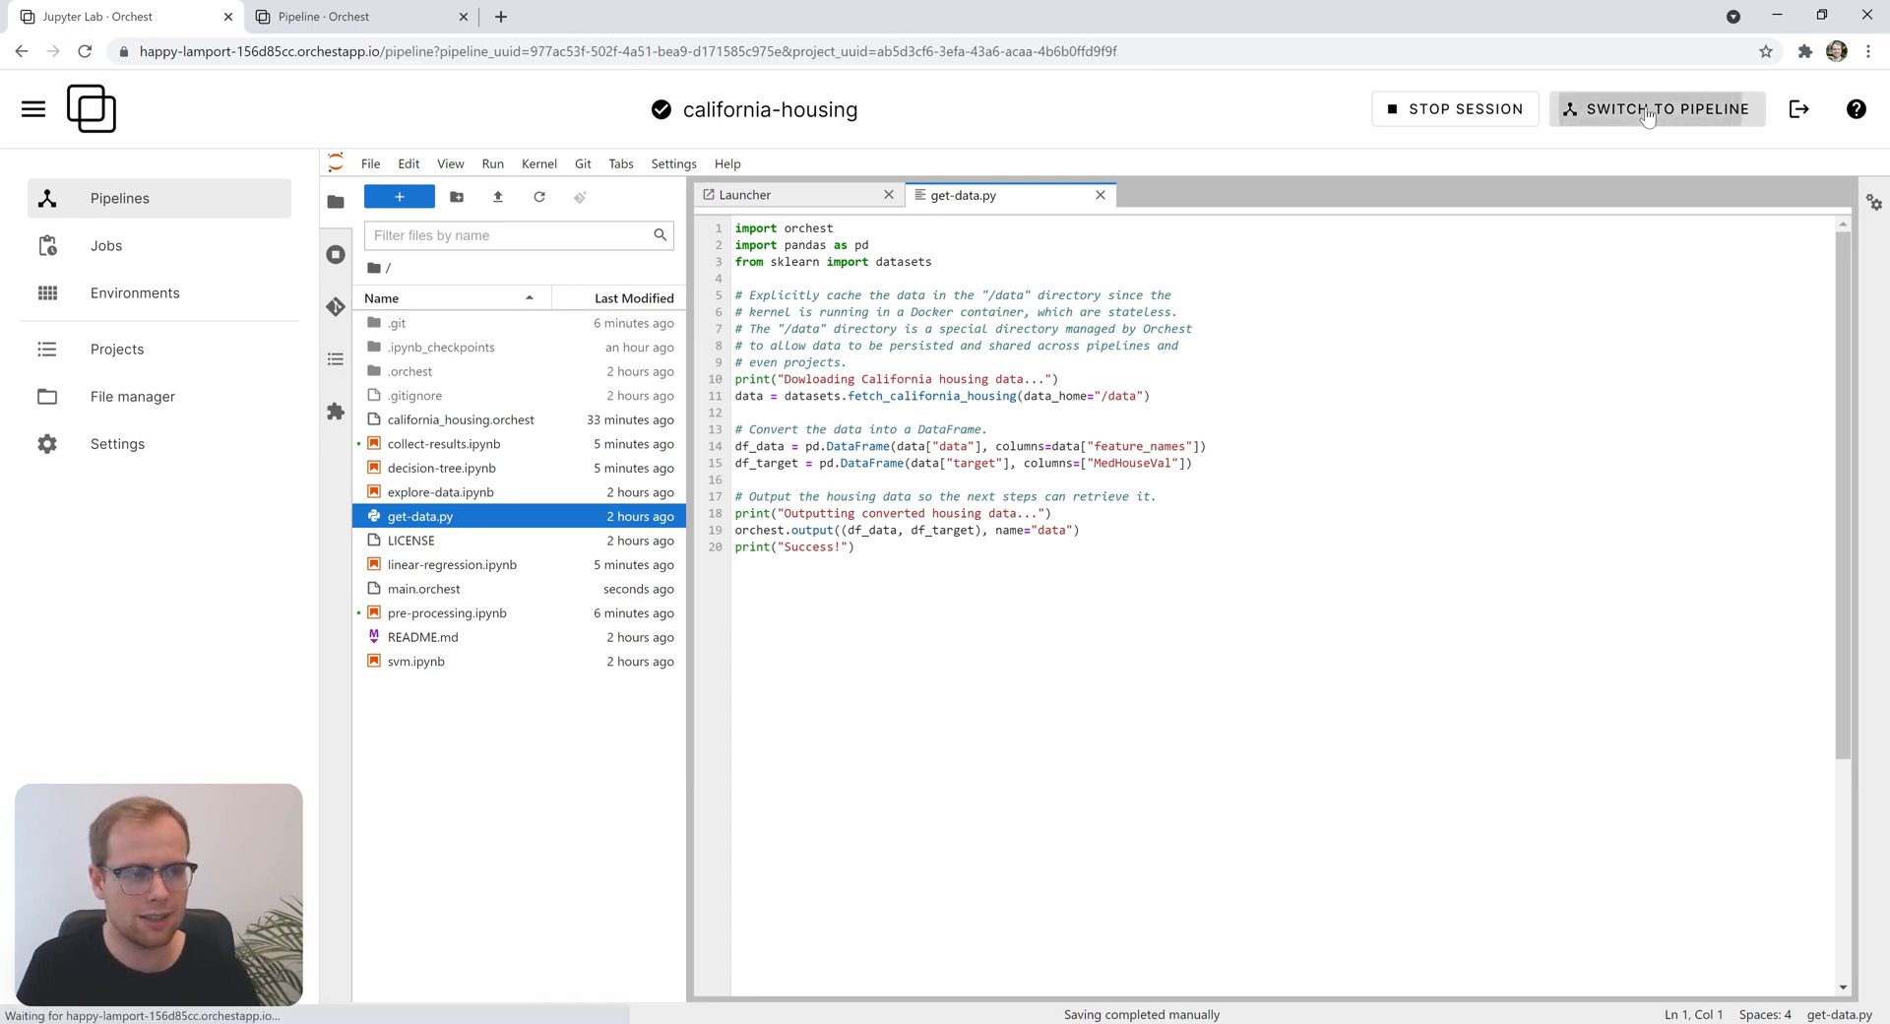
- Add a 'Preprocessing' step for pre-processing.ipynb, fed from Load data, placed beside it
left_click(1657, 108)
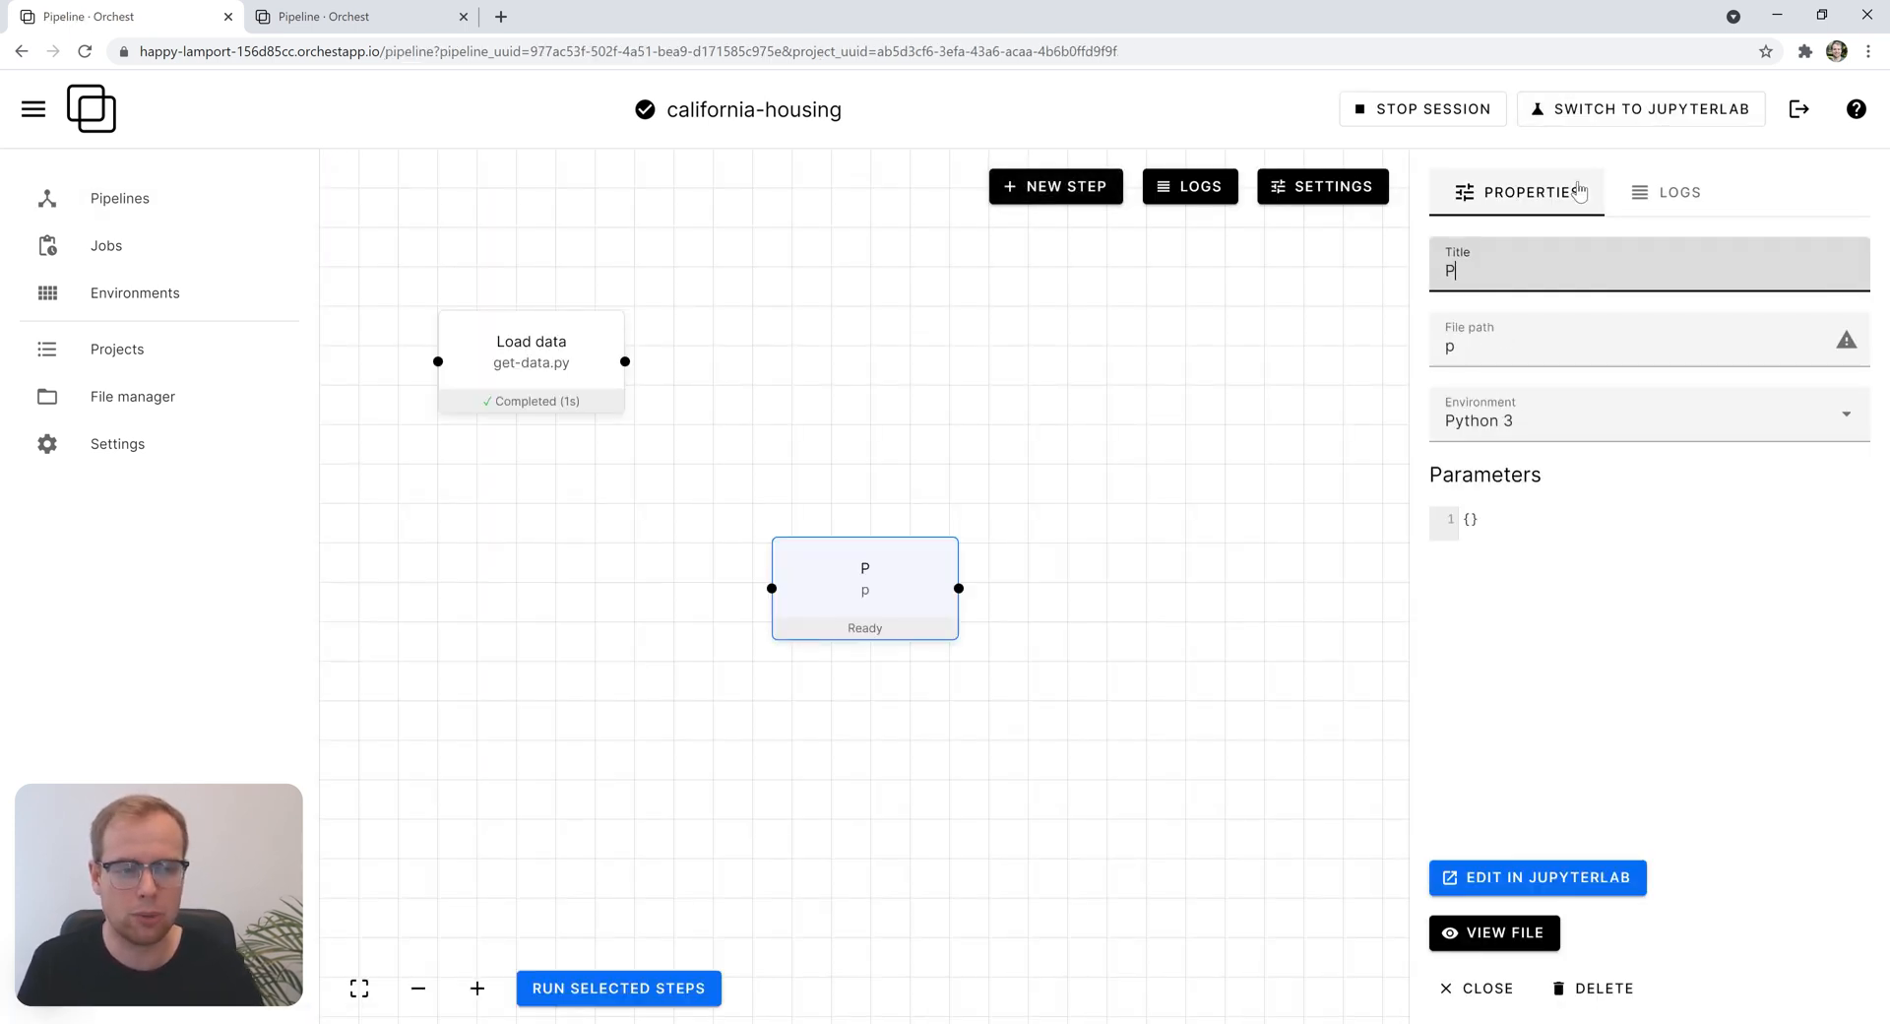
type("reprocessing")
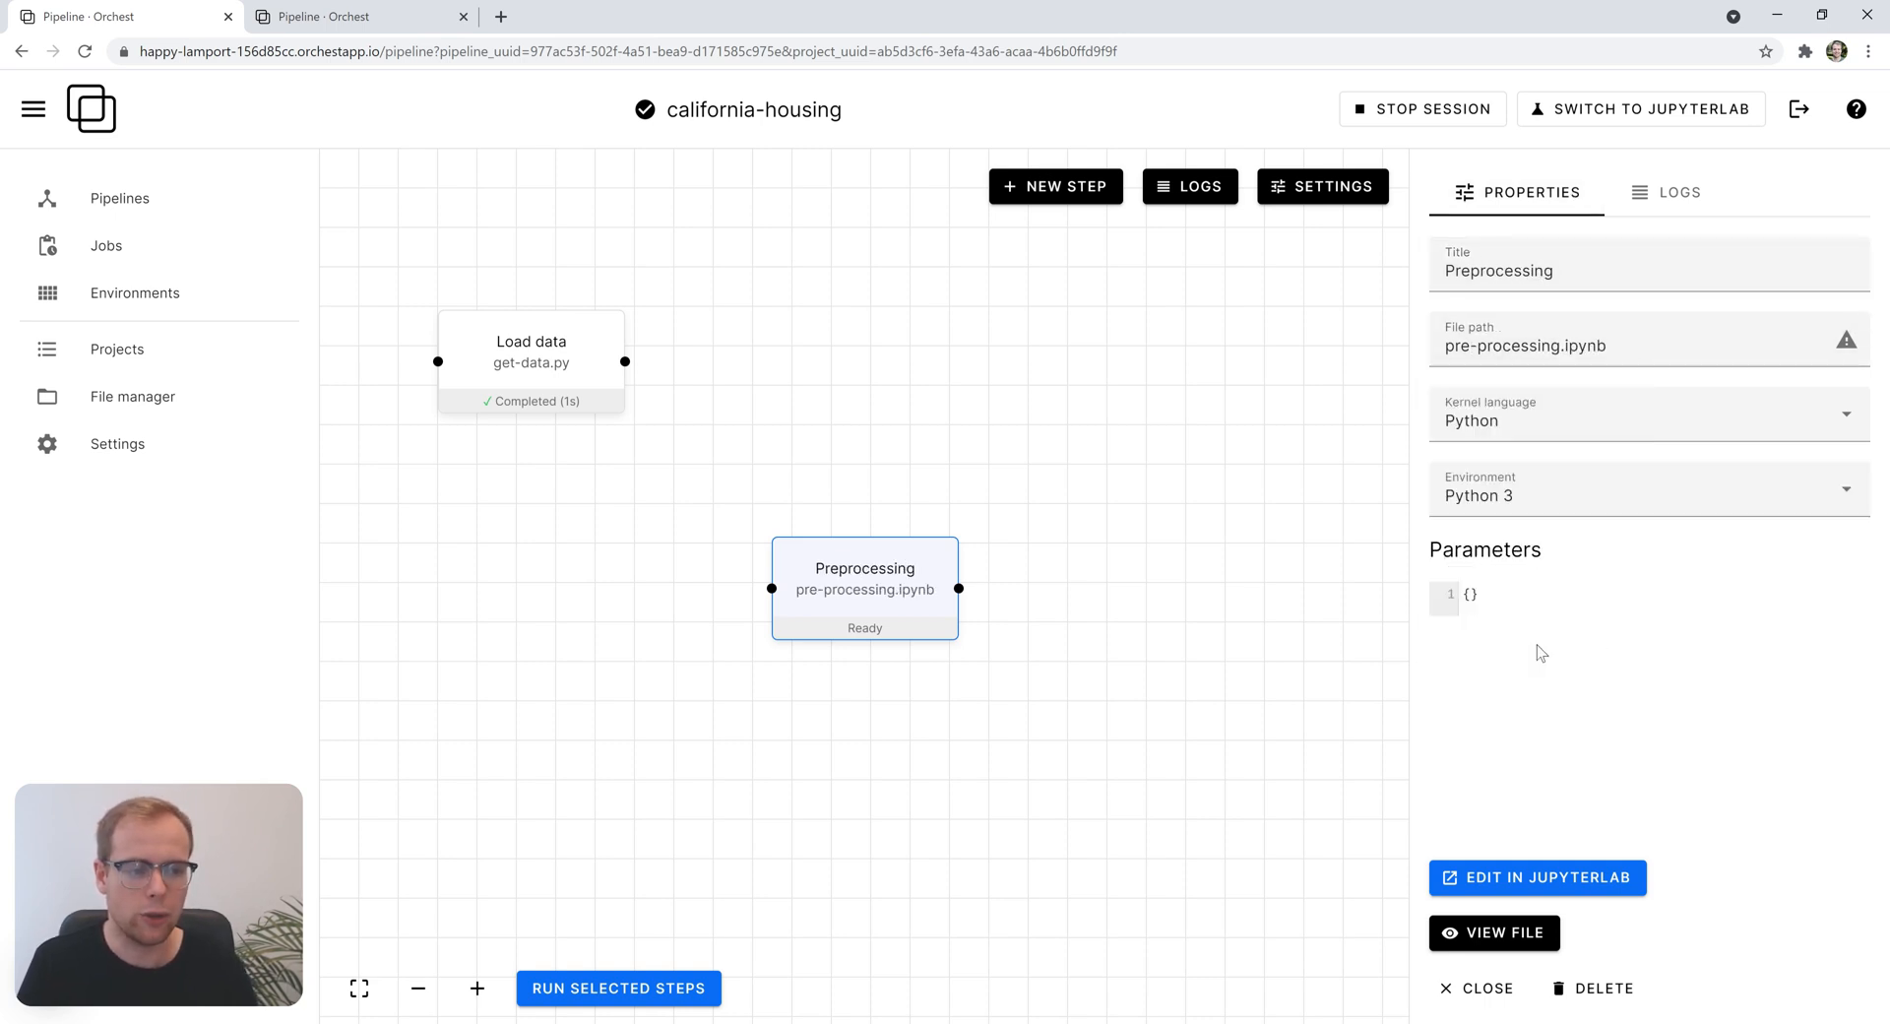
left_click_drag(626, 361, 772, 589)
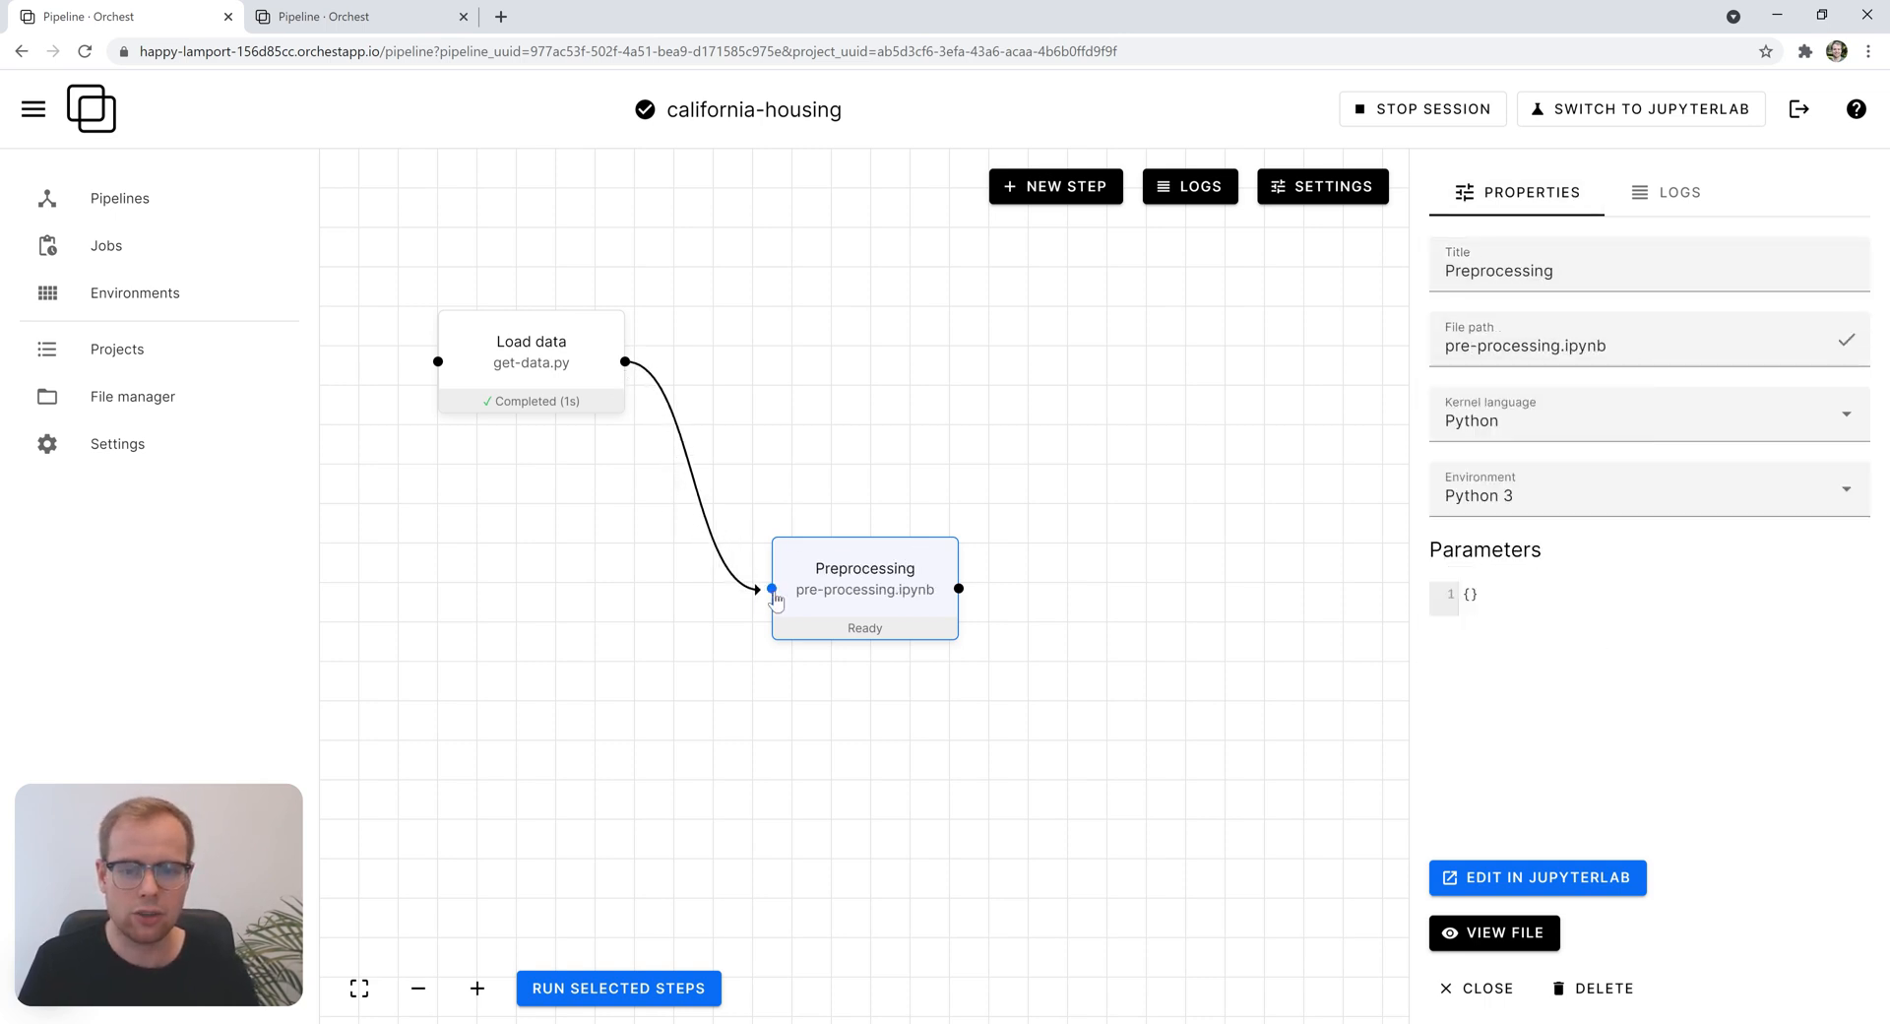
left_click_drag(864, 589, 788, 444)
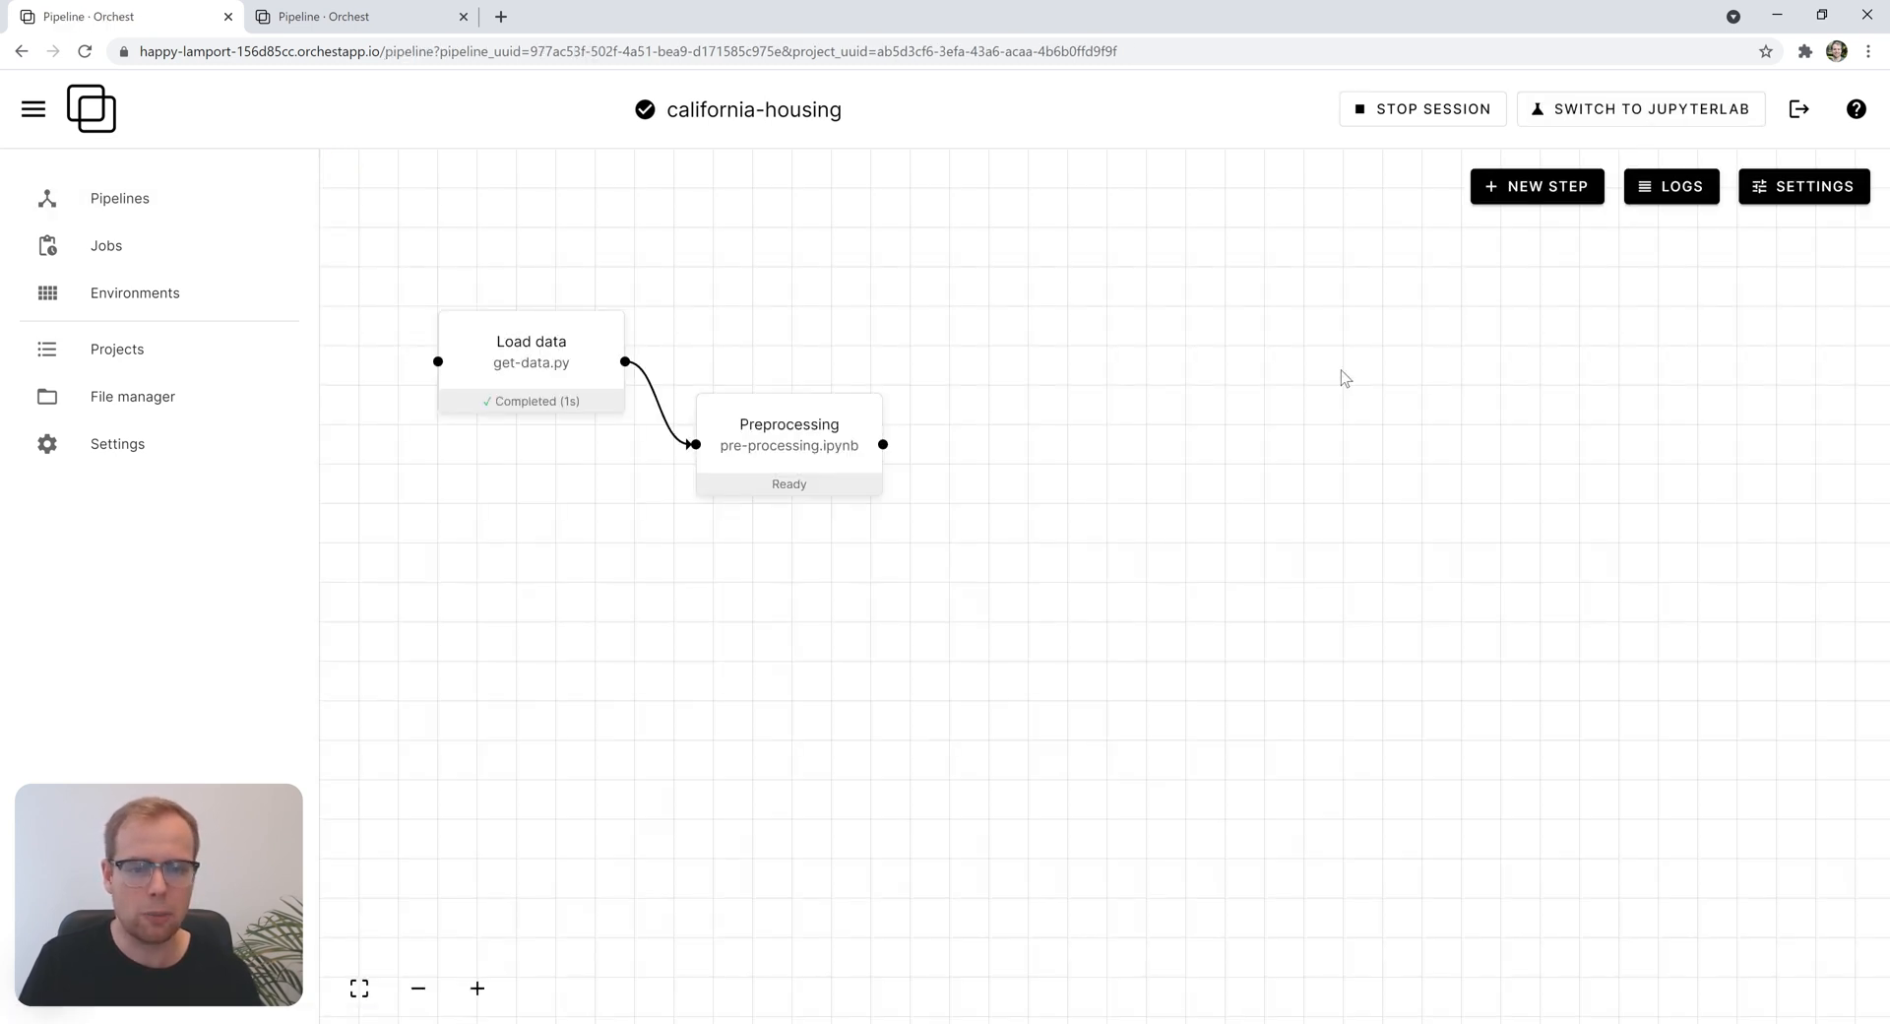
mouse_move(1368, 344)
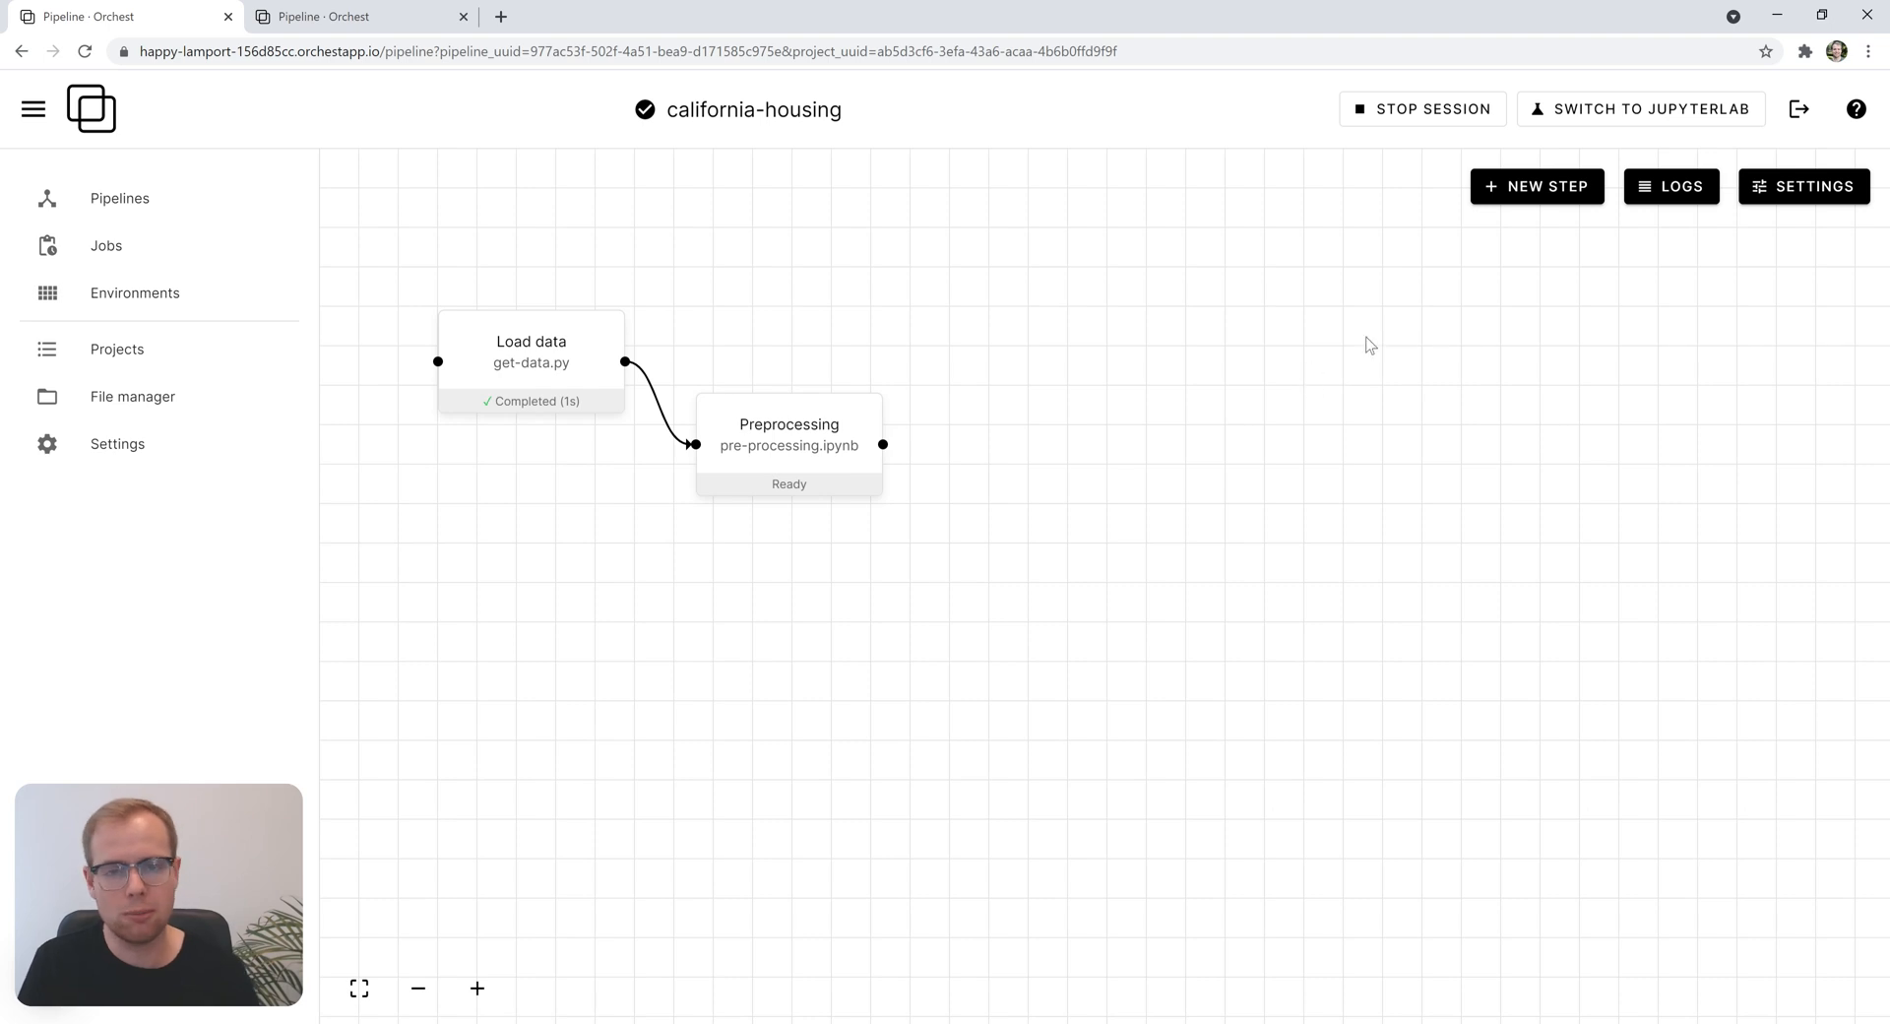
- Create a 'Linear regression' step using the linear-regression.ipynb file
left_click(1538, 186)
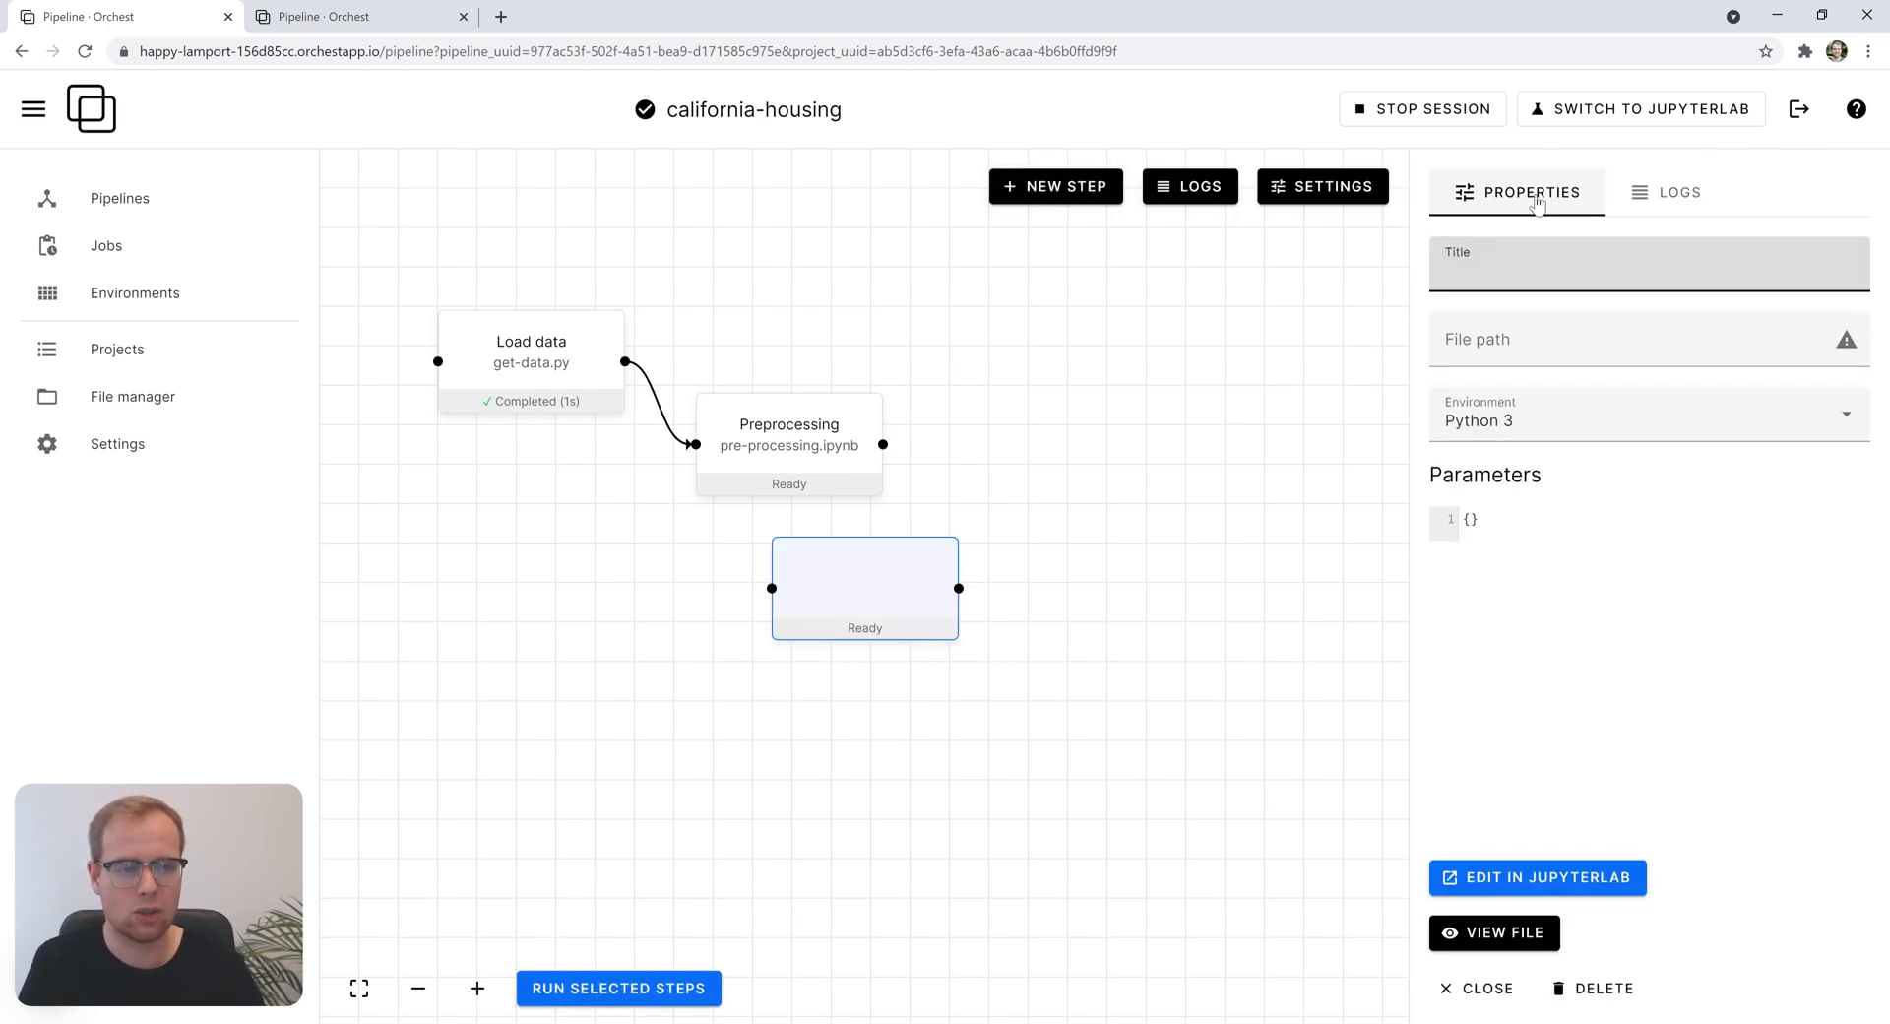
type("Linear rgression")
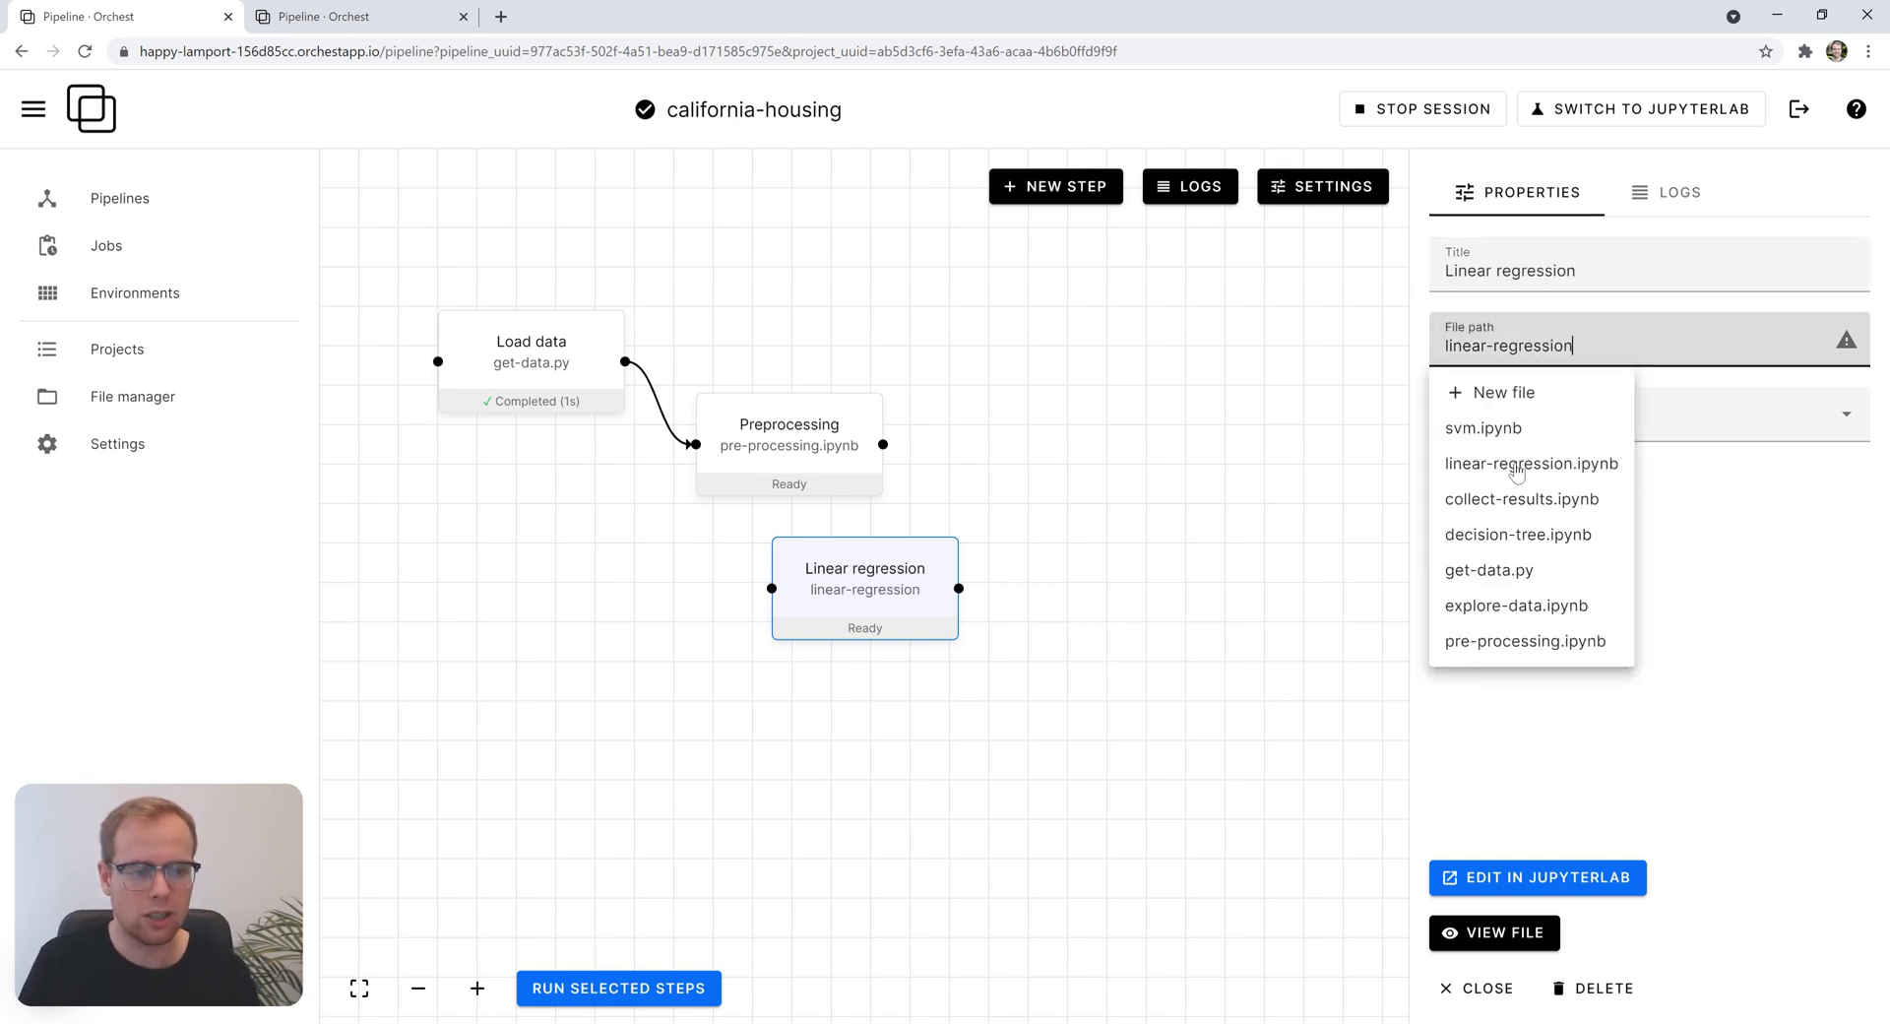
left_click(1531, 464)
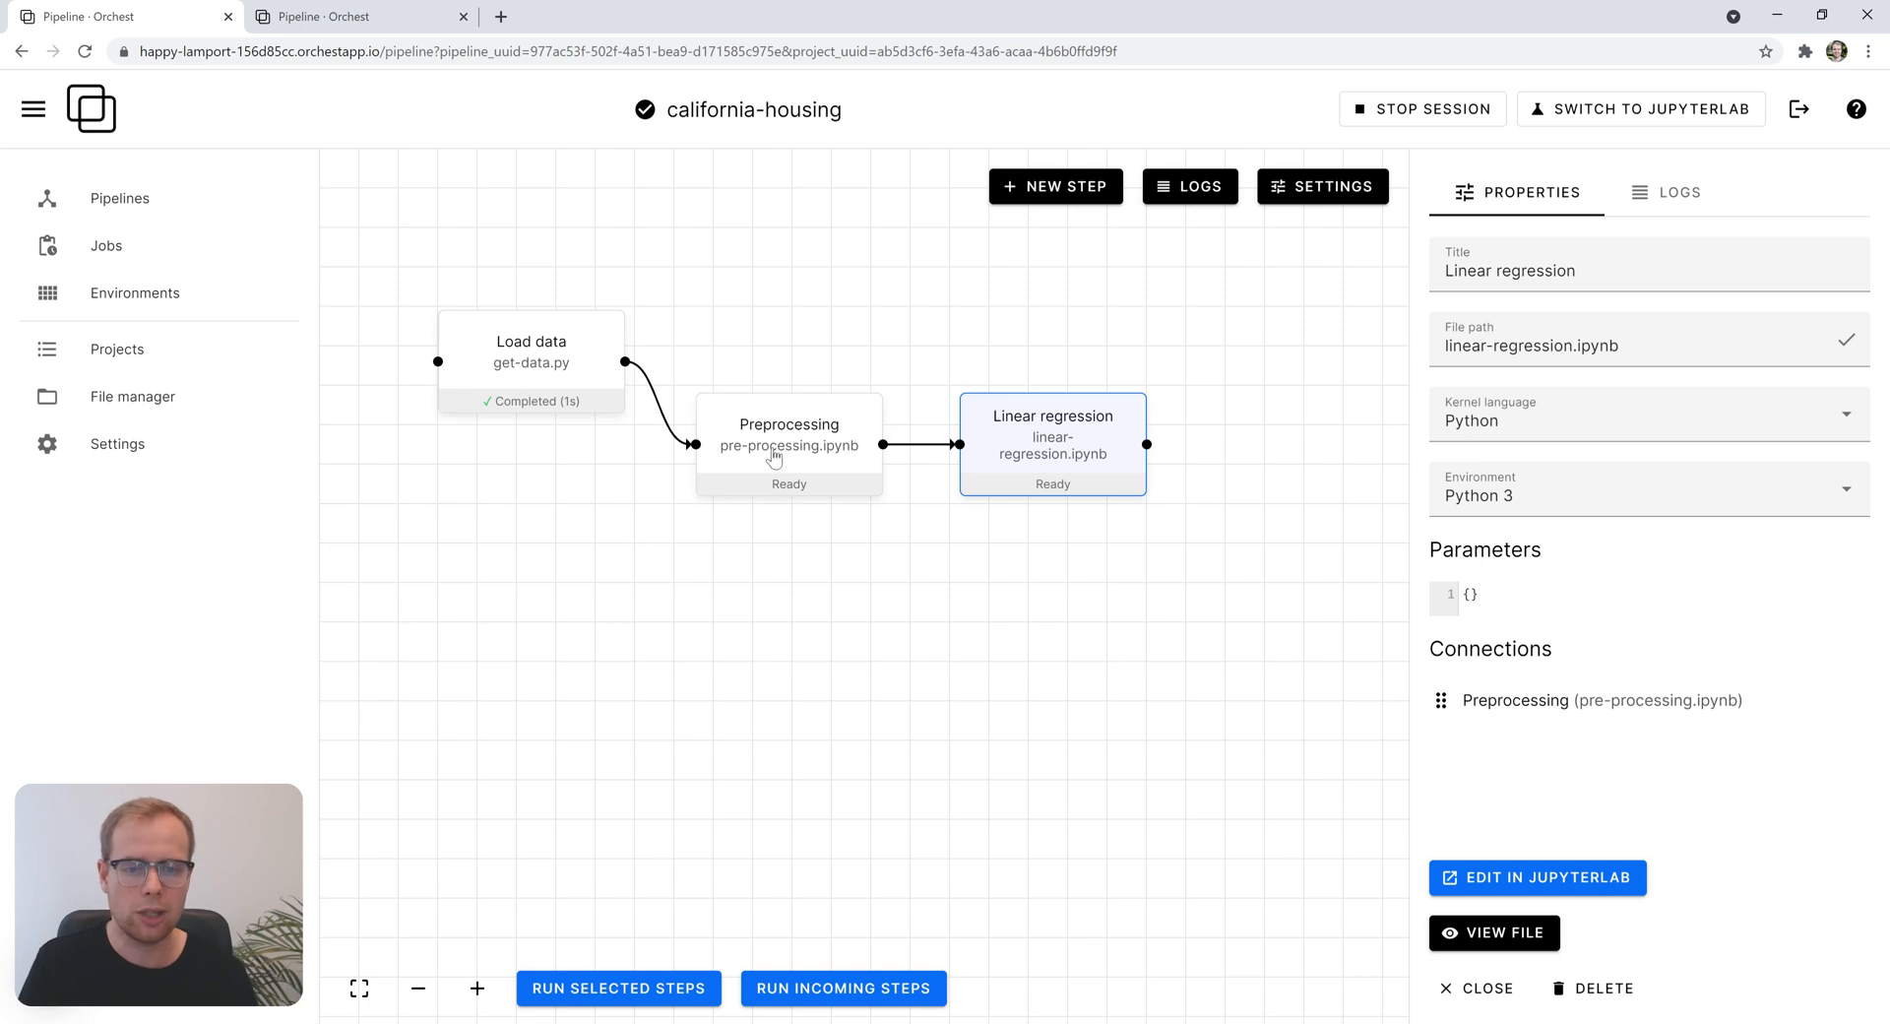
mouse_move(1037, 621)
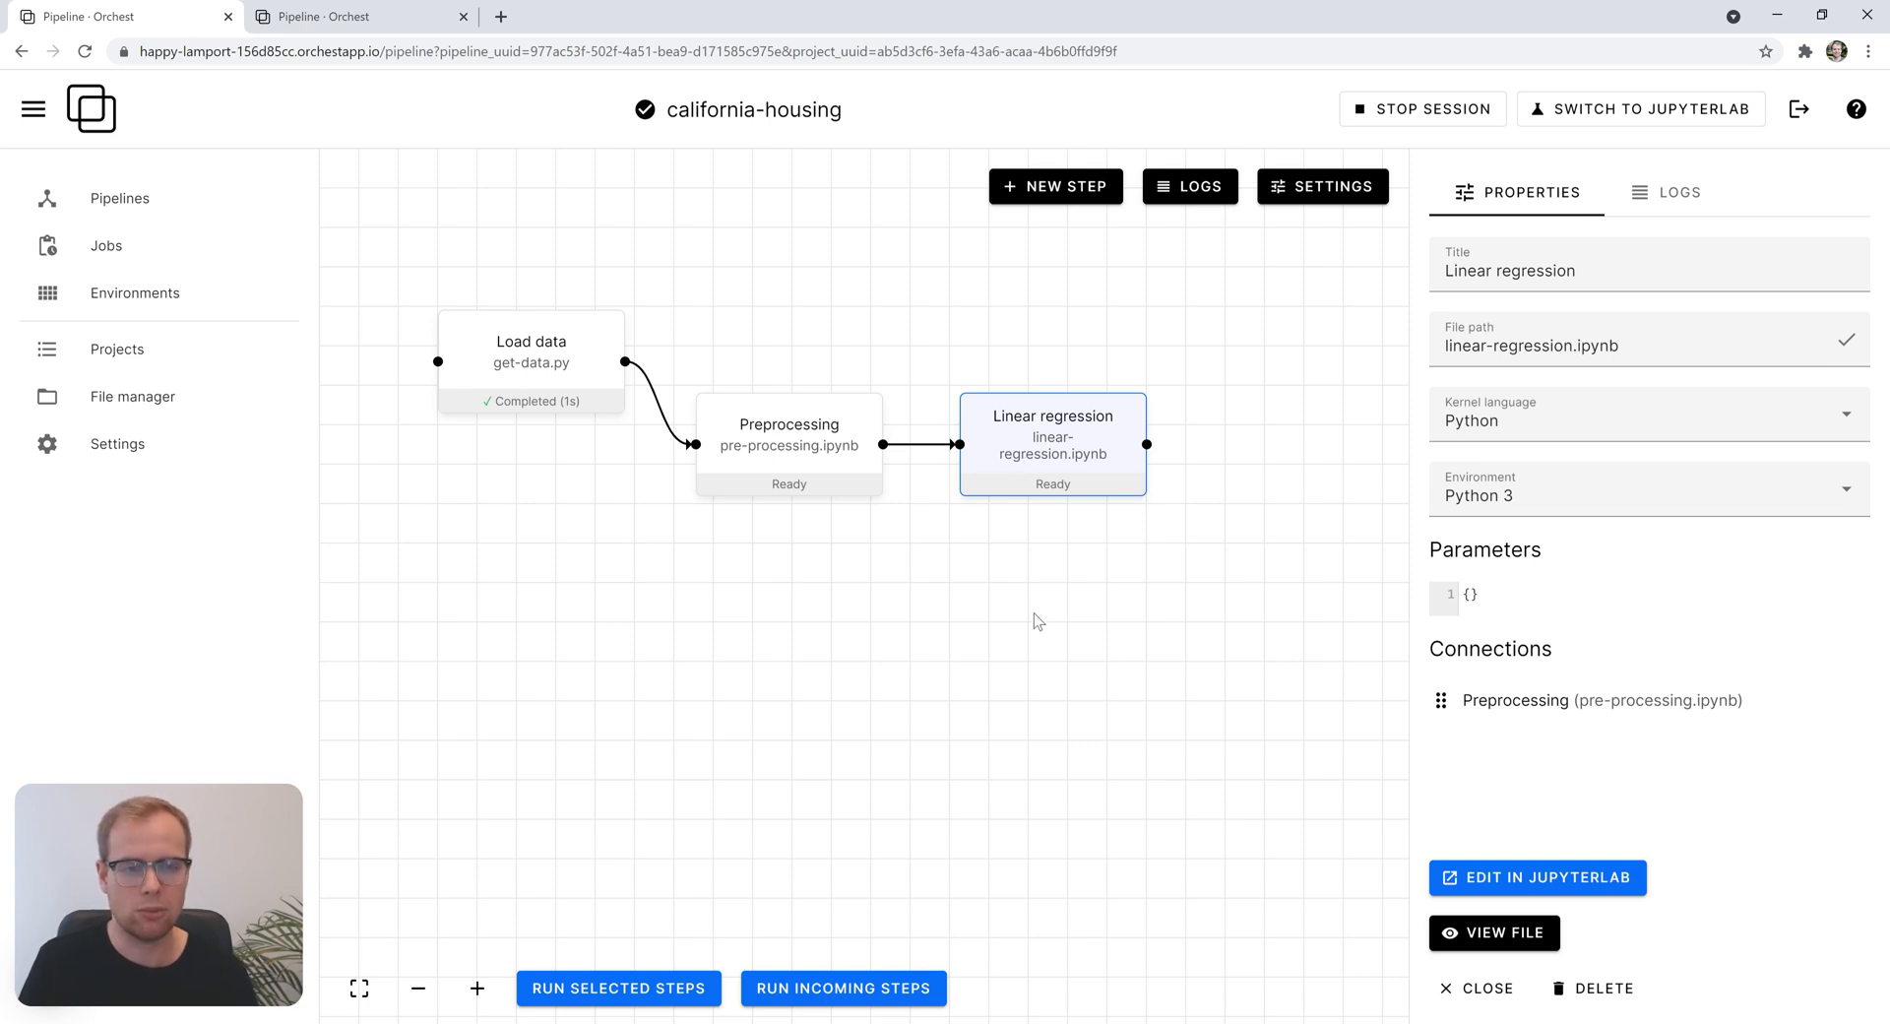
- Add a 'Decision tree' step for decision-tree.ipynb below Linear regression, fed by Preprocessing
left_click(1055, 186)
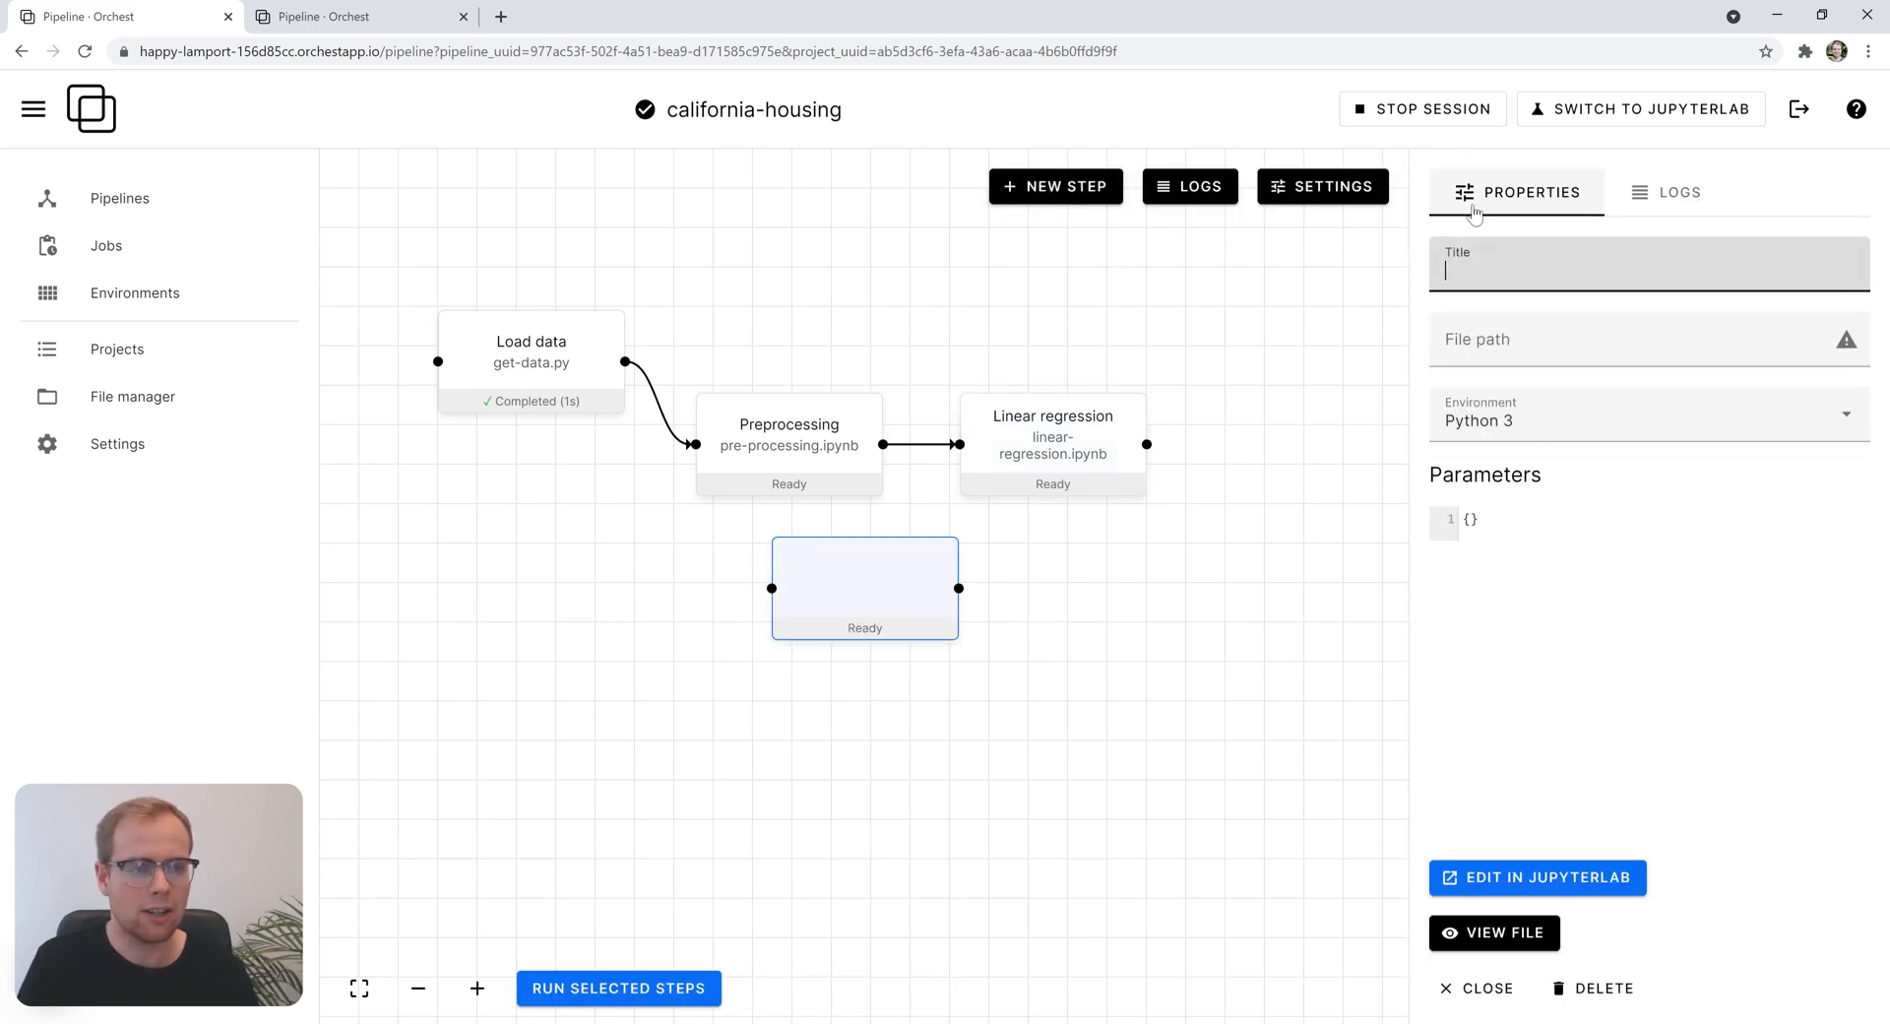
type("Decision tree")
left_click(1649, 340)
type("decision-tree")
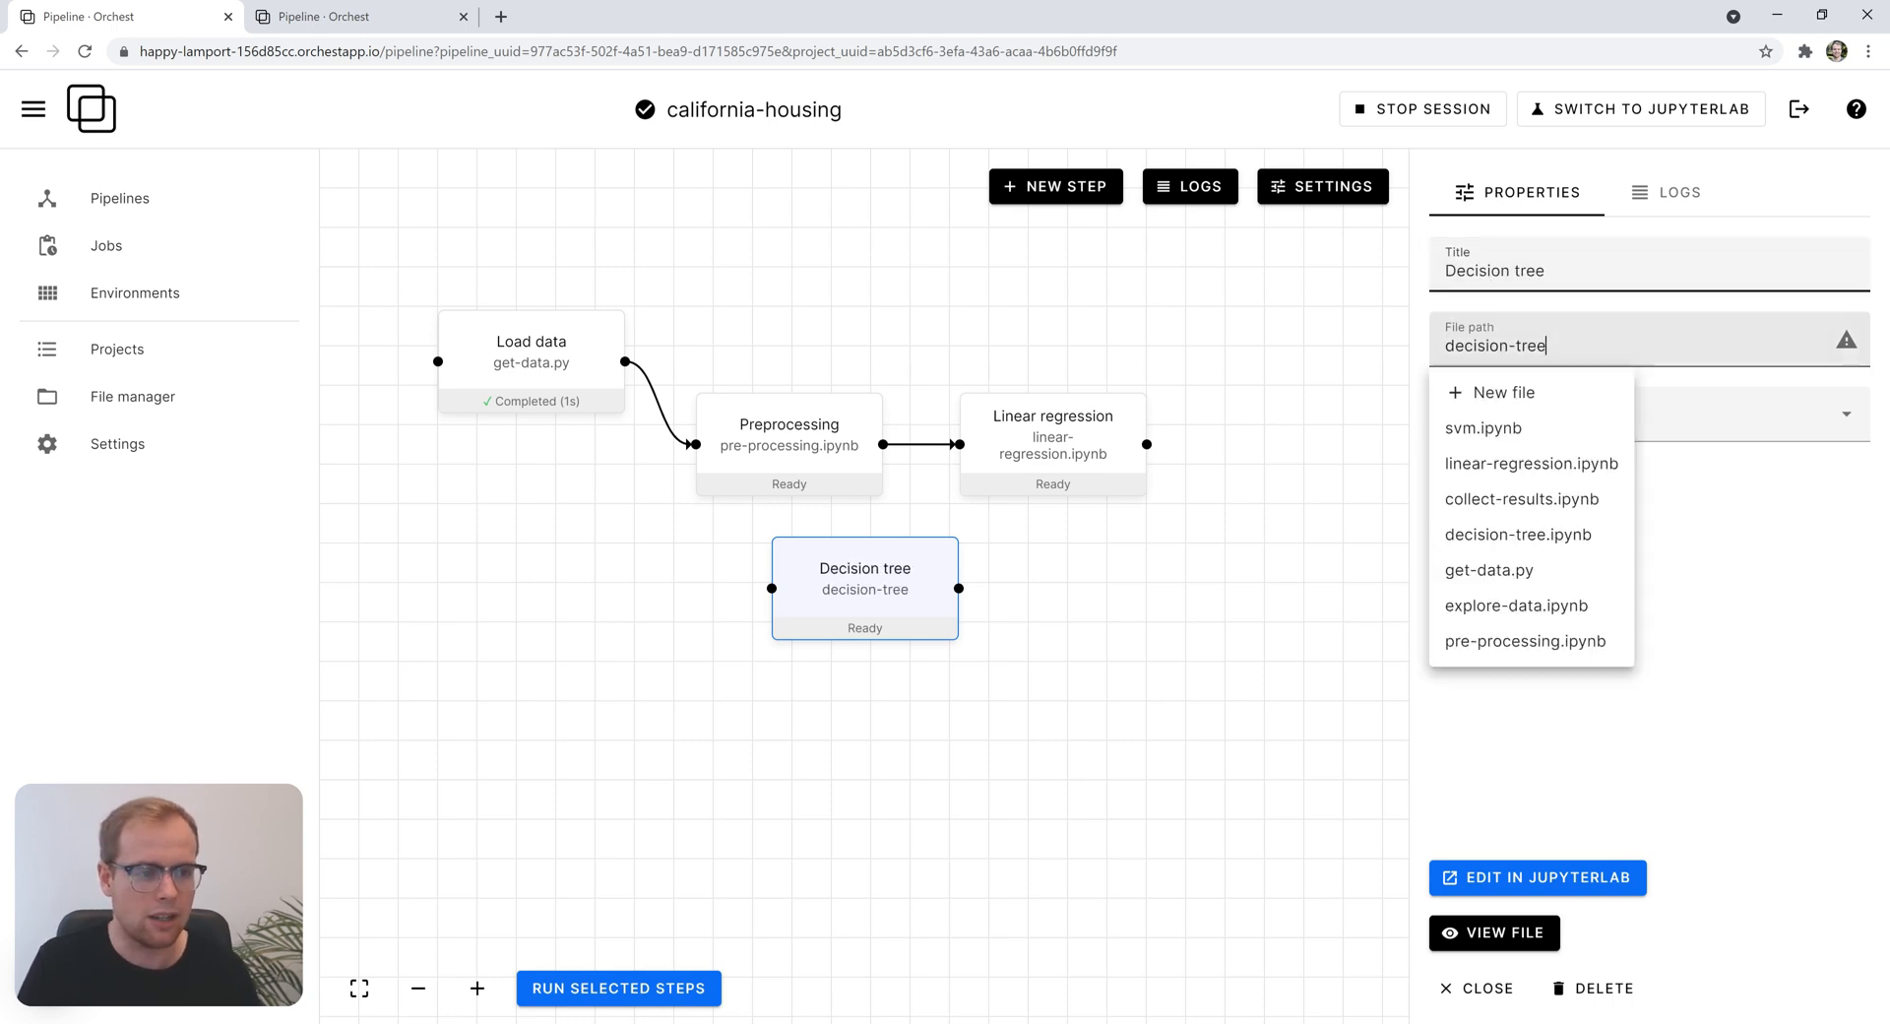
left_click(1517, 534)
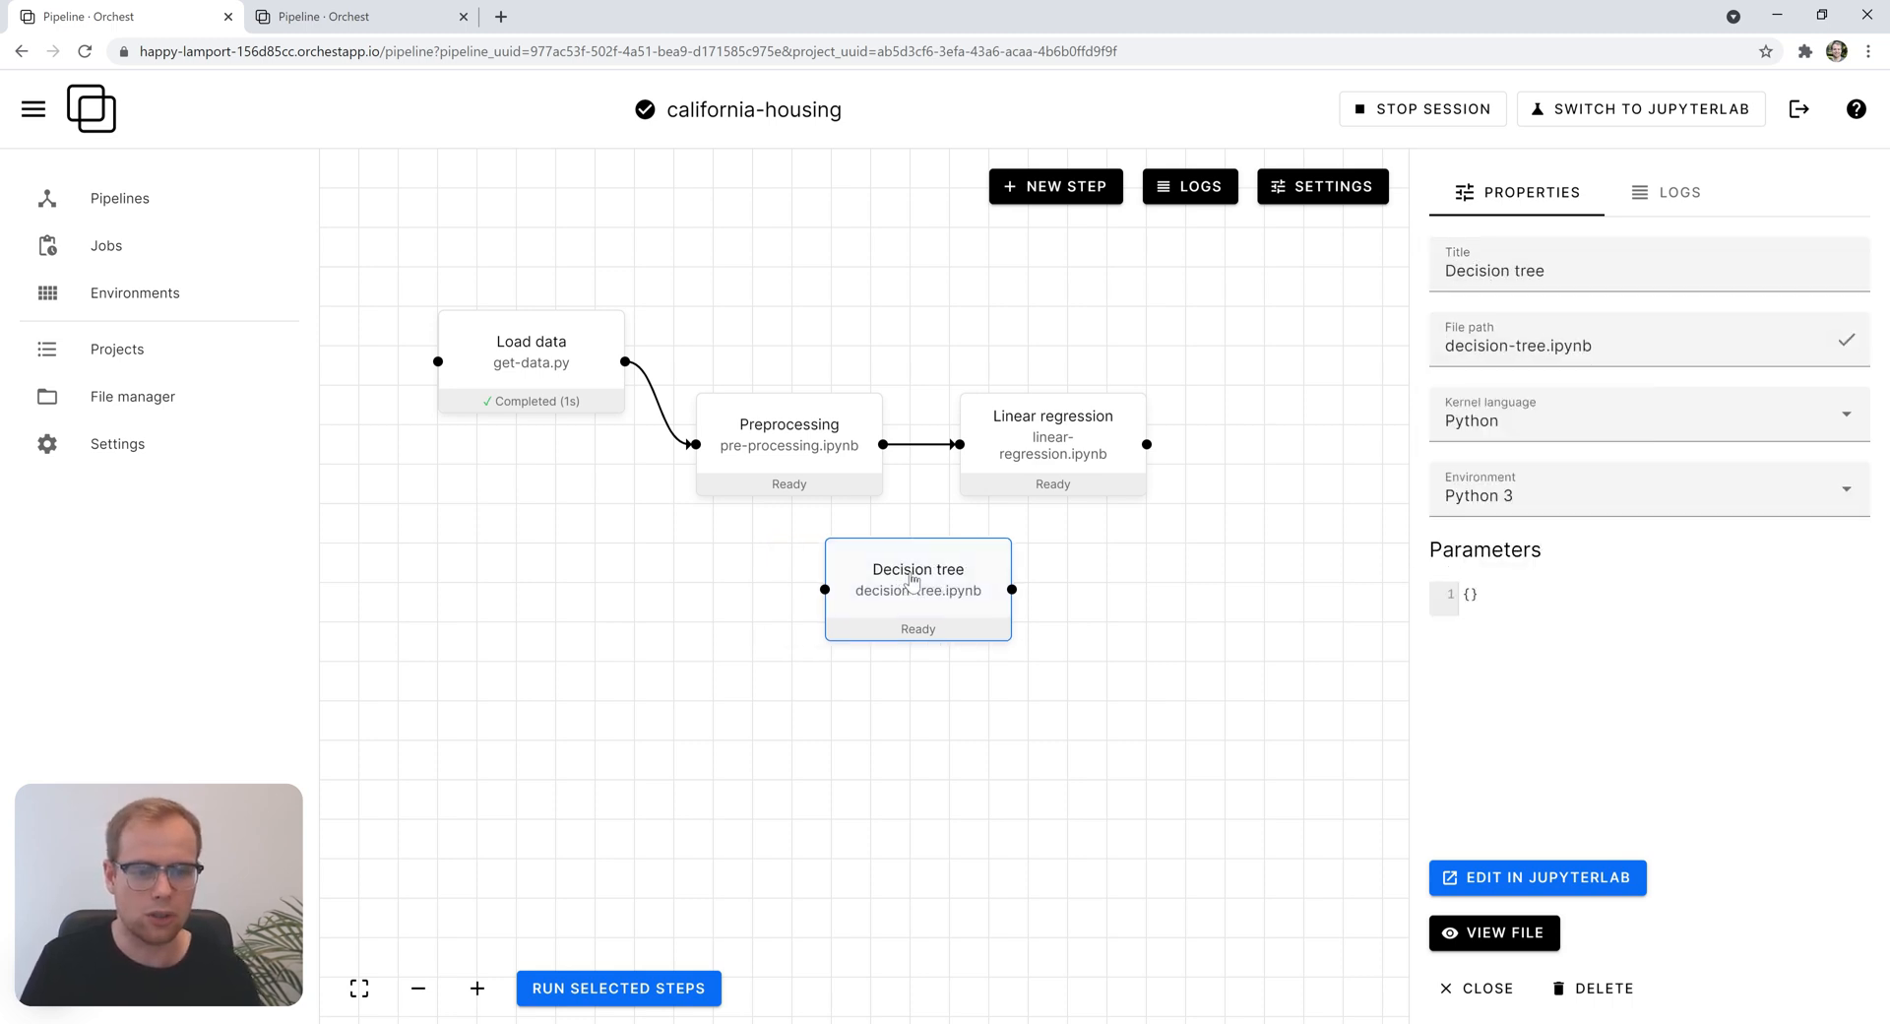
left_click_drag(918, 590, 1058, 572)
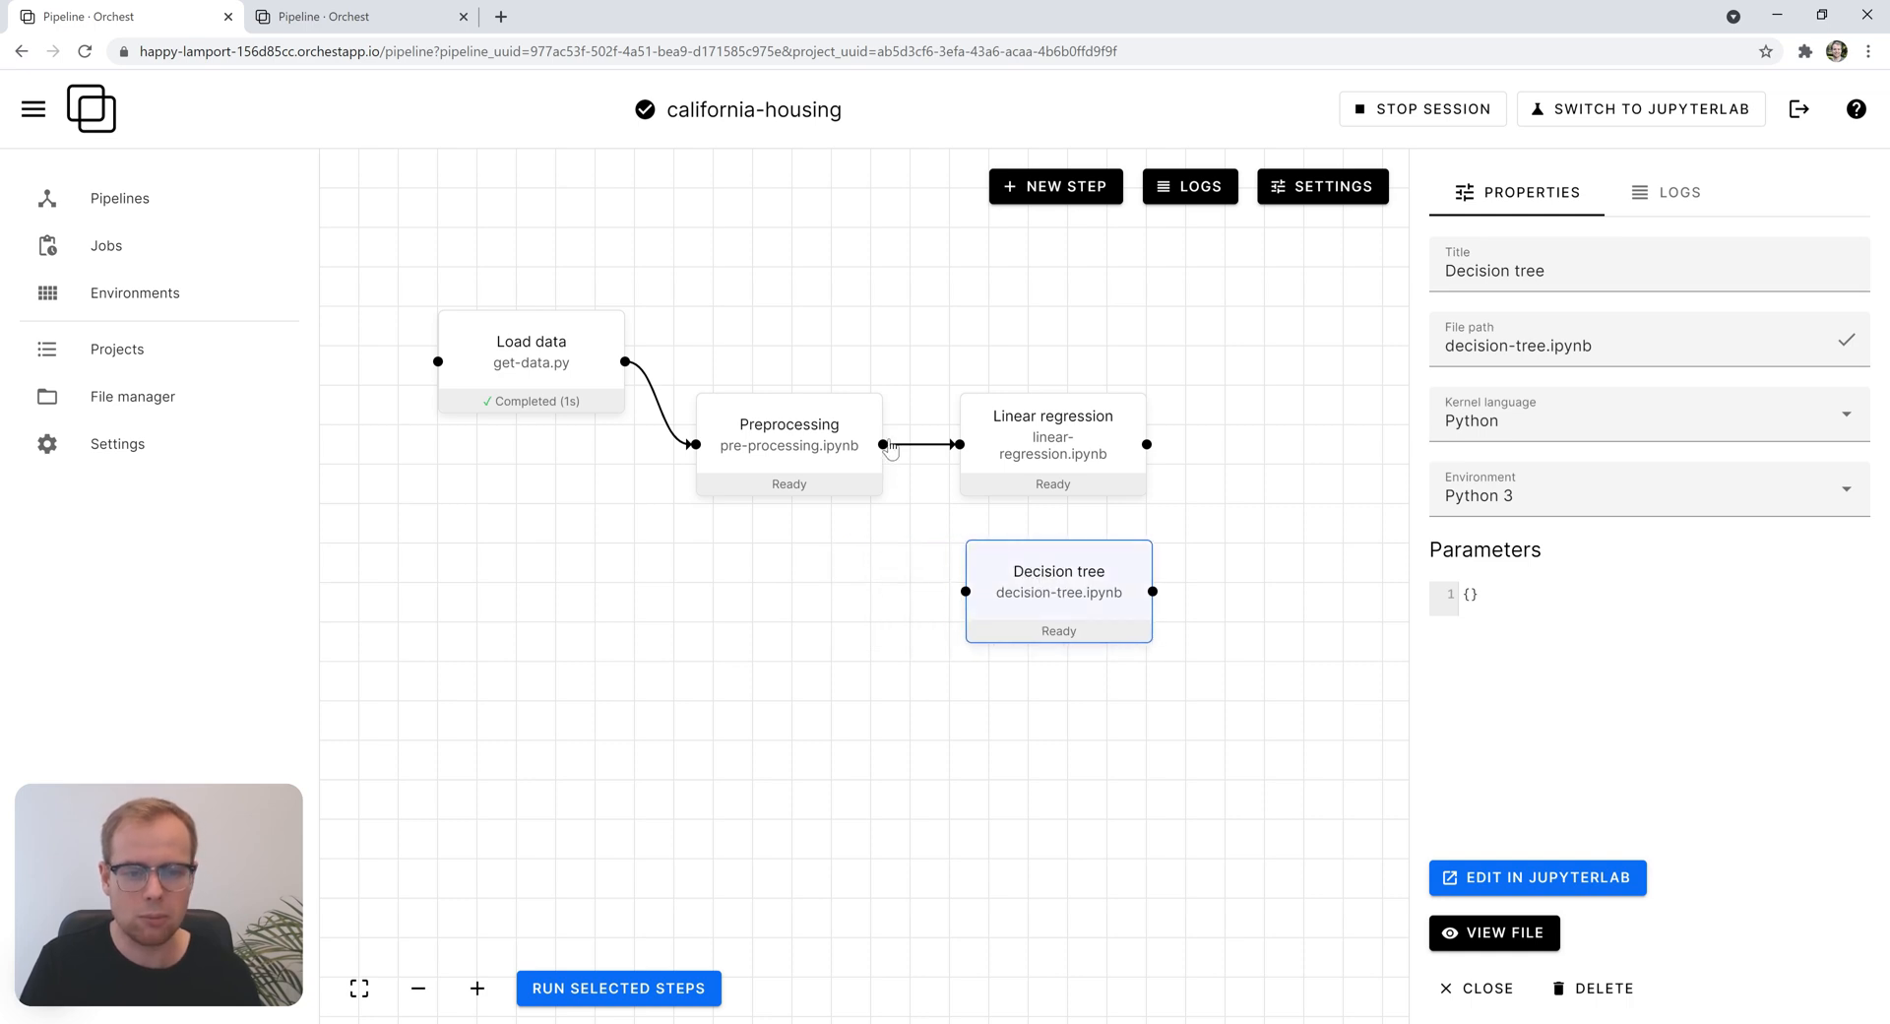
left_click_drag(881, 445, 965, 591)
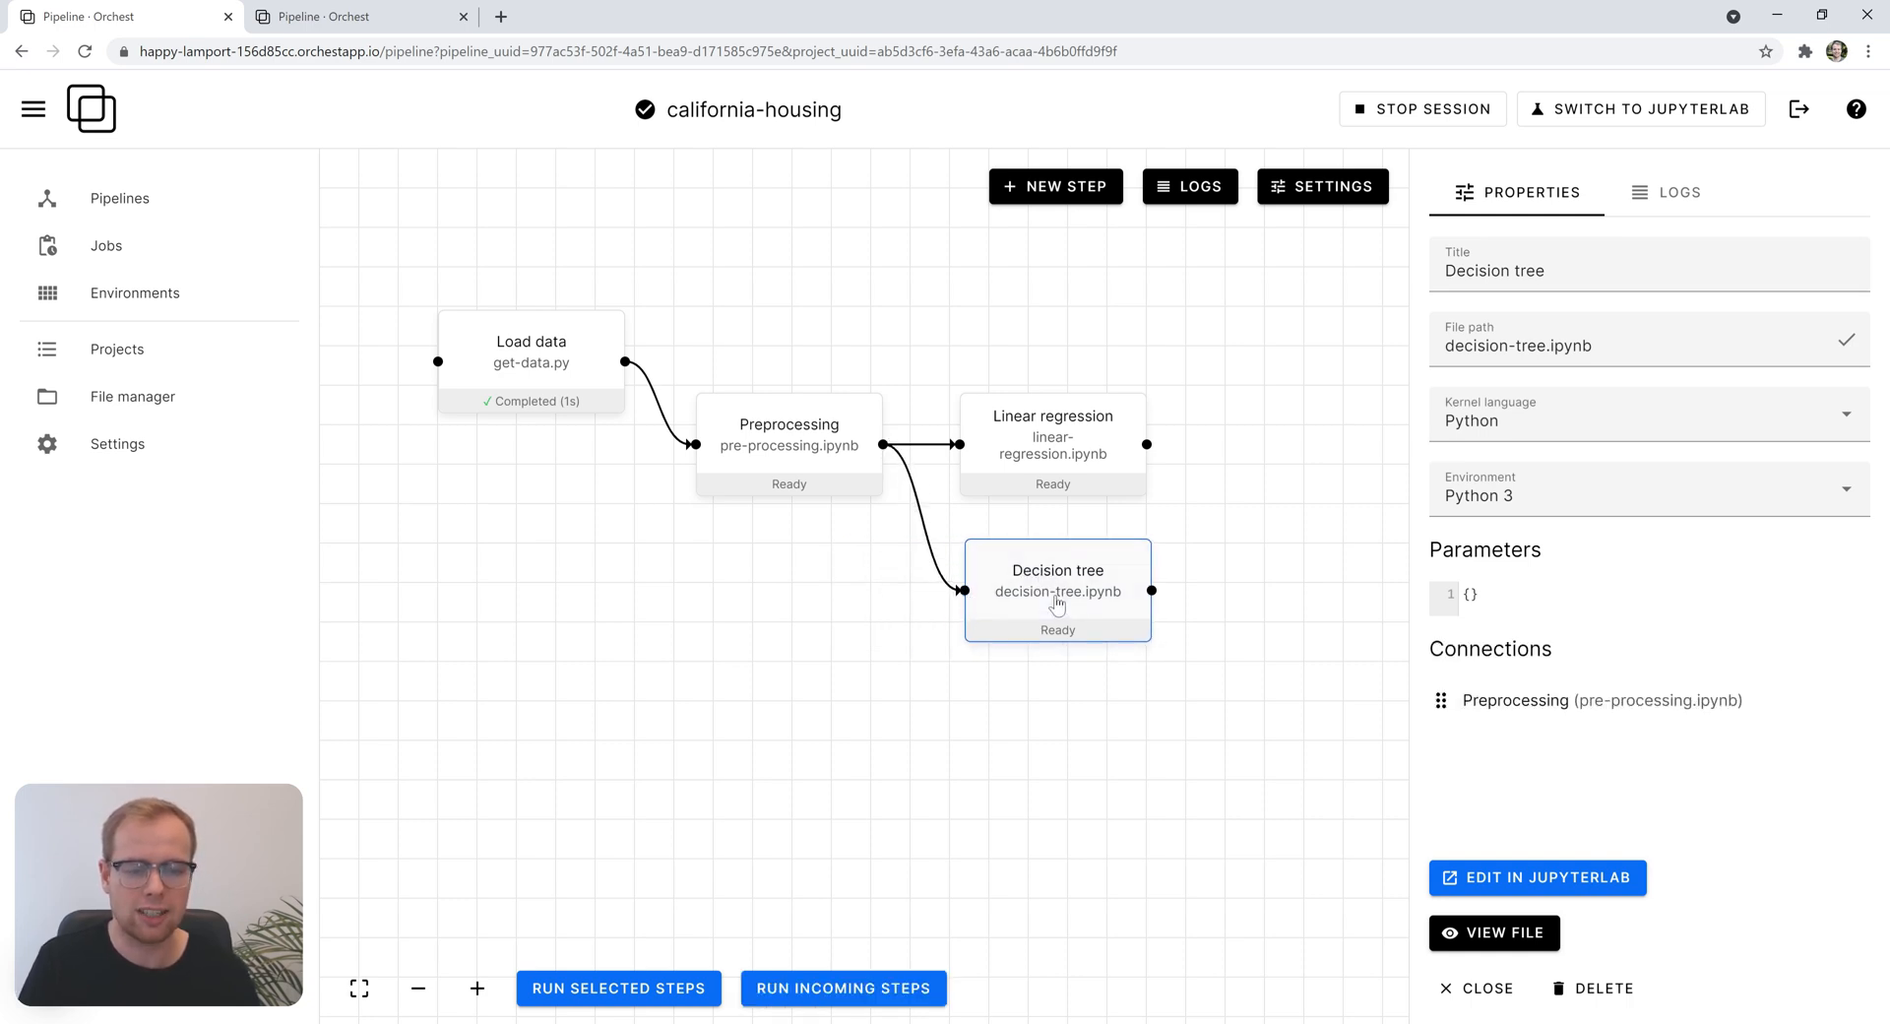
mouse_move(1171, 650)
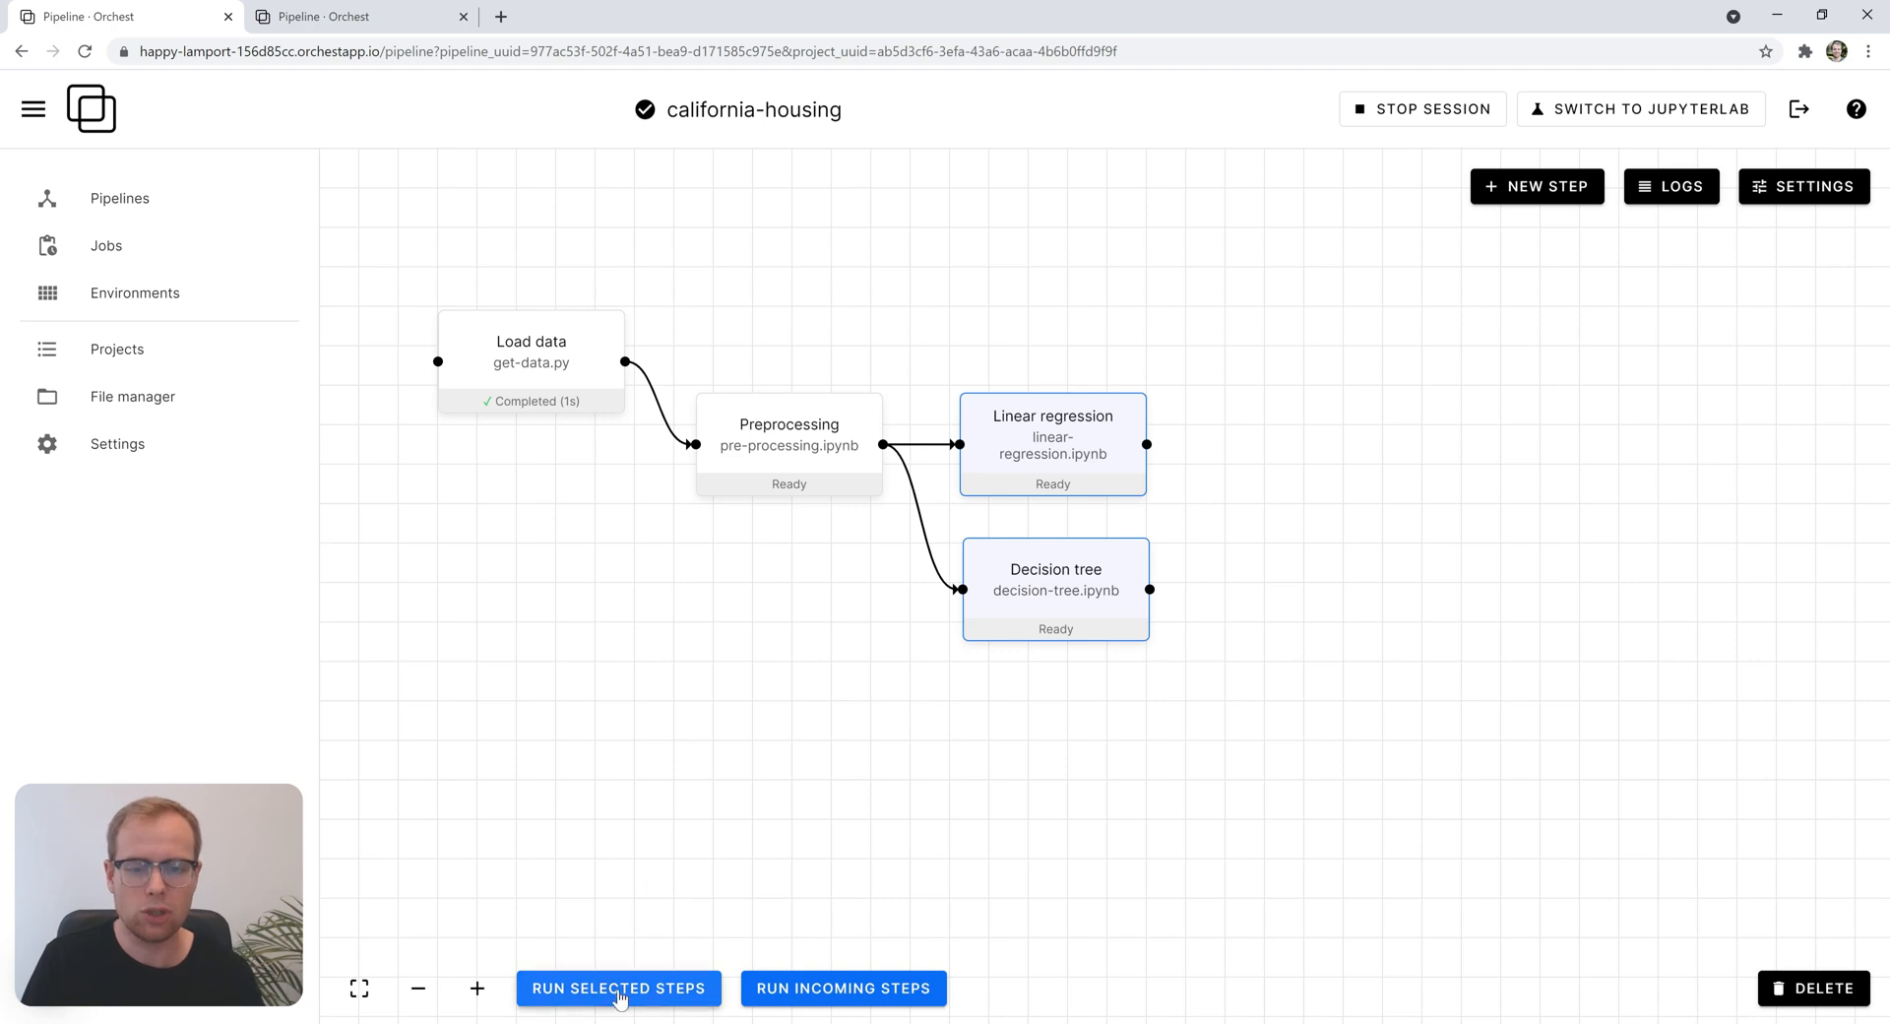
- Run the selected Linear regression and Decision tree steps together
left_click(618, 989)
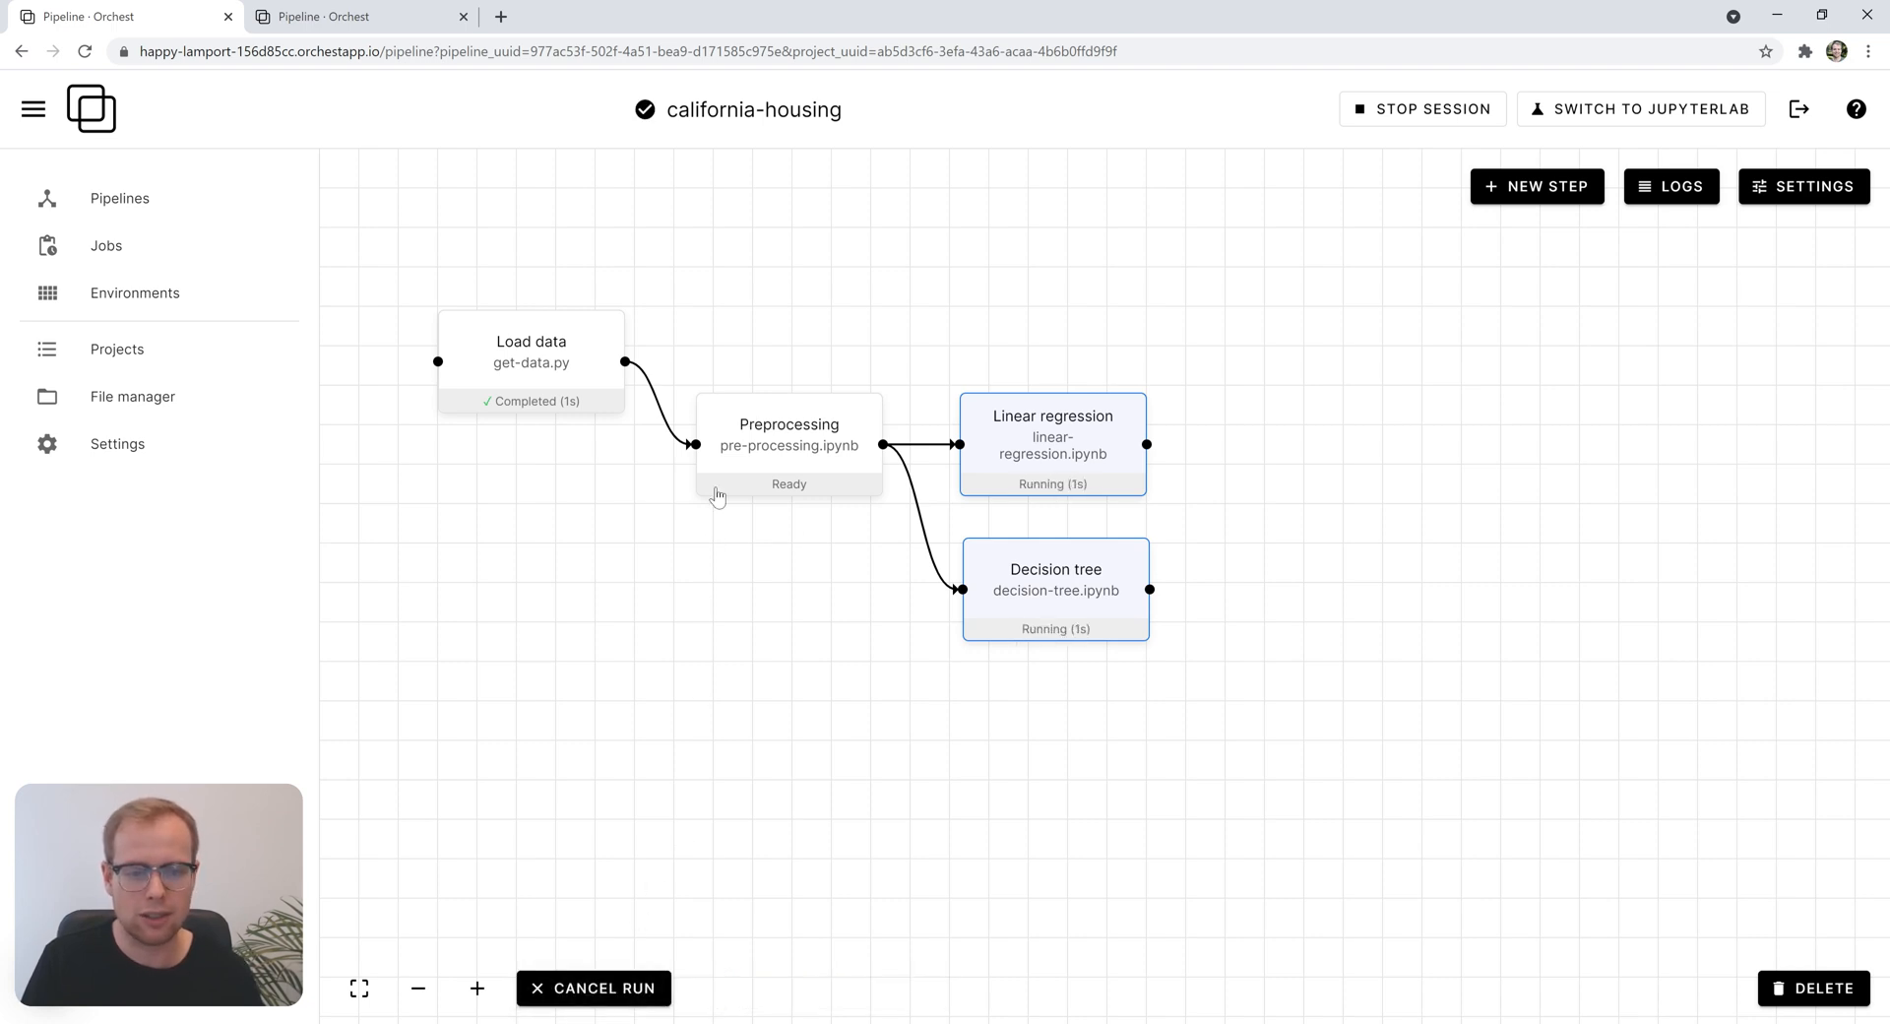
mouse_move(800, 596)
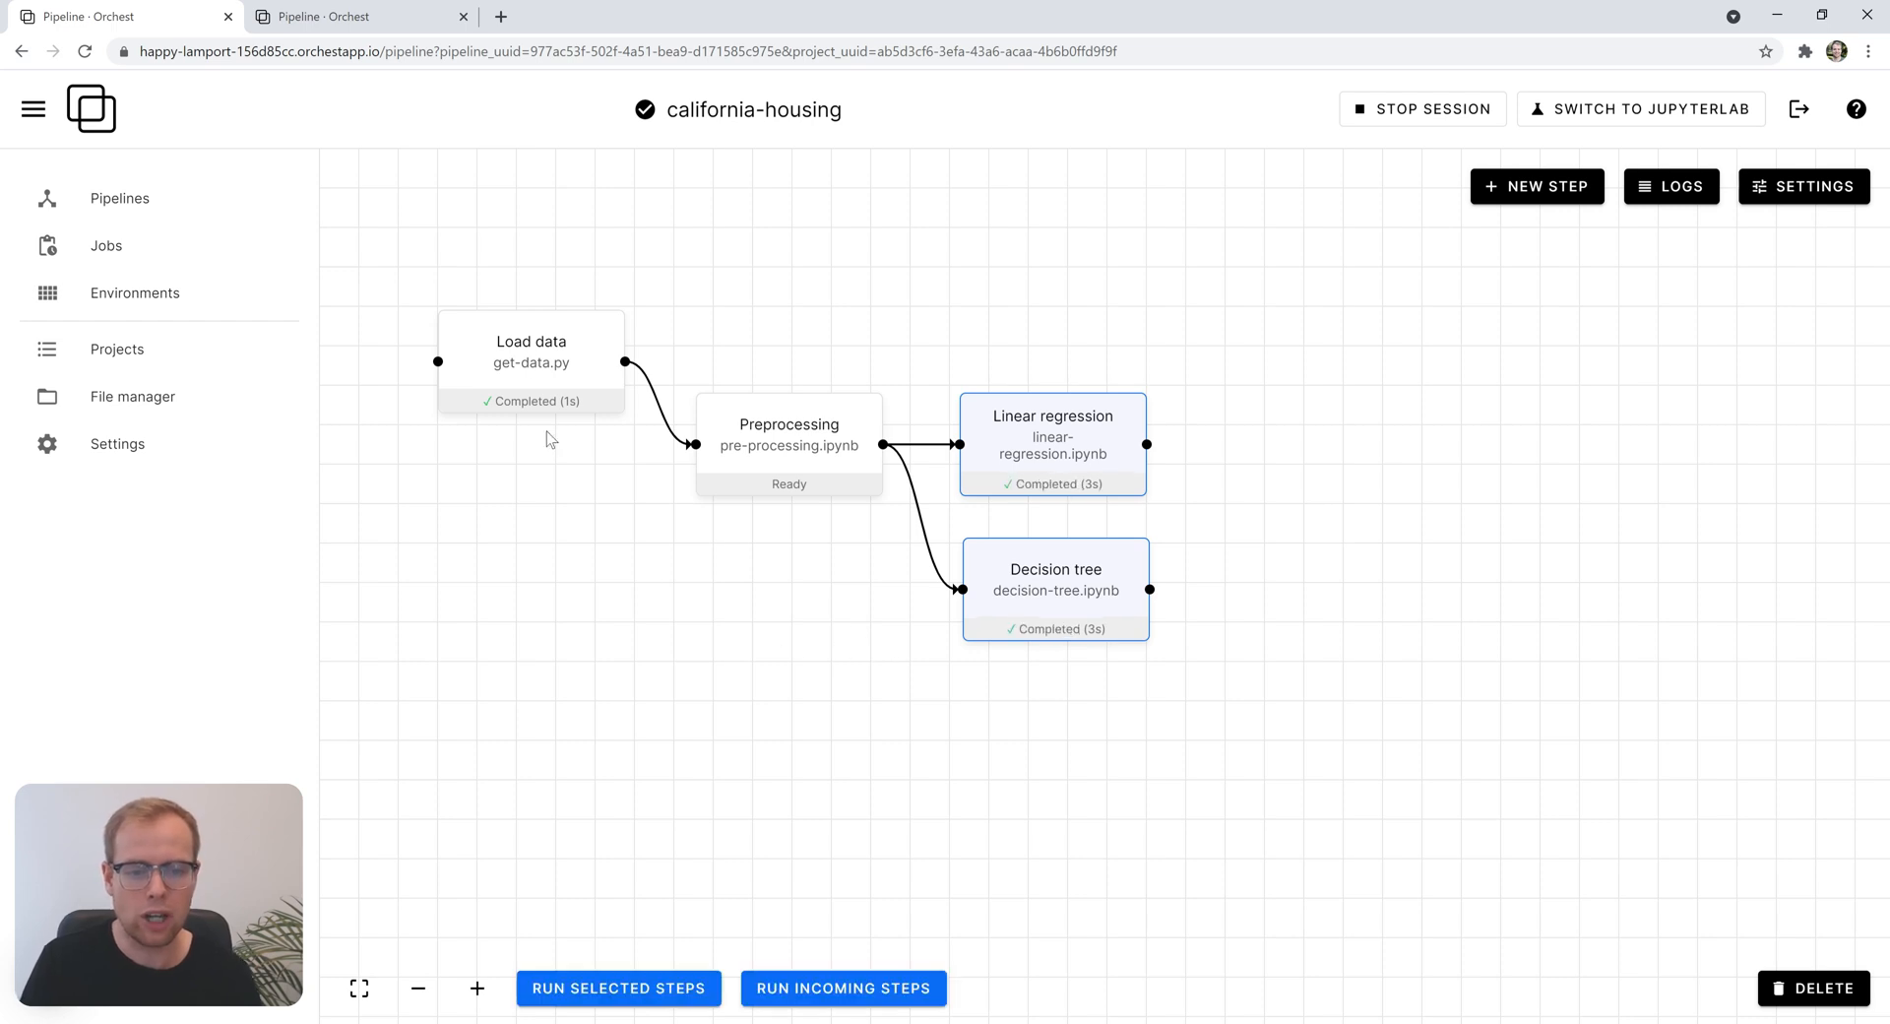
mouse_move(1125, 750)
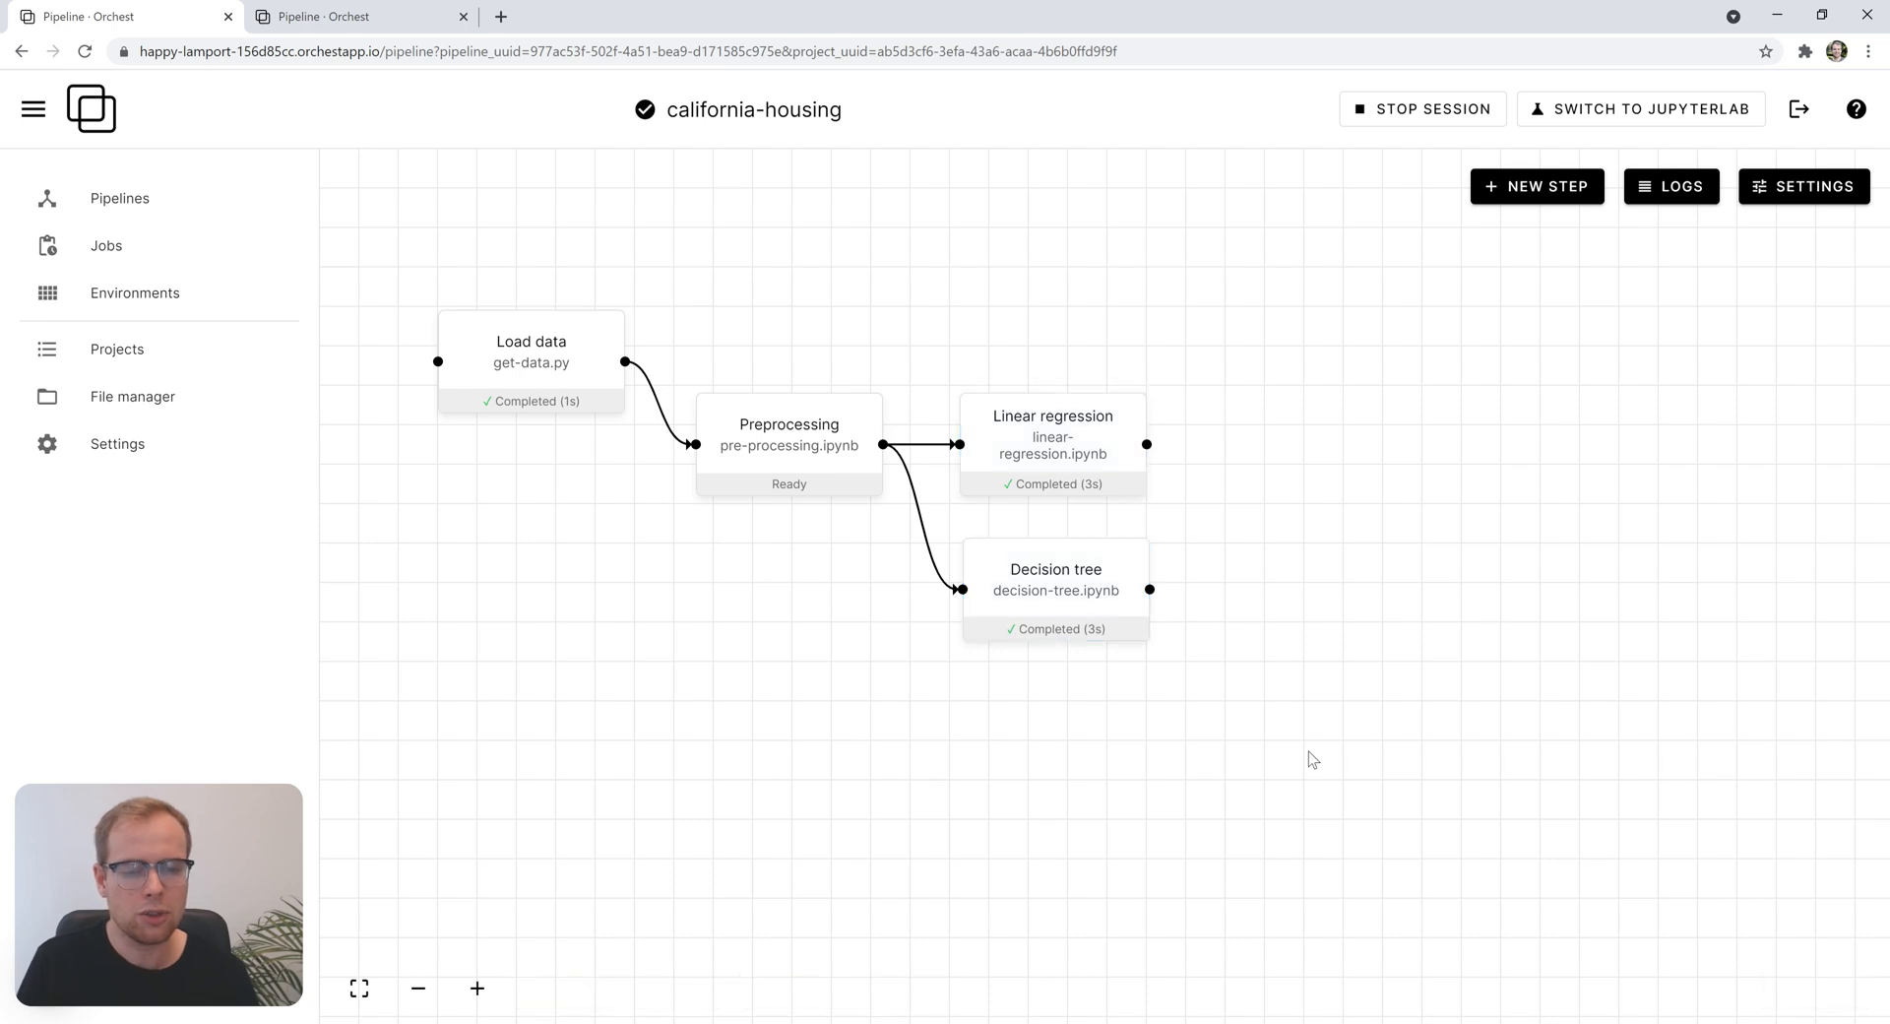
mouse_move(1538, 201)
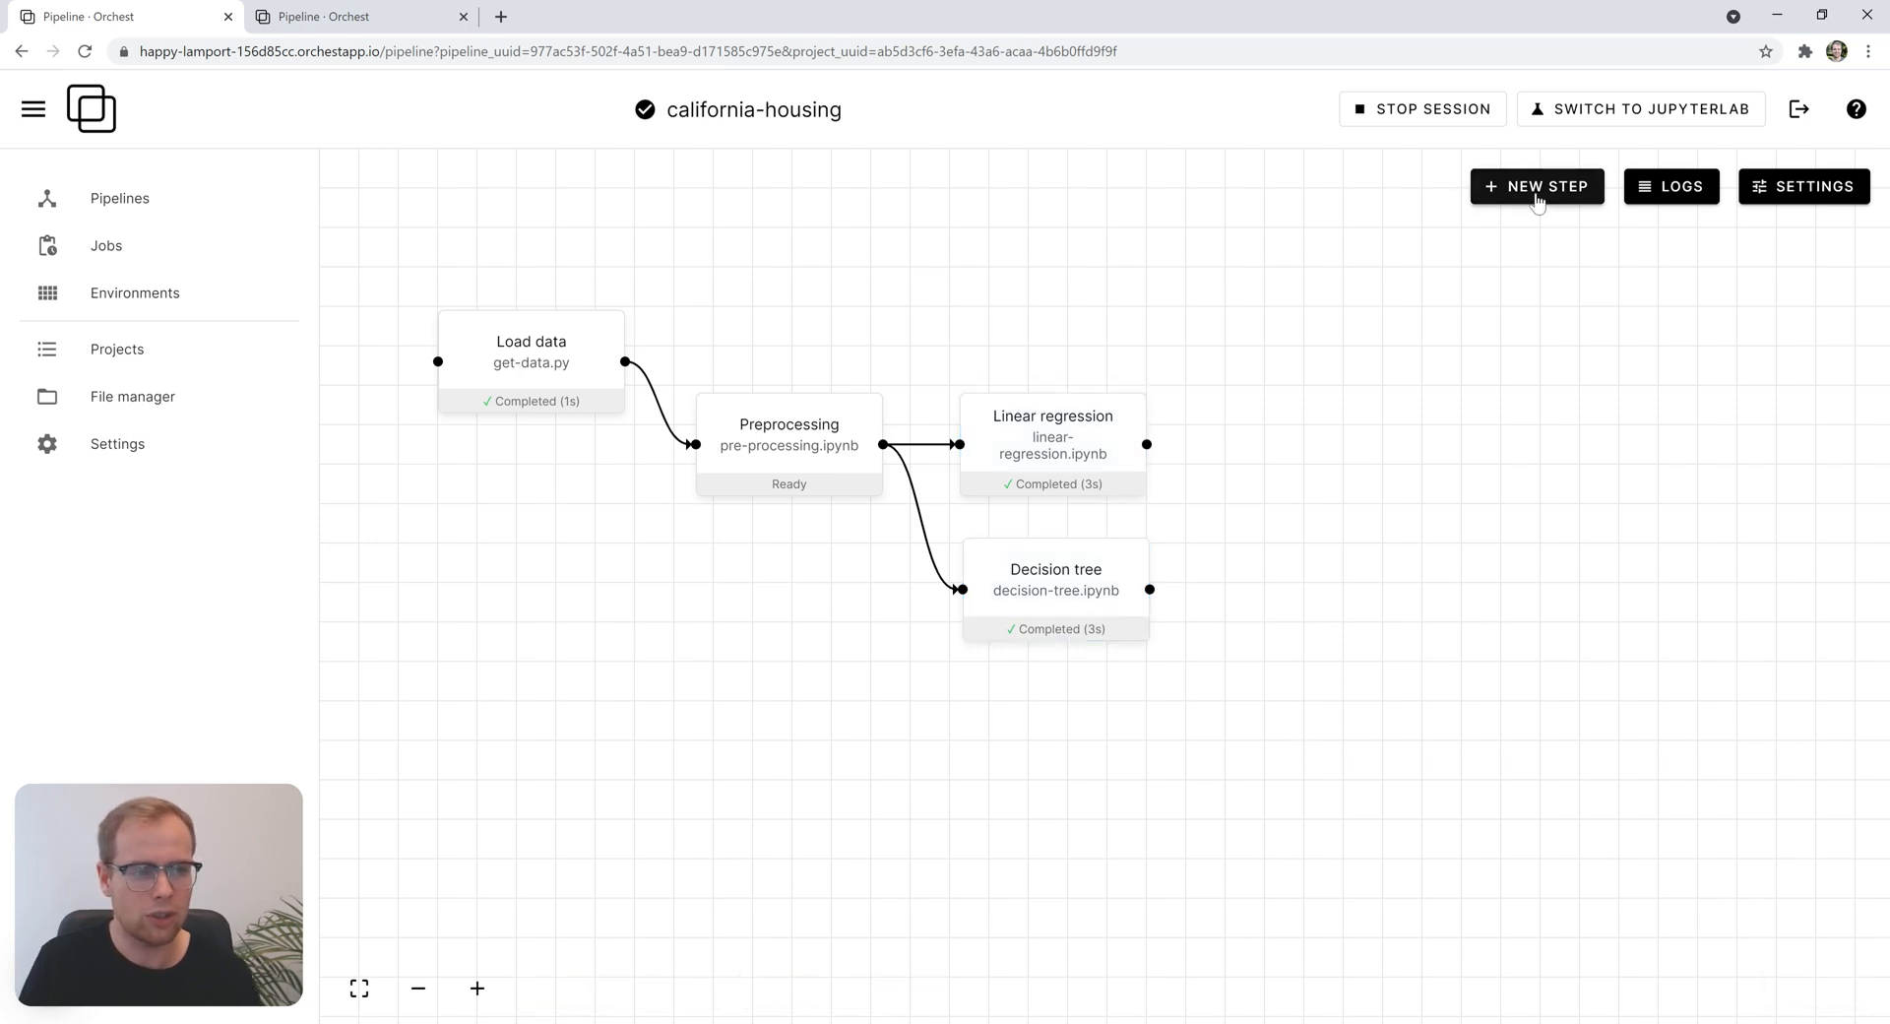
- Add a 'Collect results' step at the right, fed by both model steps
left_click(1537, 186)
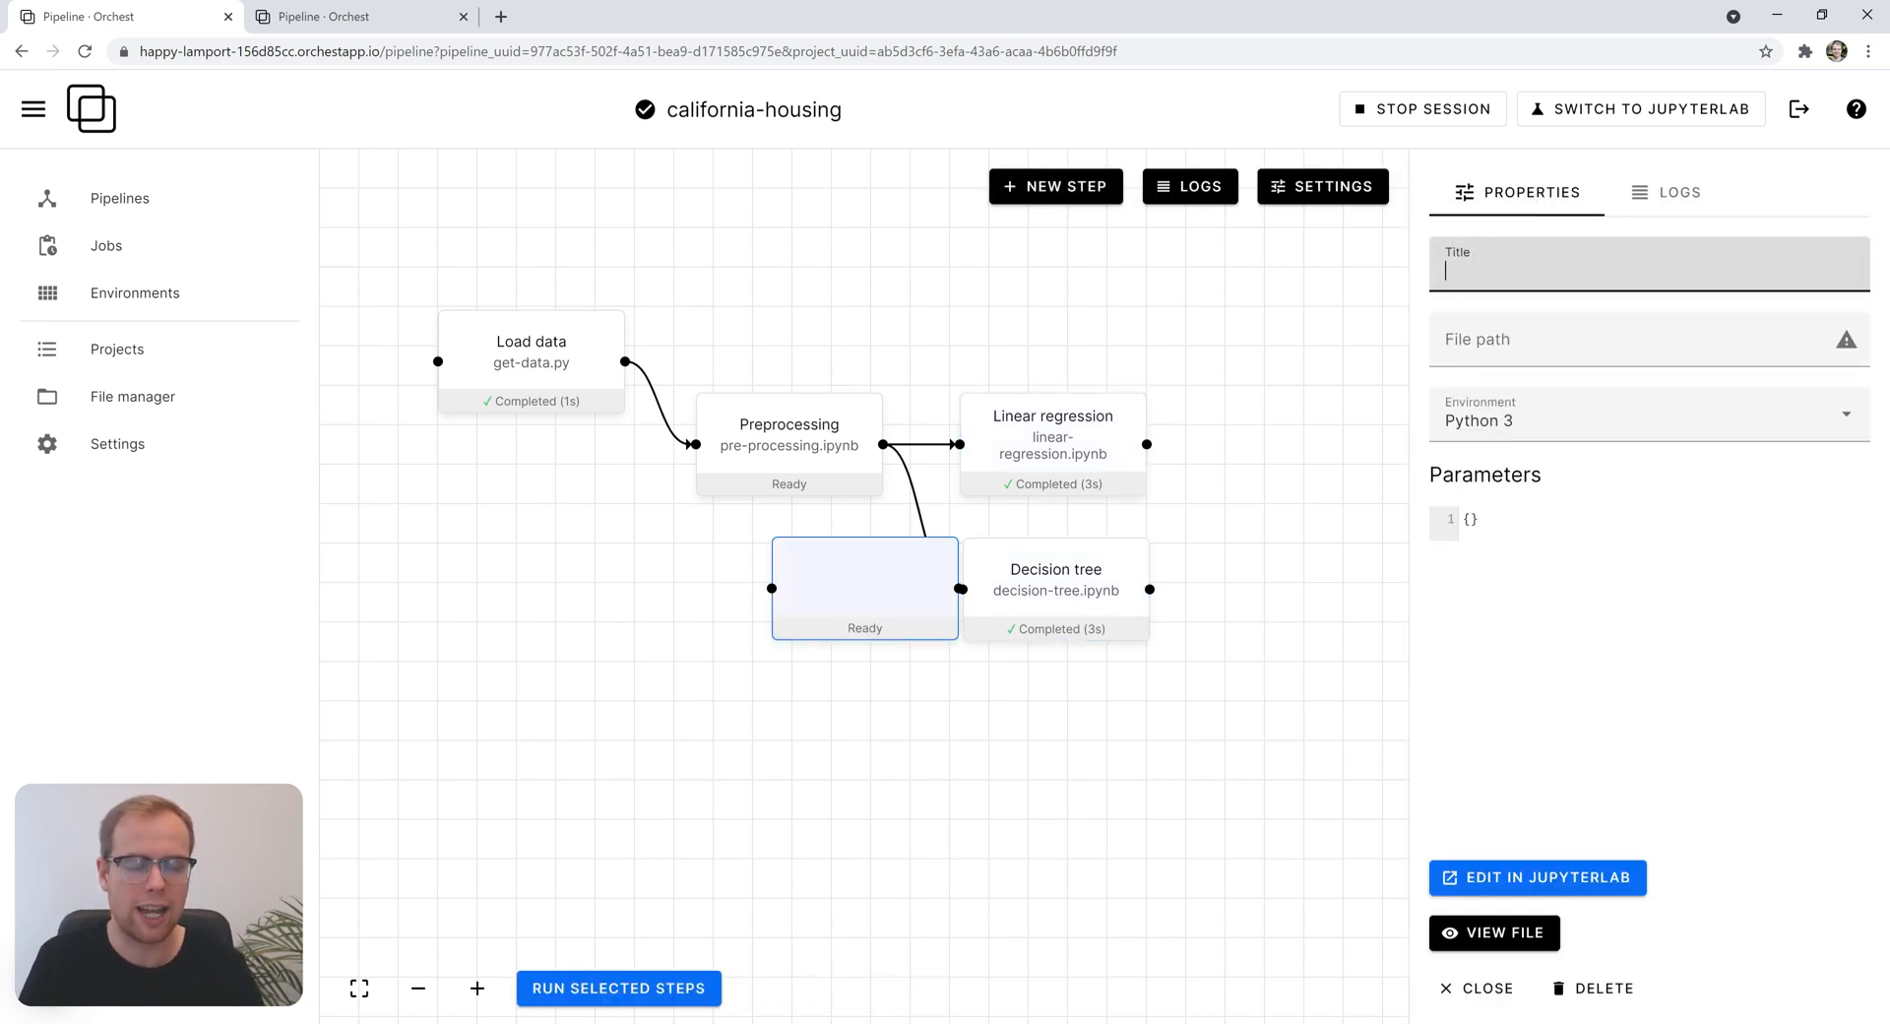
type("Collect results")
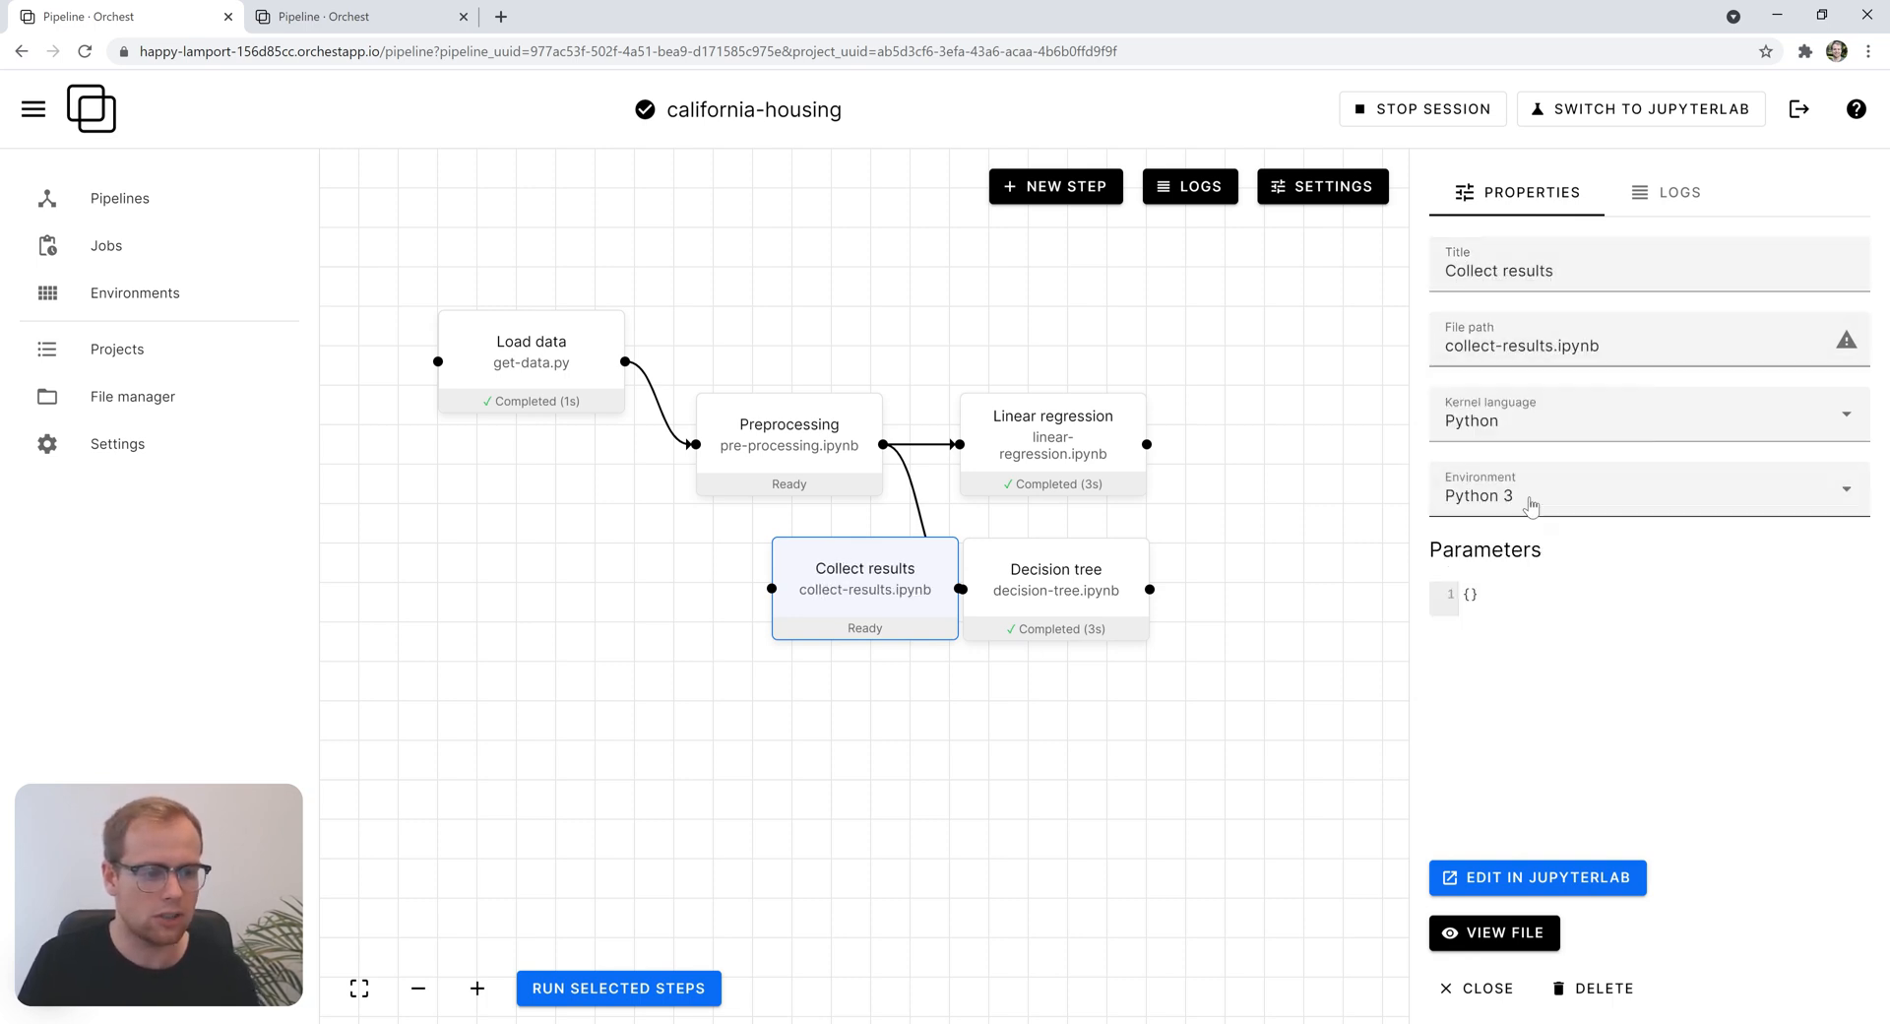
left_click_drag(864, 585, 1300, 510)
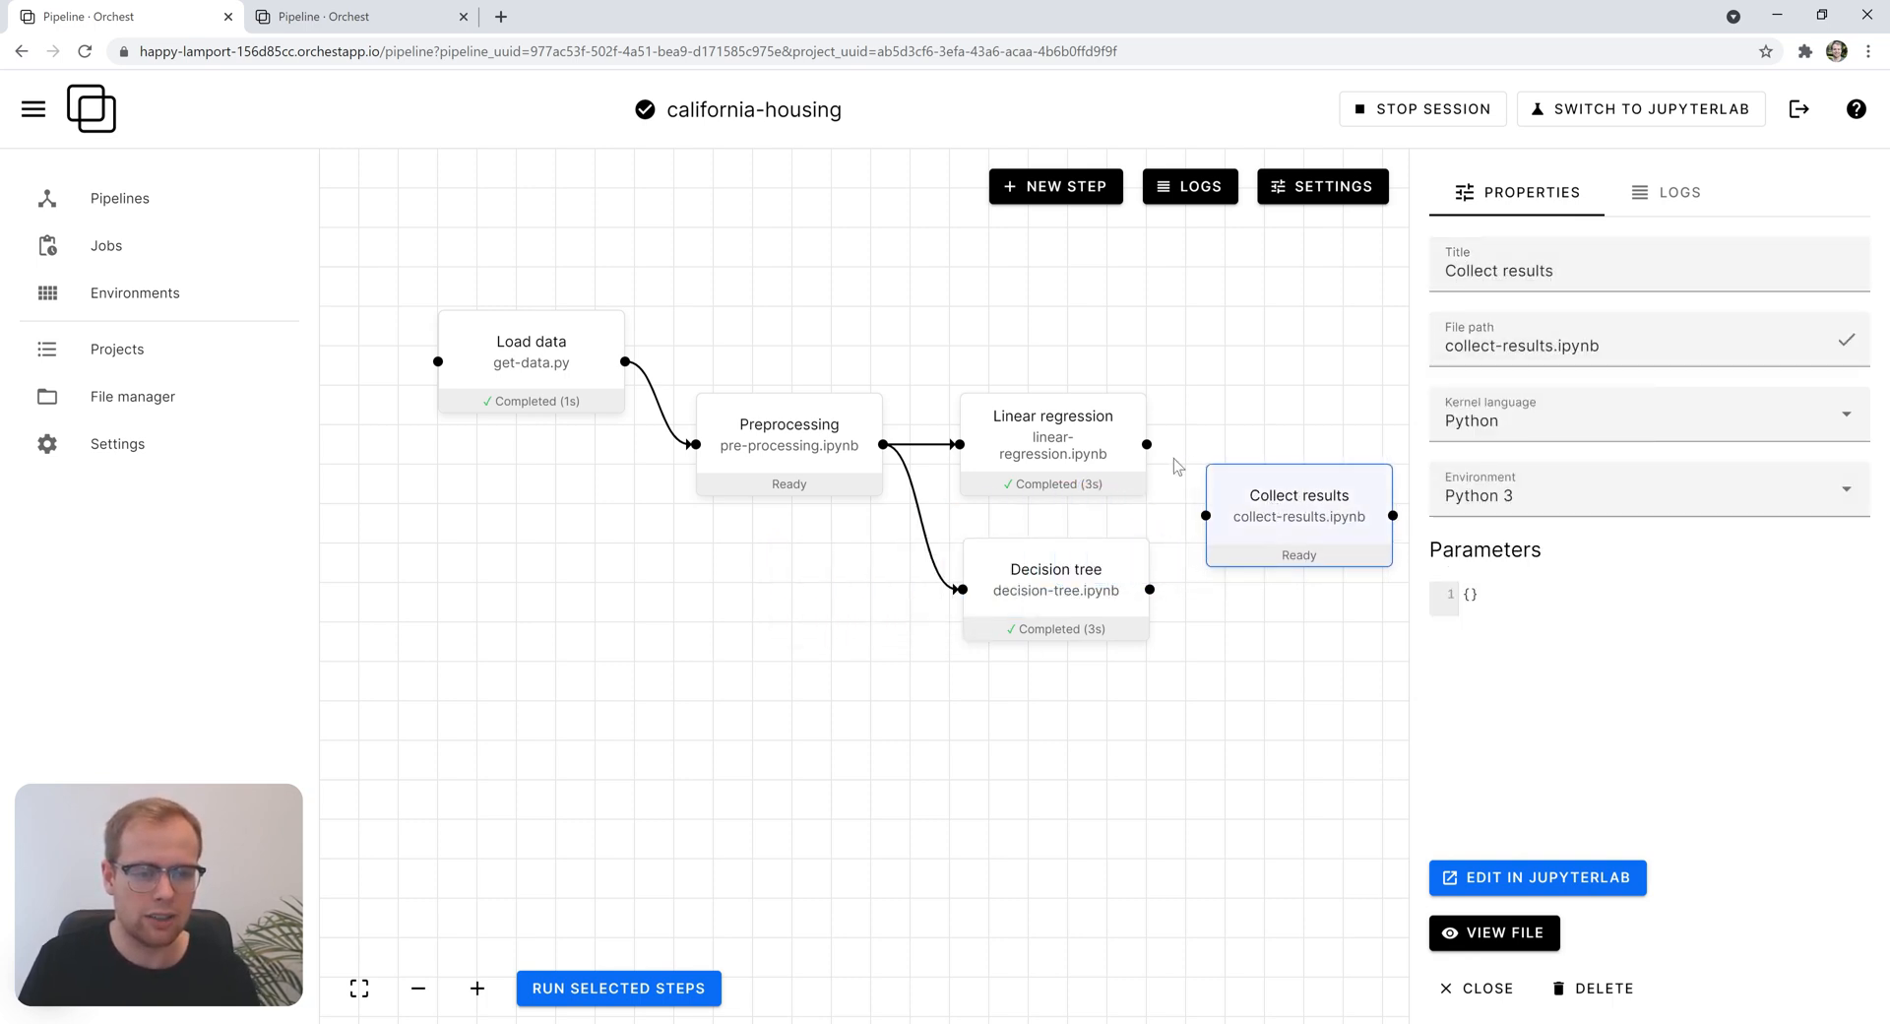
left_click_drag(1146, 445, 1199, 494)
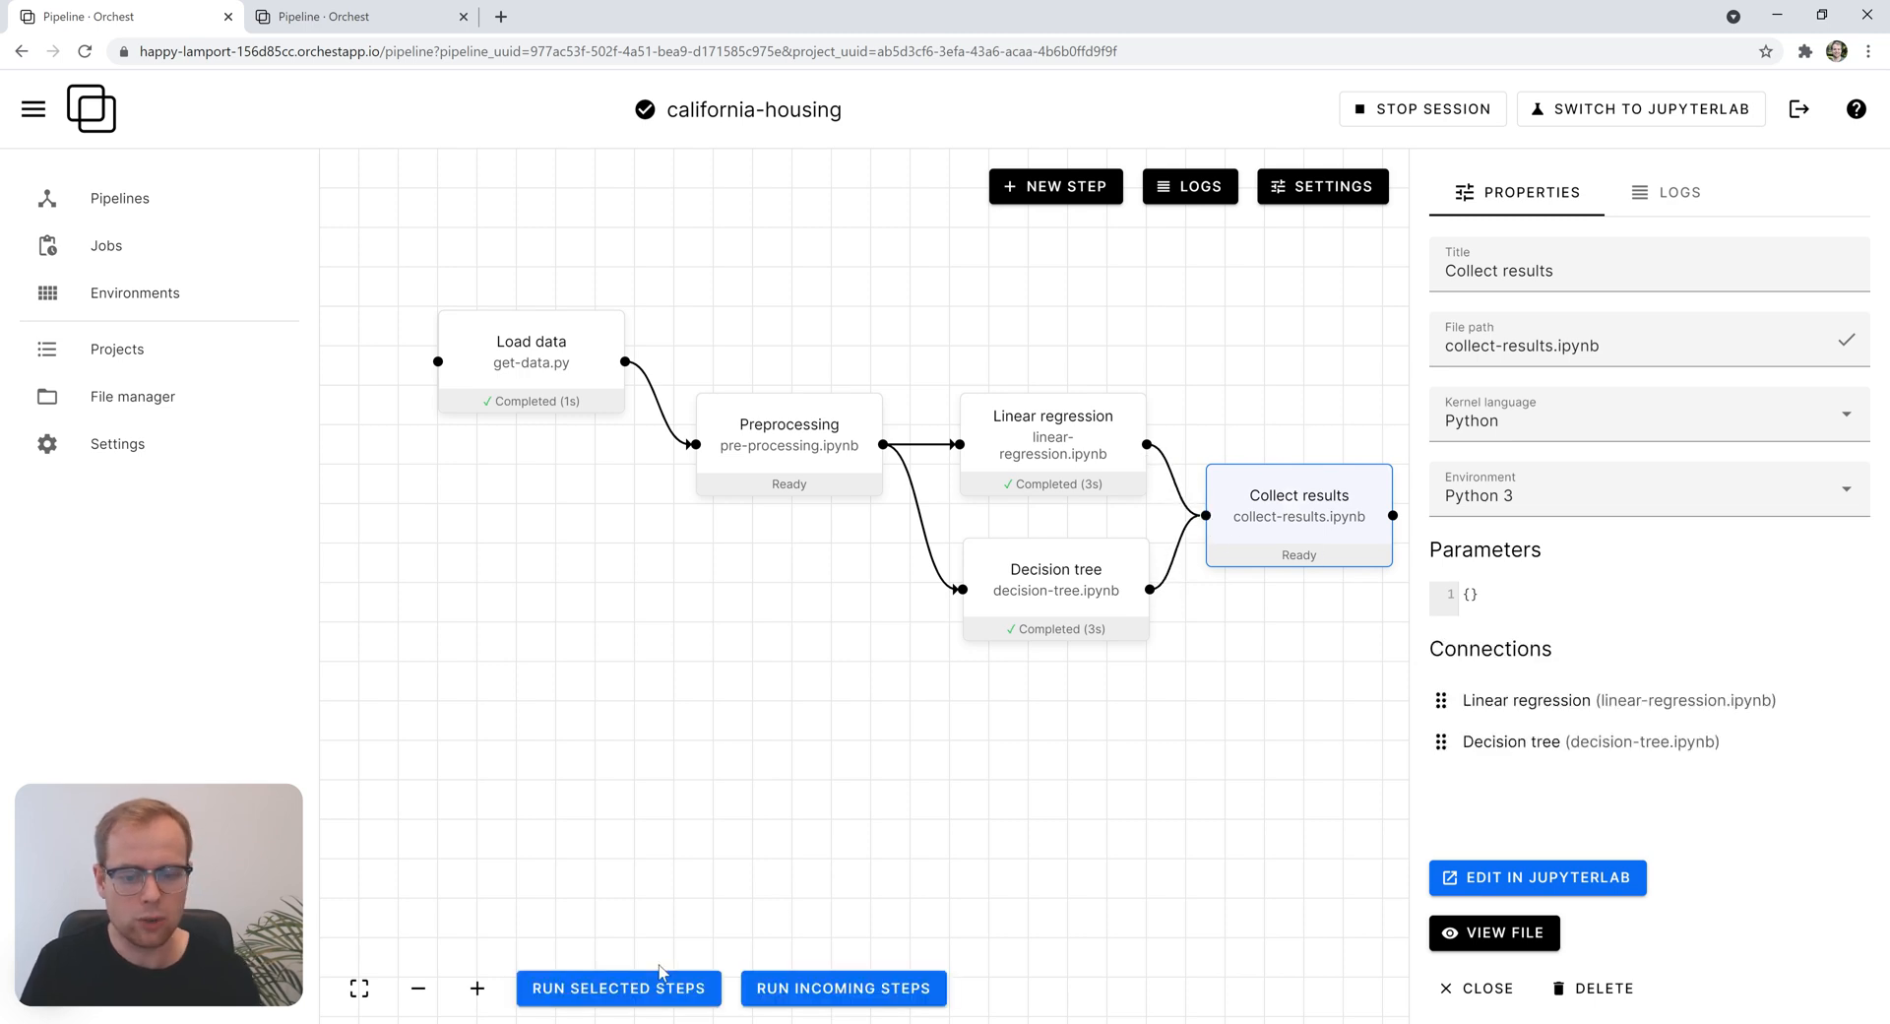
- Run Collect results and read RMSE logs: linear 0.732, decision tree 0.709
left_click(618, 987)
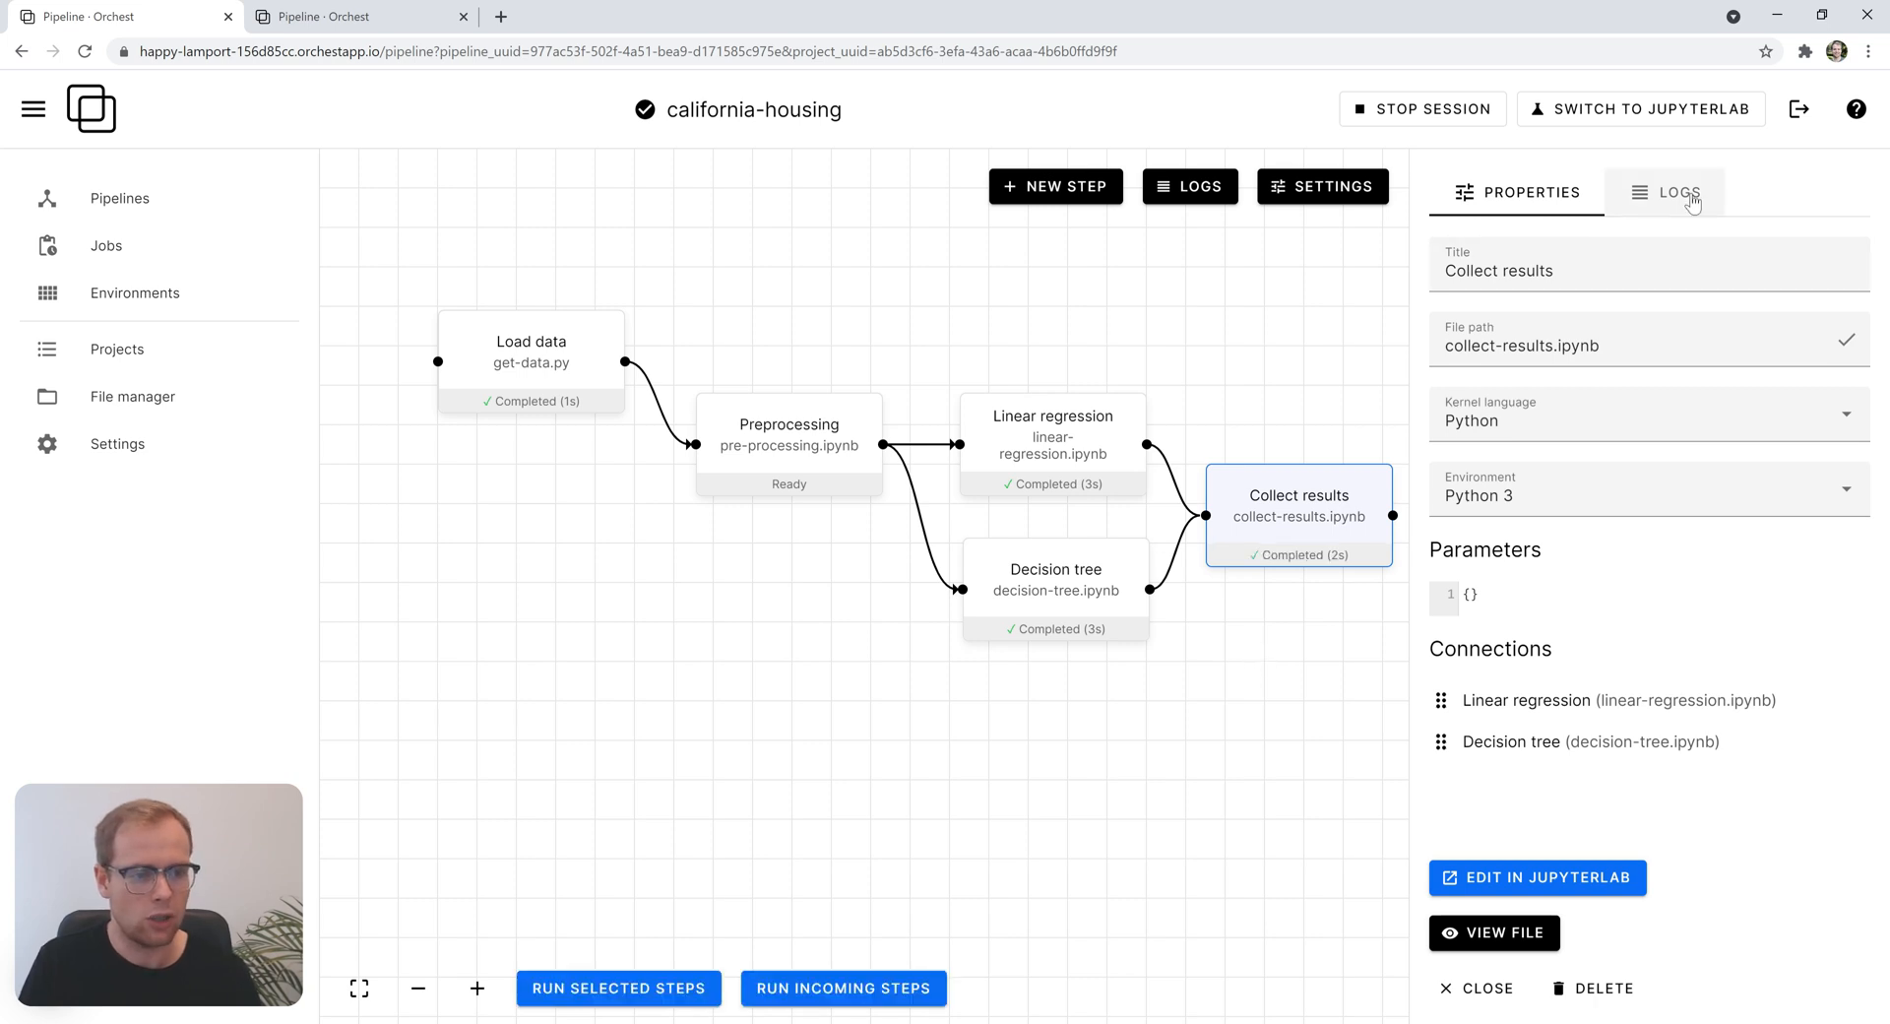
left_click(1672, 192)
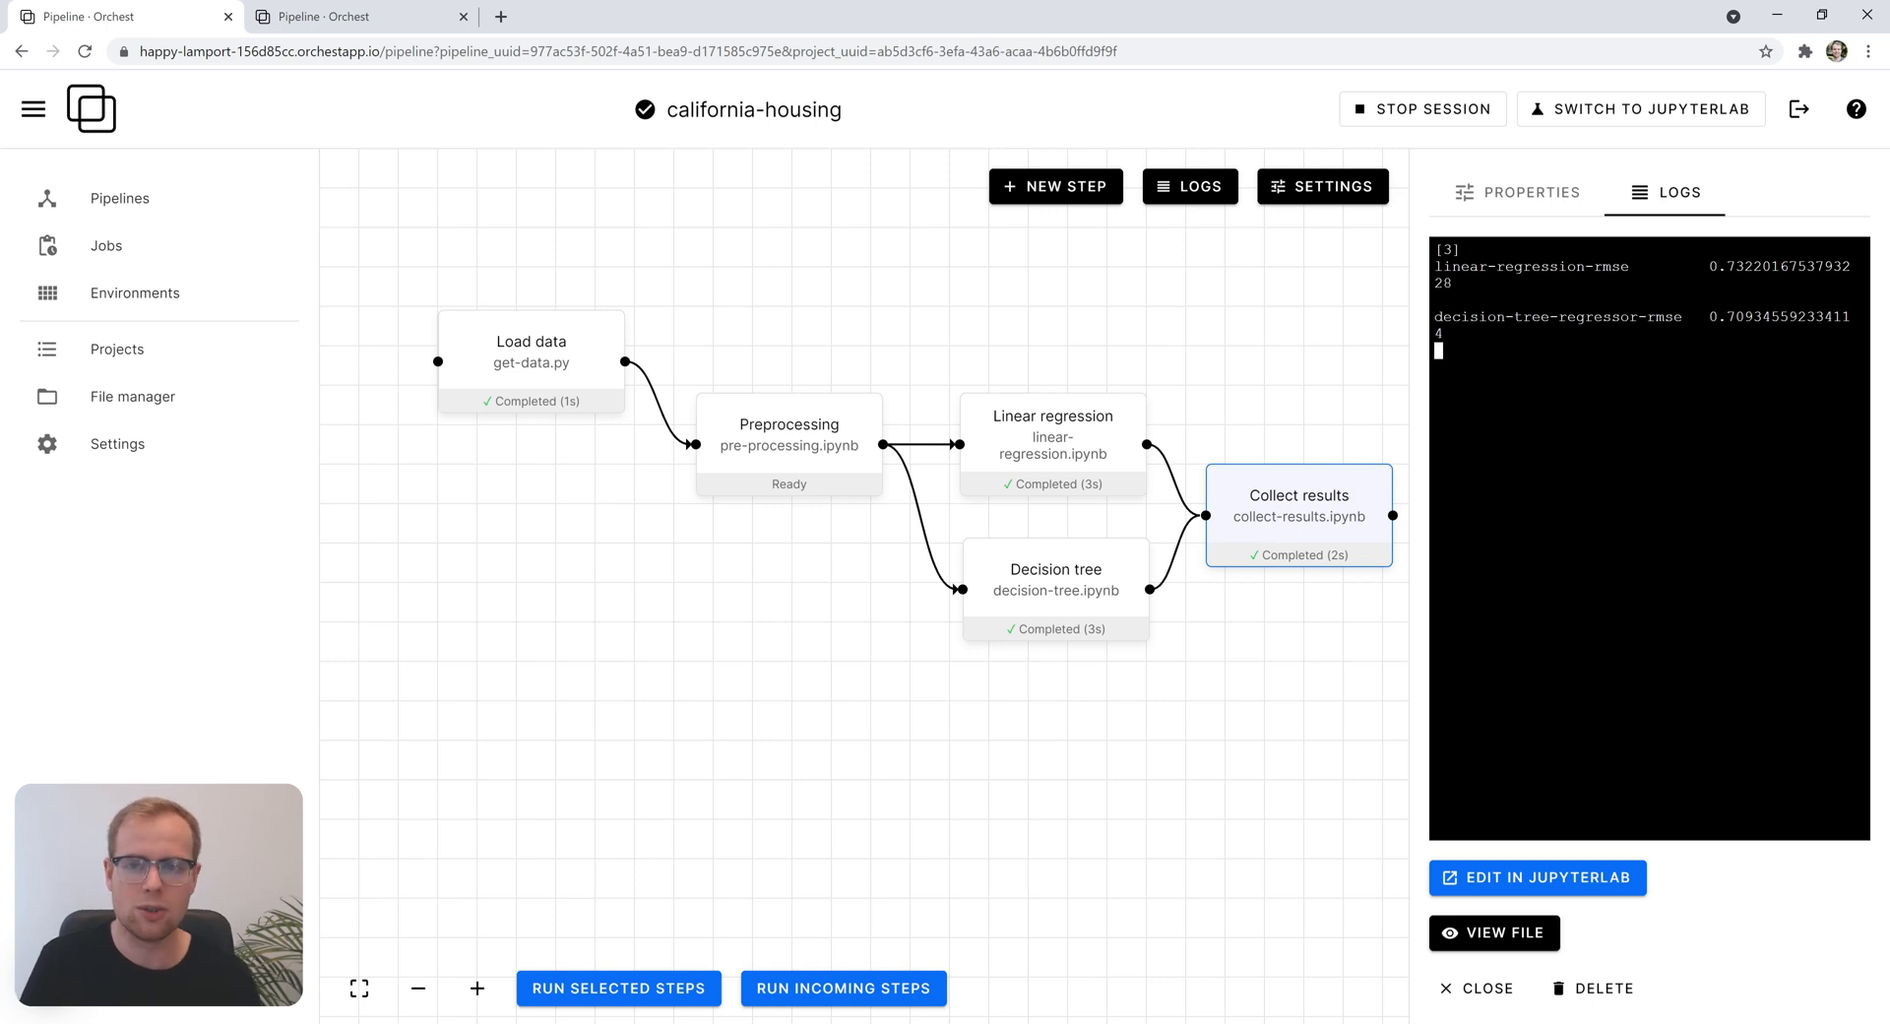
left_click(1488, 988)
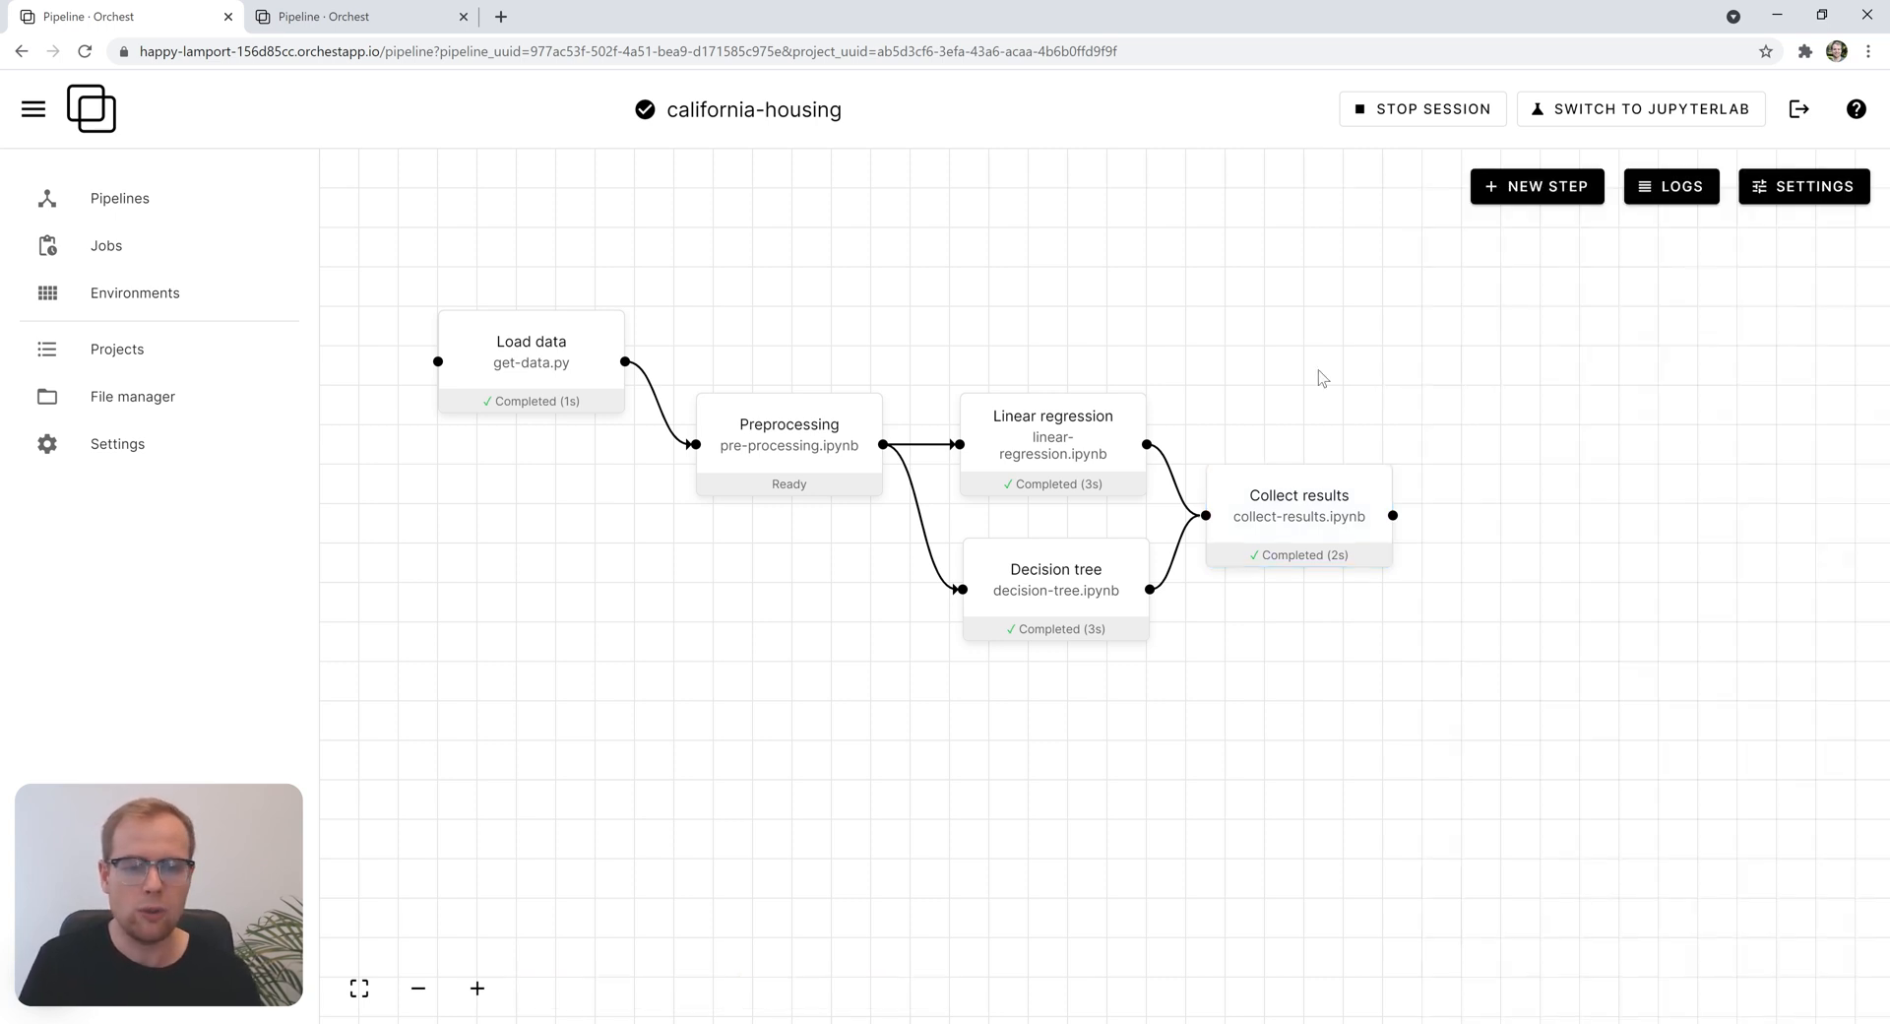
mouse_move(1300, 385)
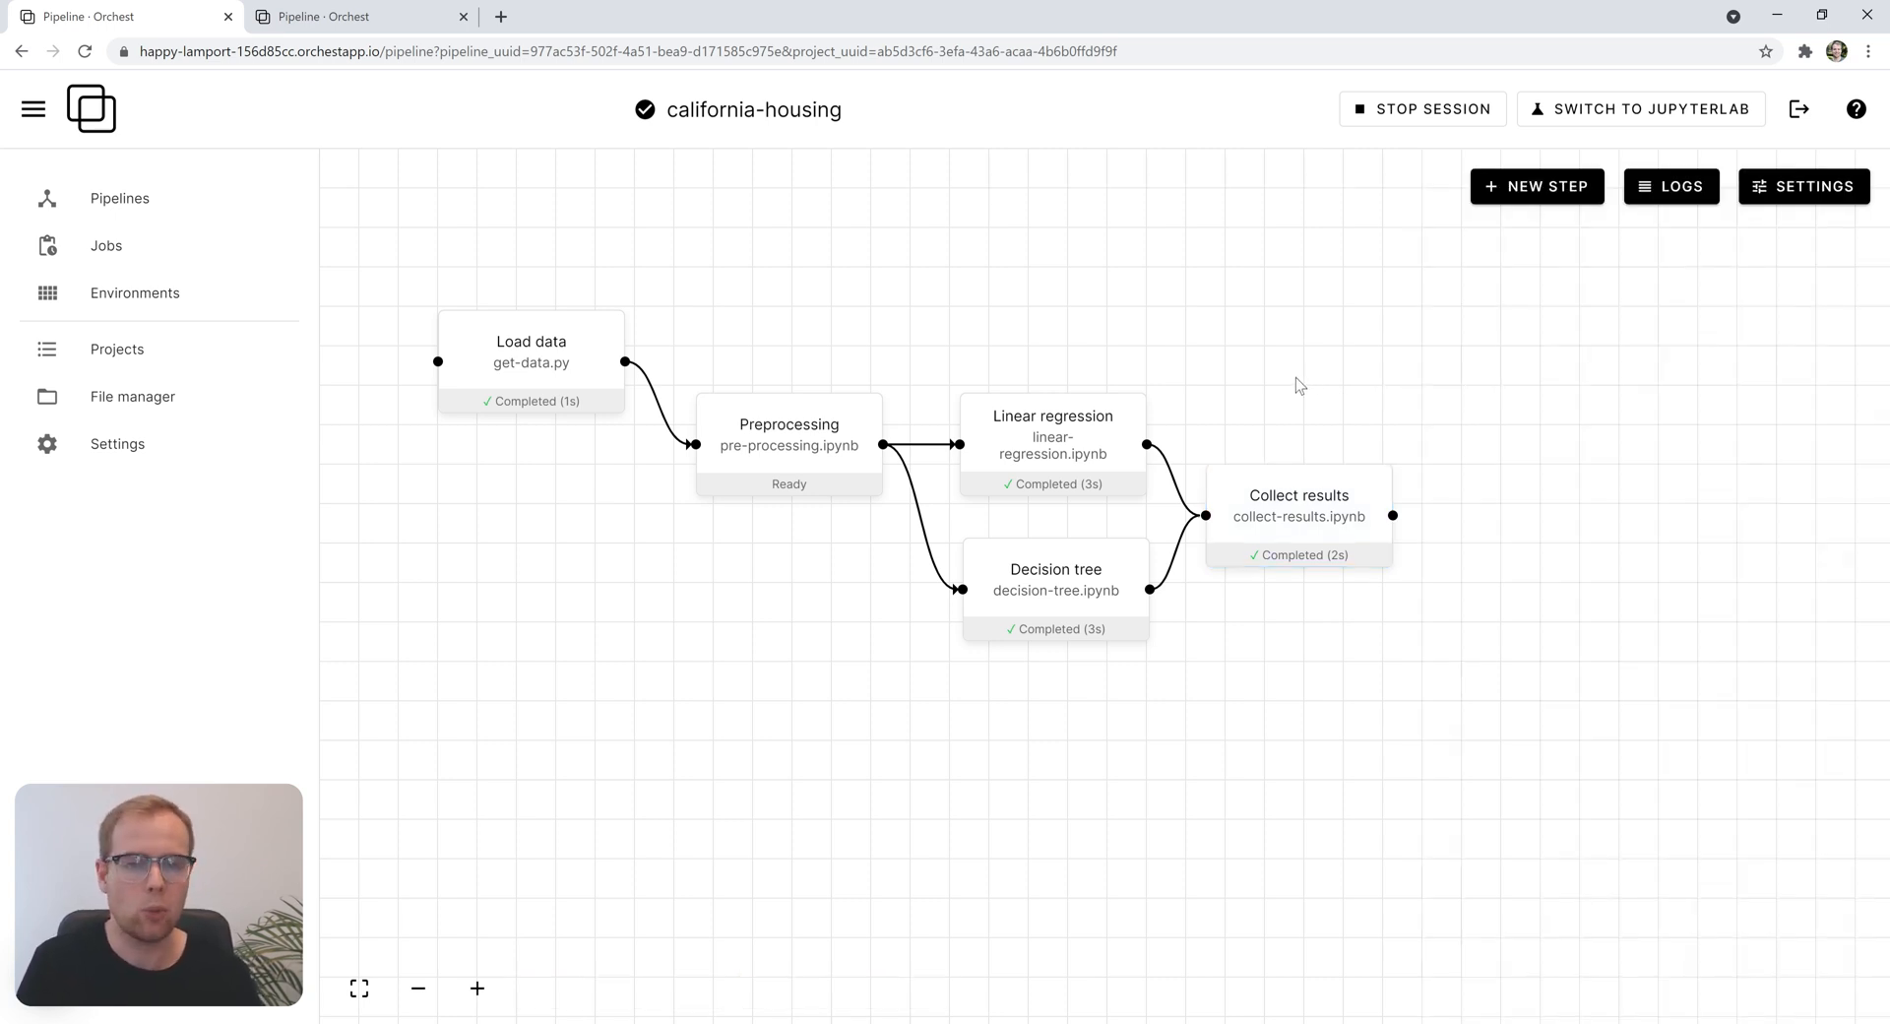
mouse_move(1245, 345)
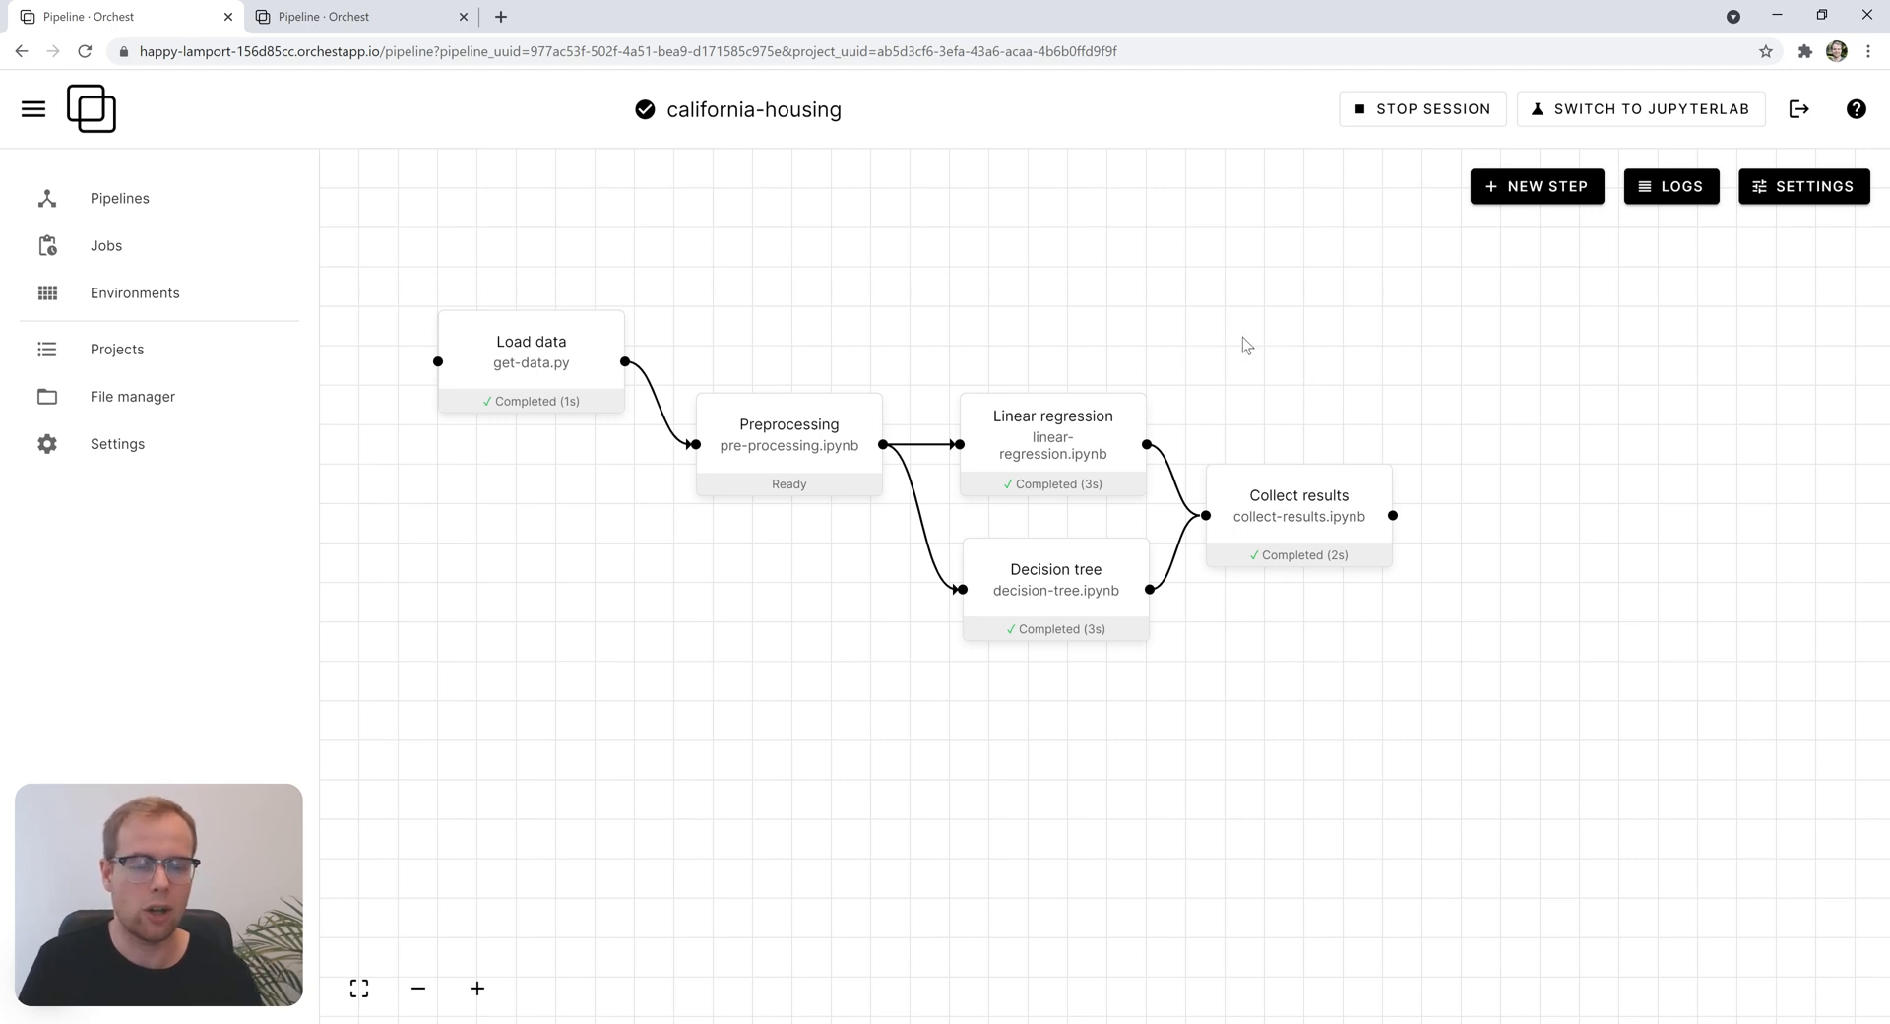
mouse_move(1220, 344)
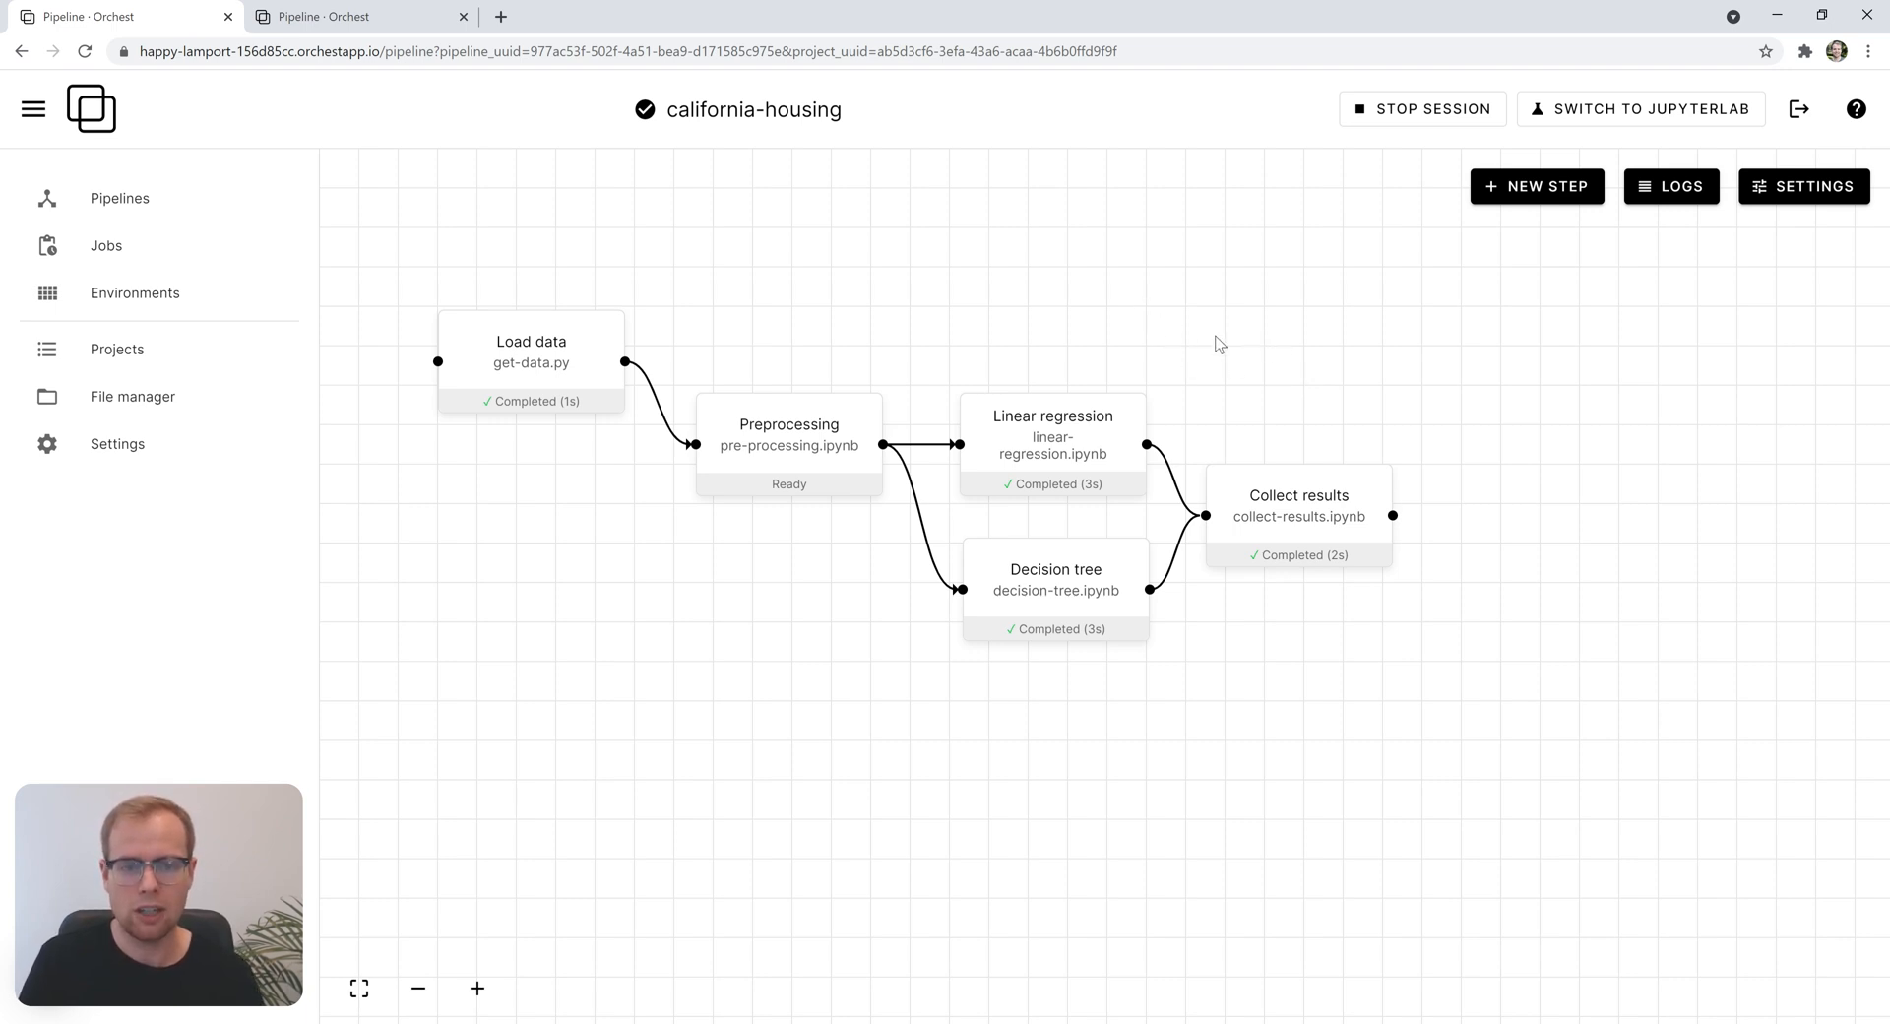
mouse_move(1011, 303)
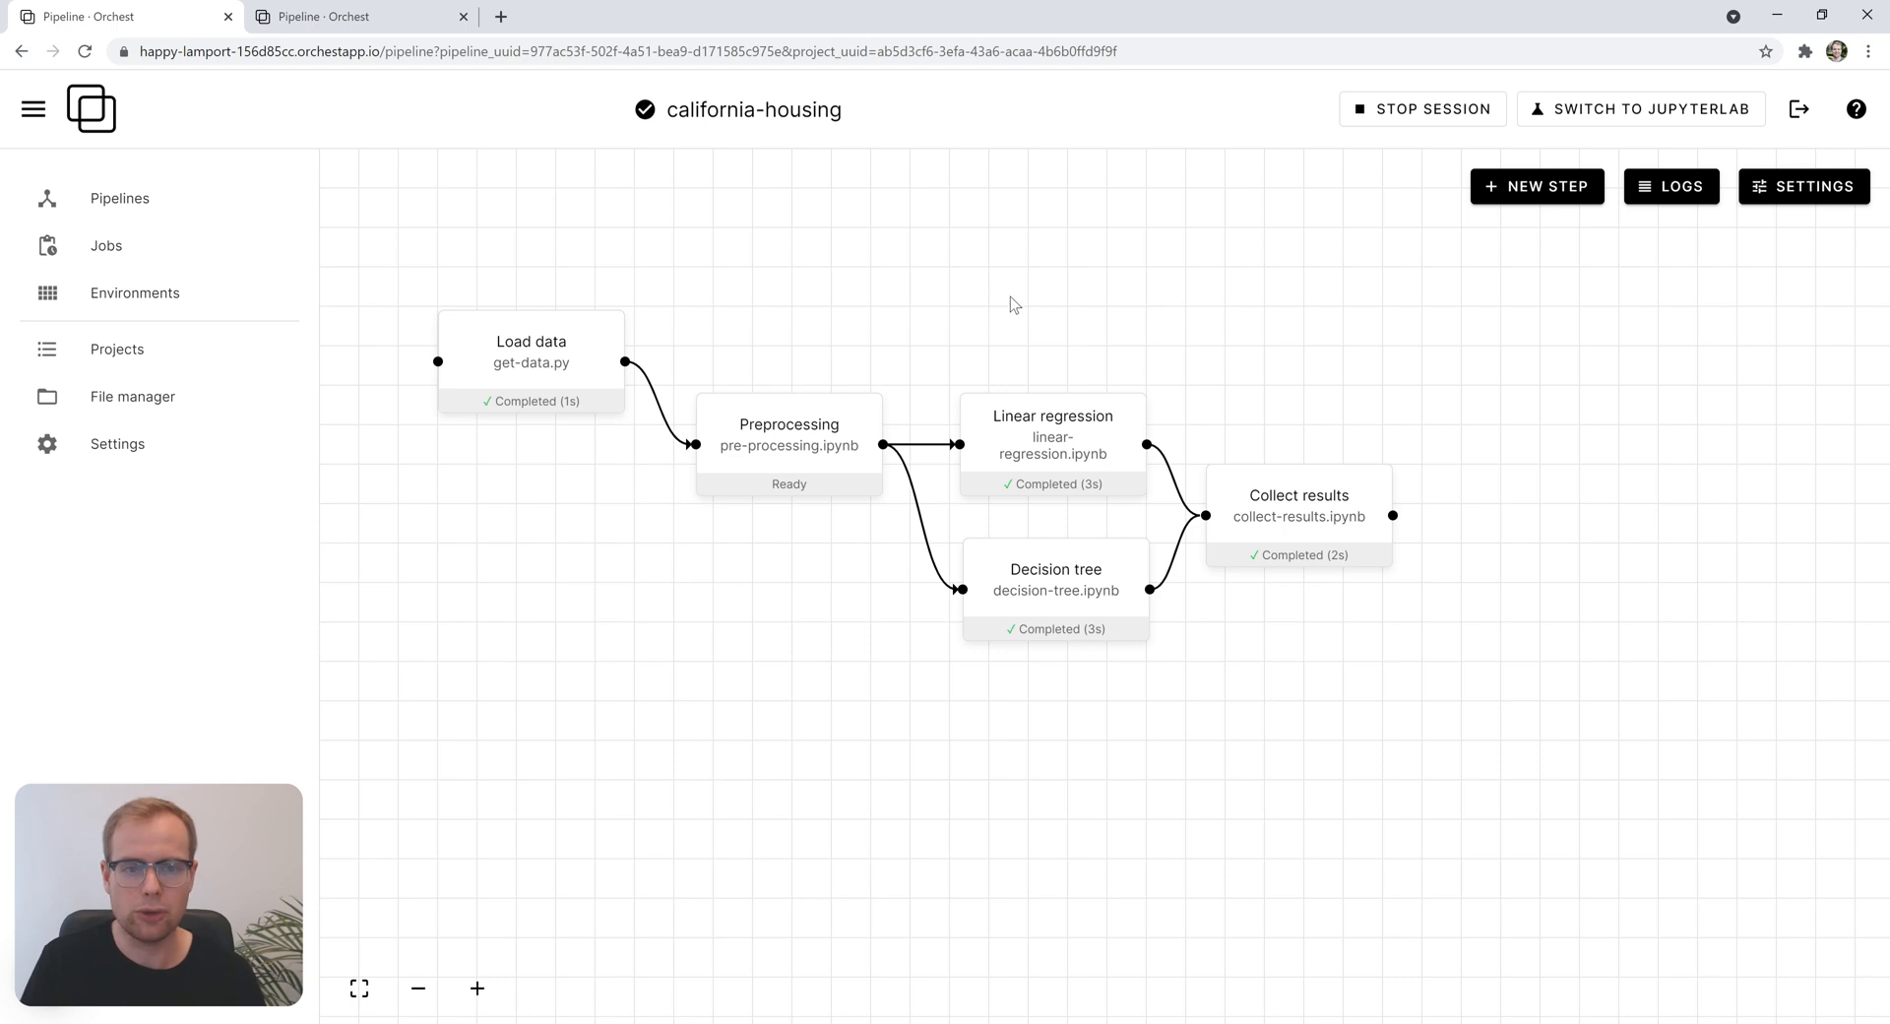
mouse_move(131, 254)
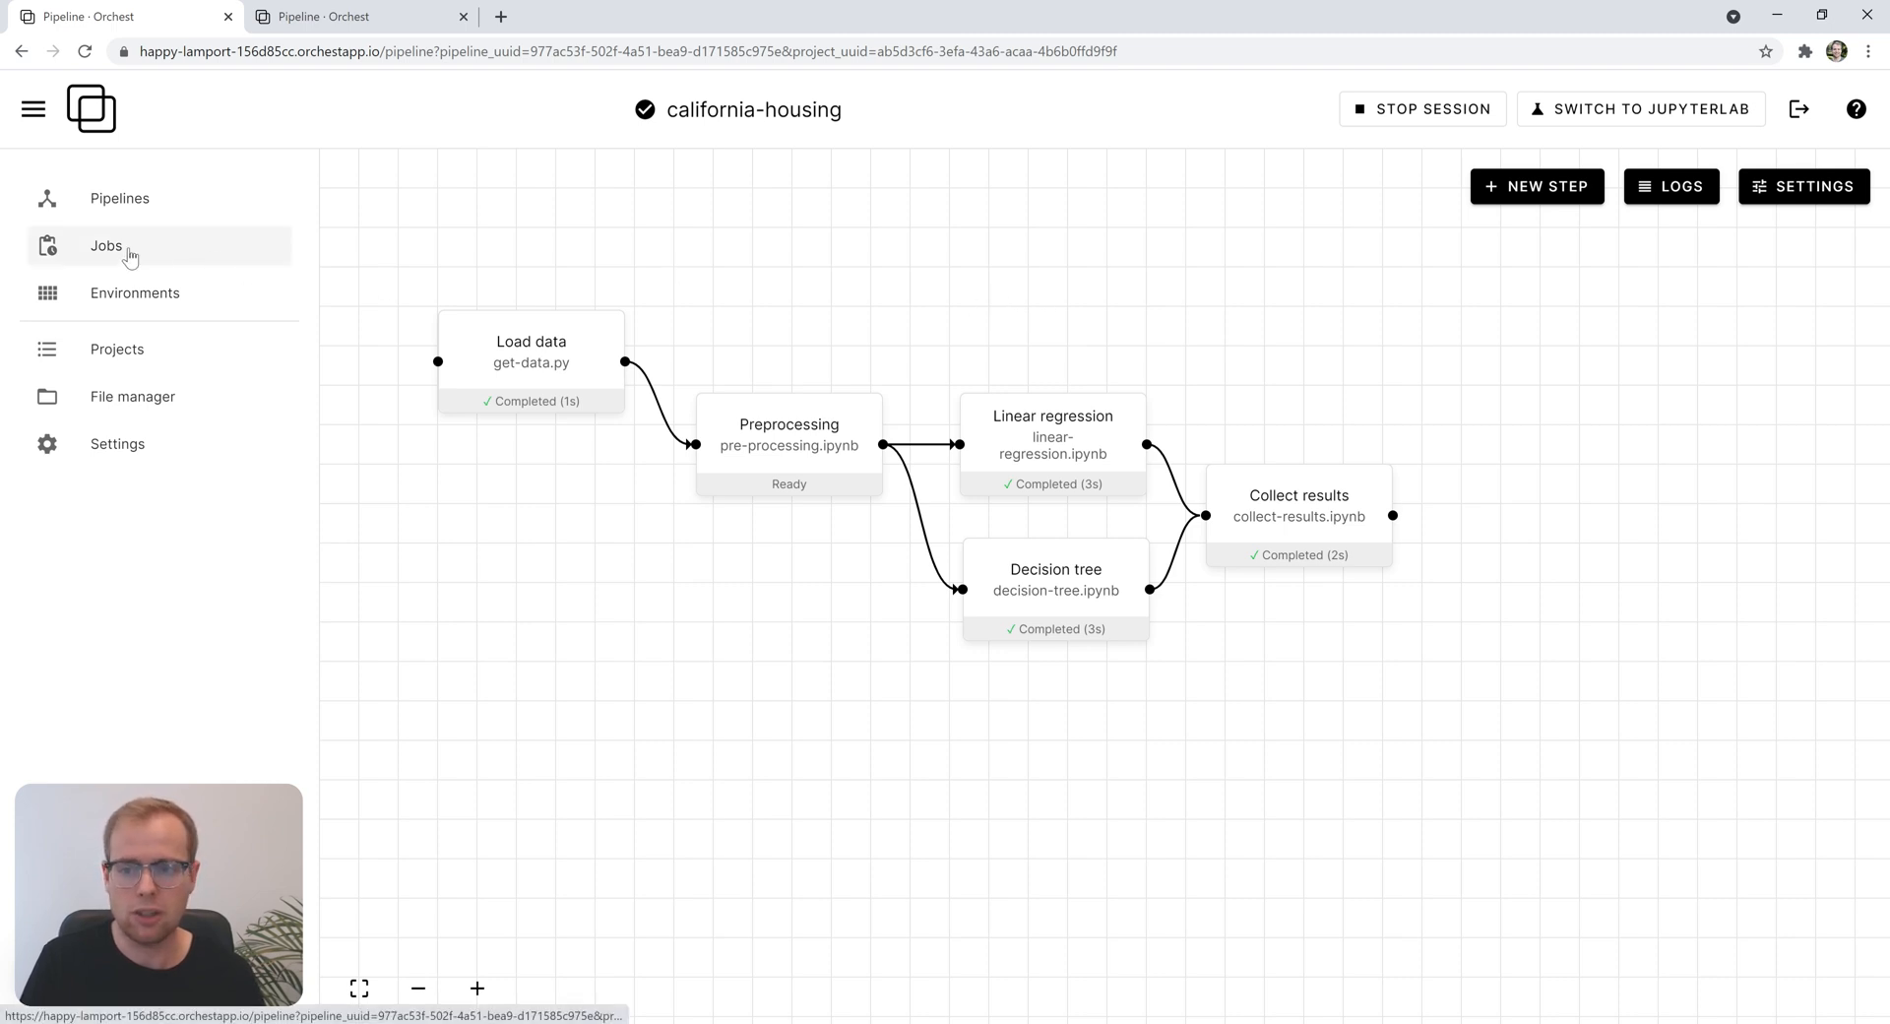
- Create the 'Train housing' job with a weekly cron schedule and run it
left_click(106, 247)
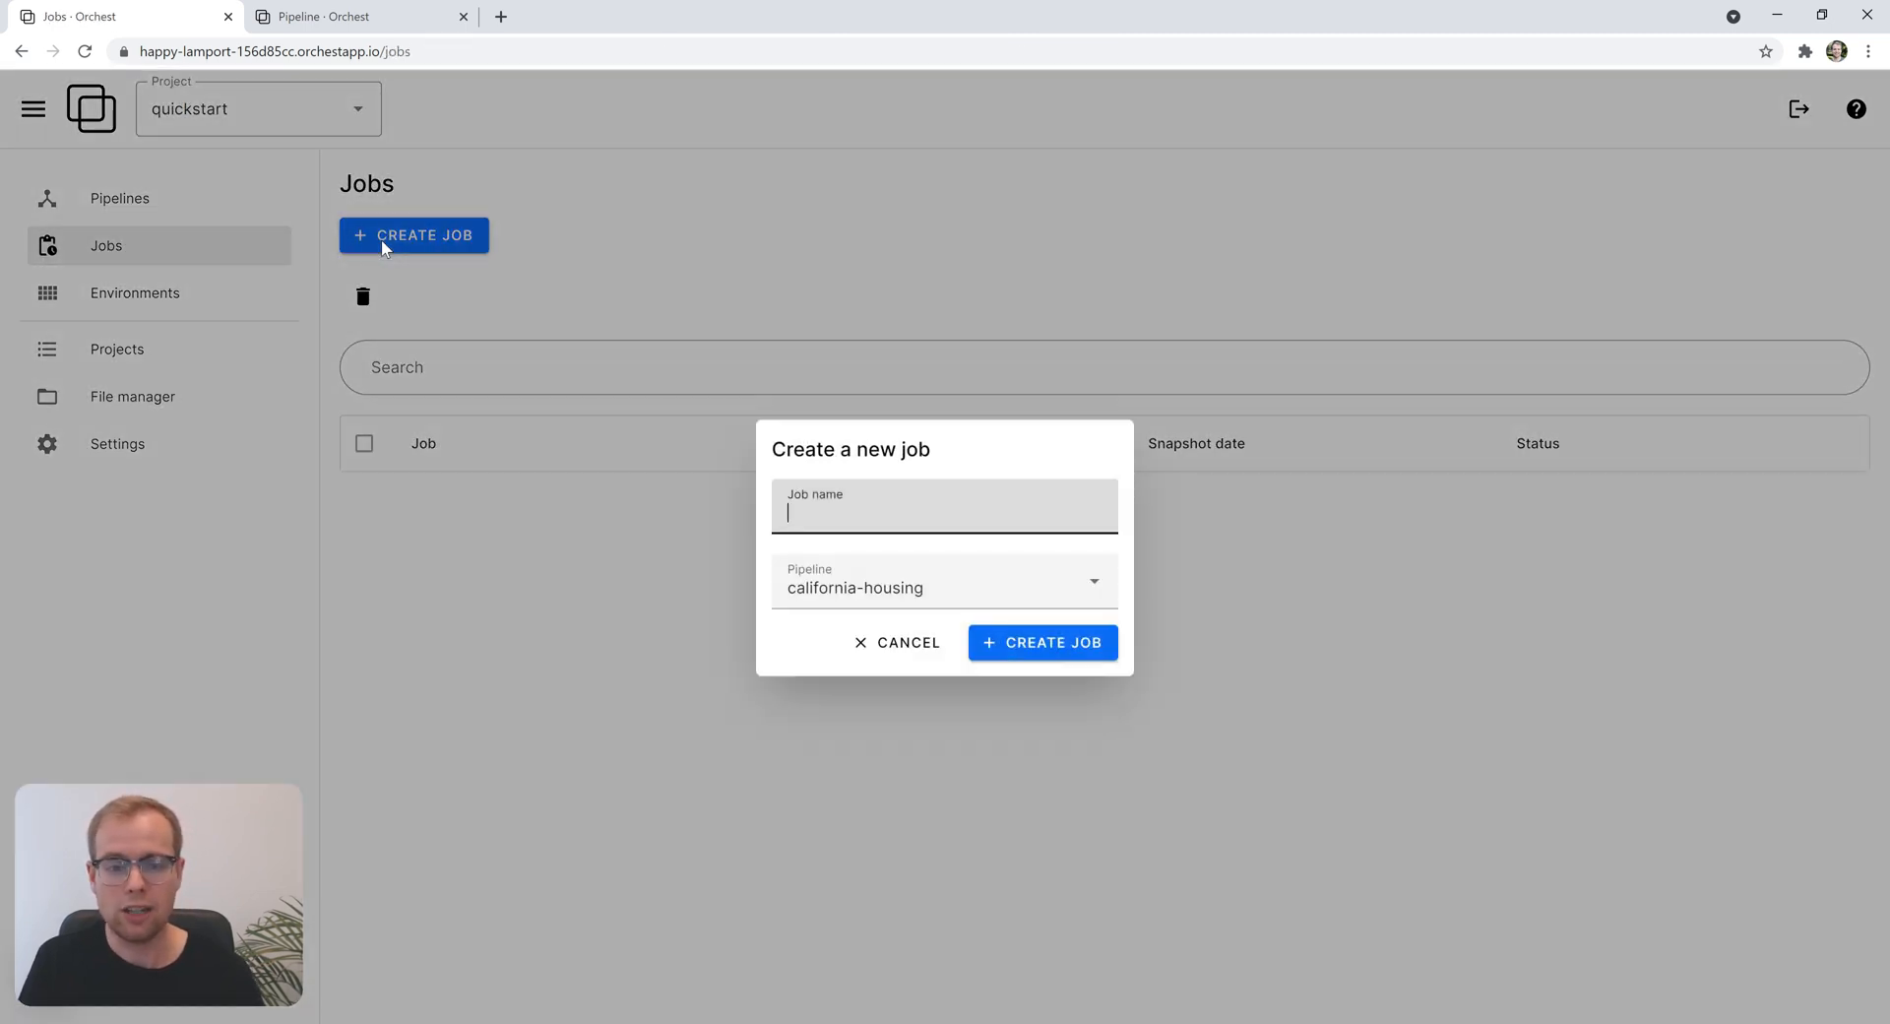
type("Train hou")
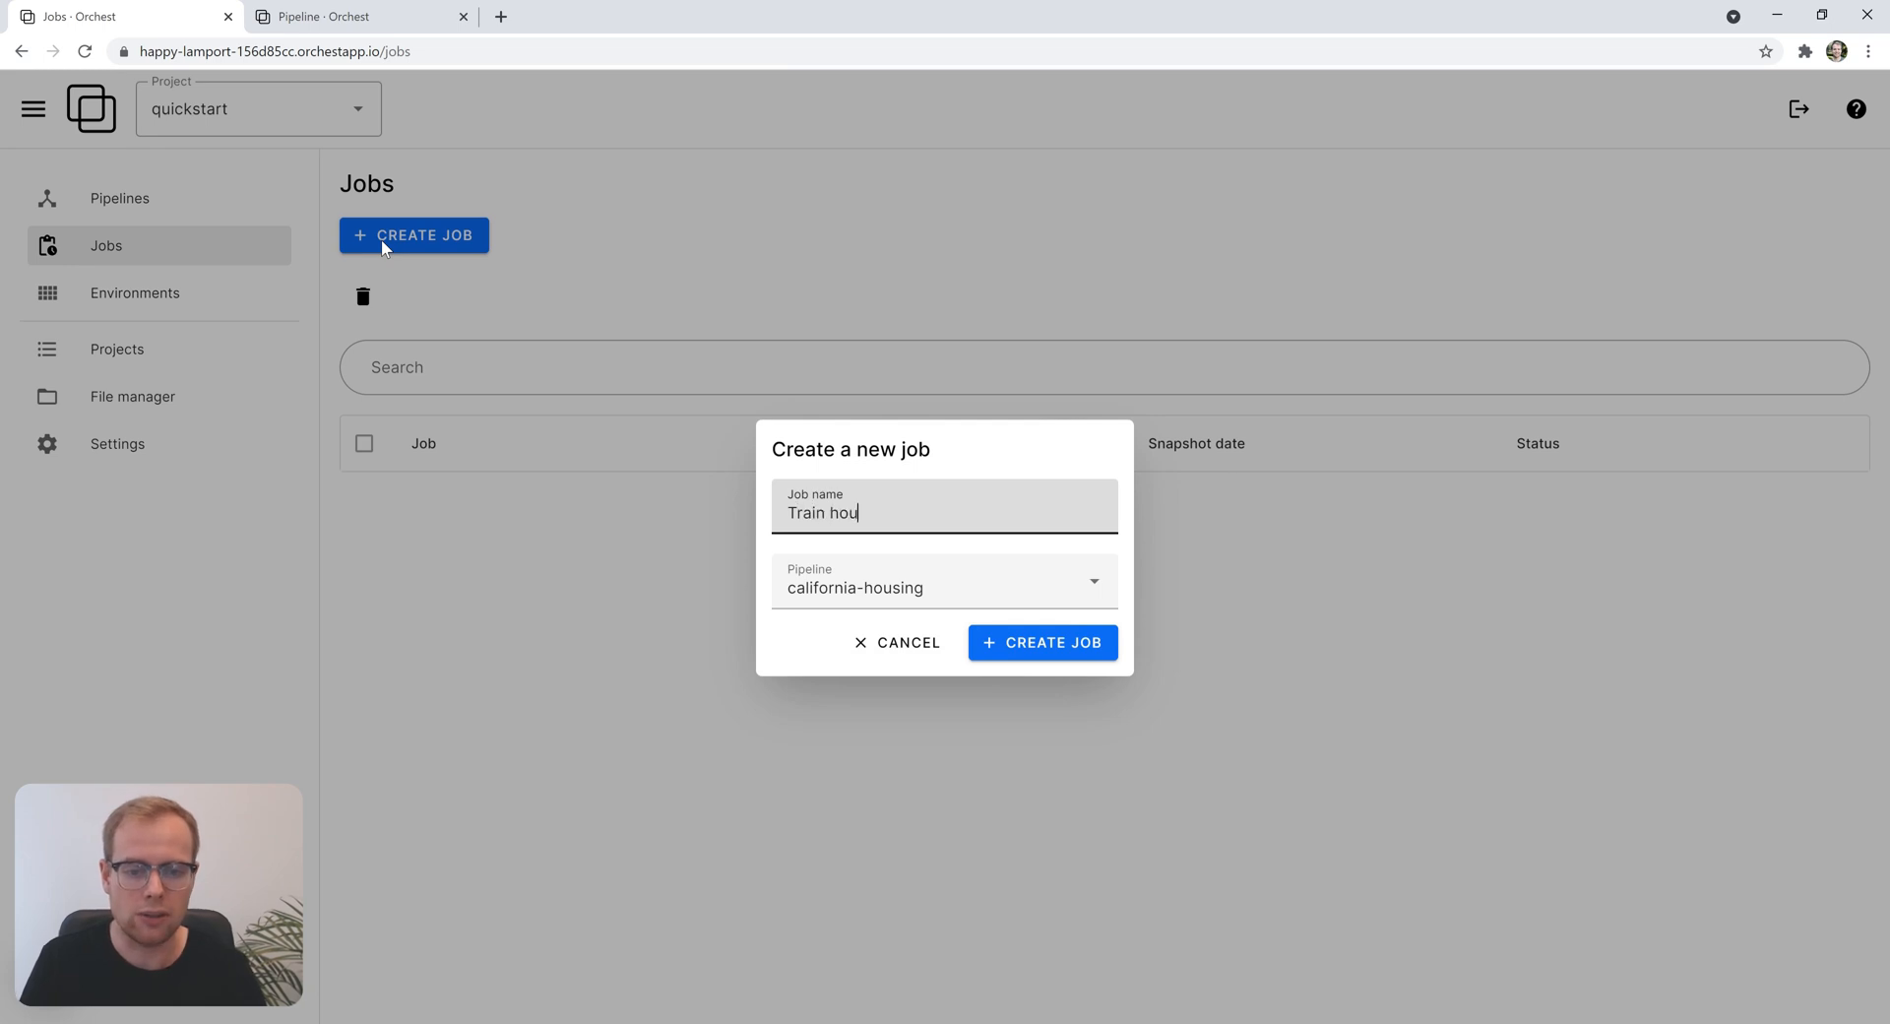
left_click(1043, 643)
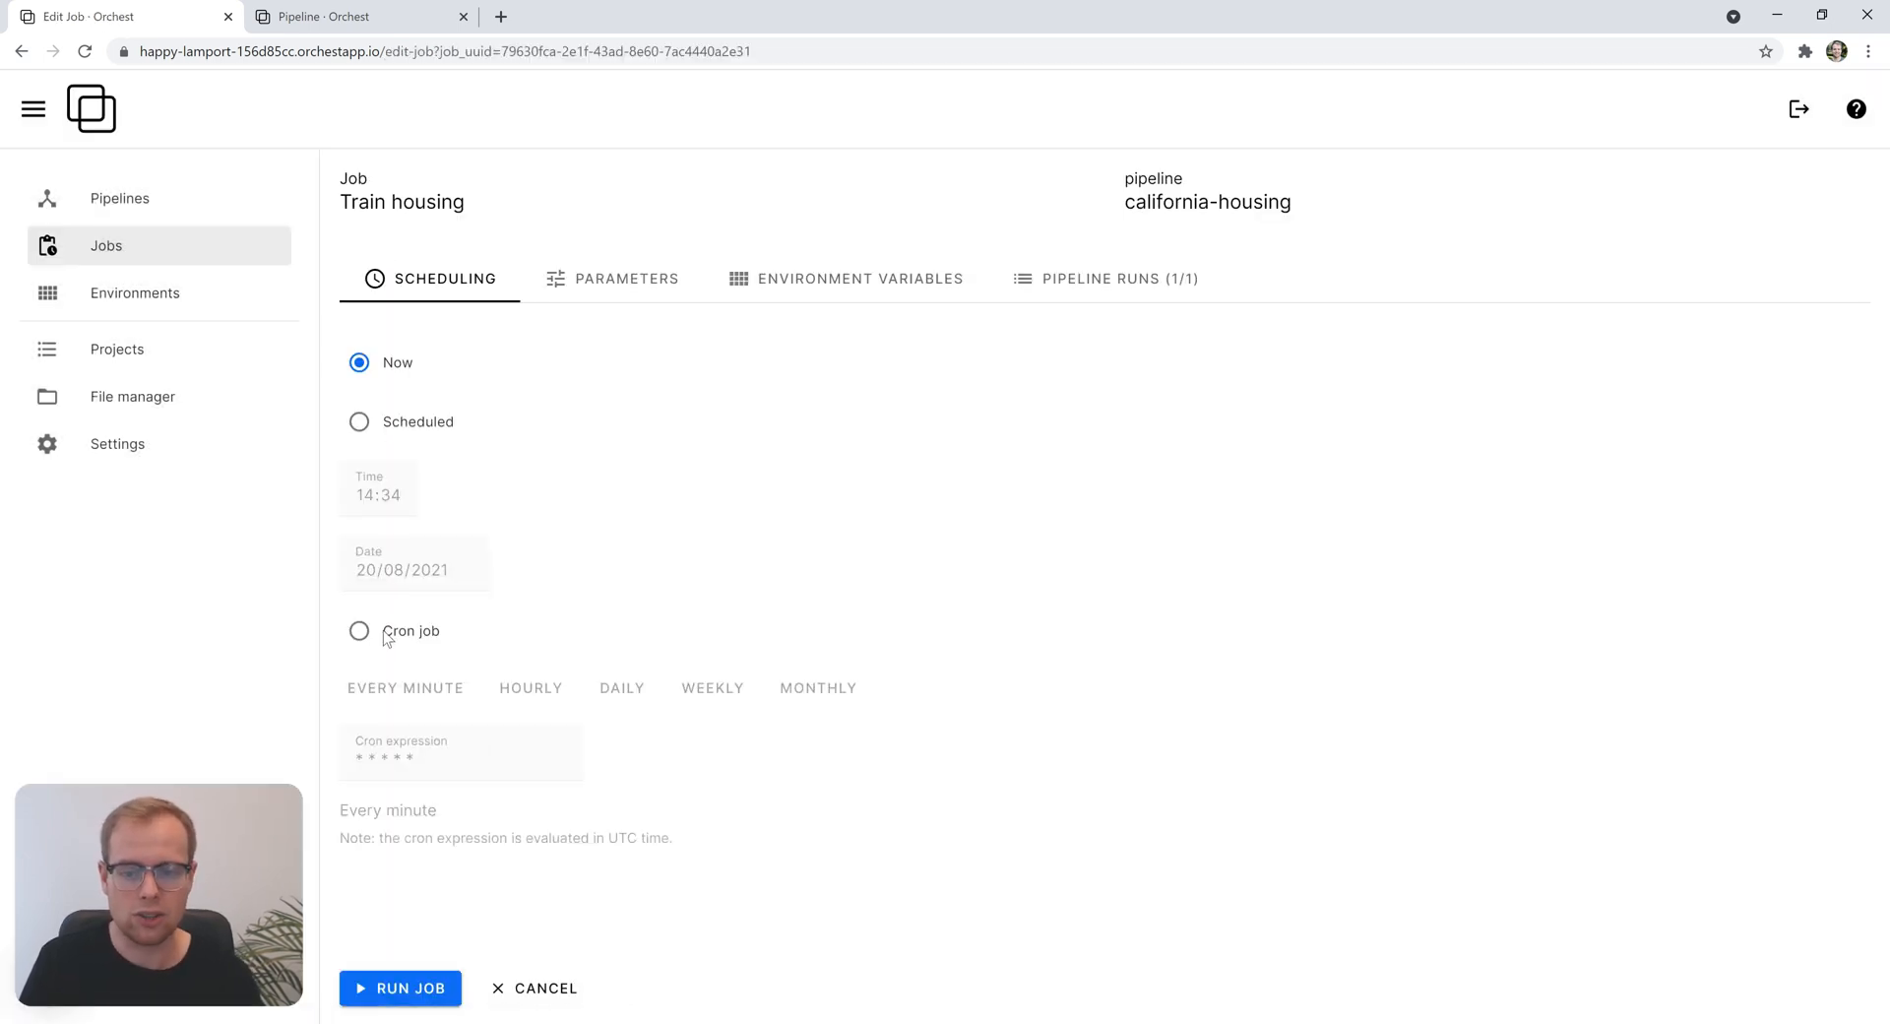
left_click(712, 688)
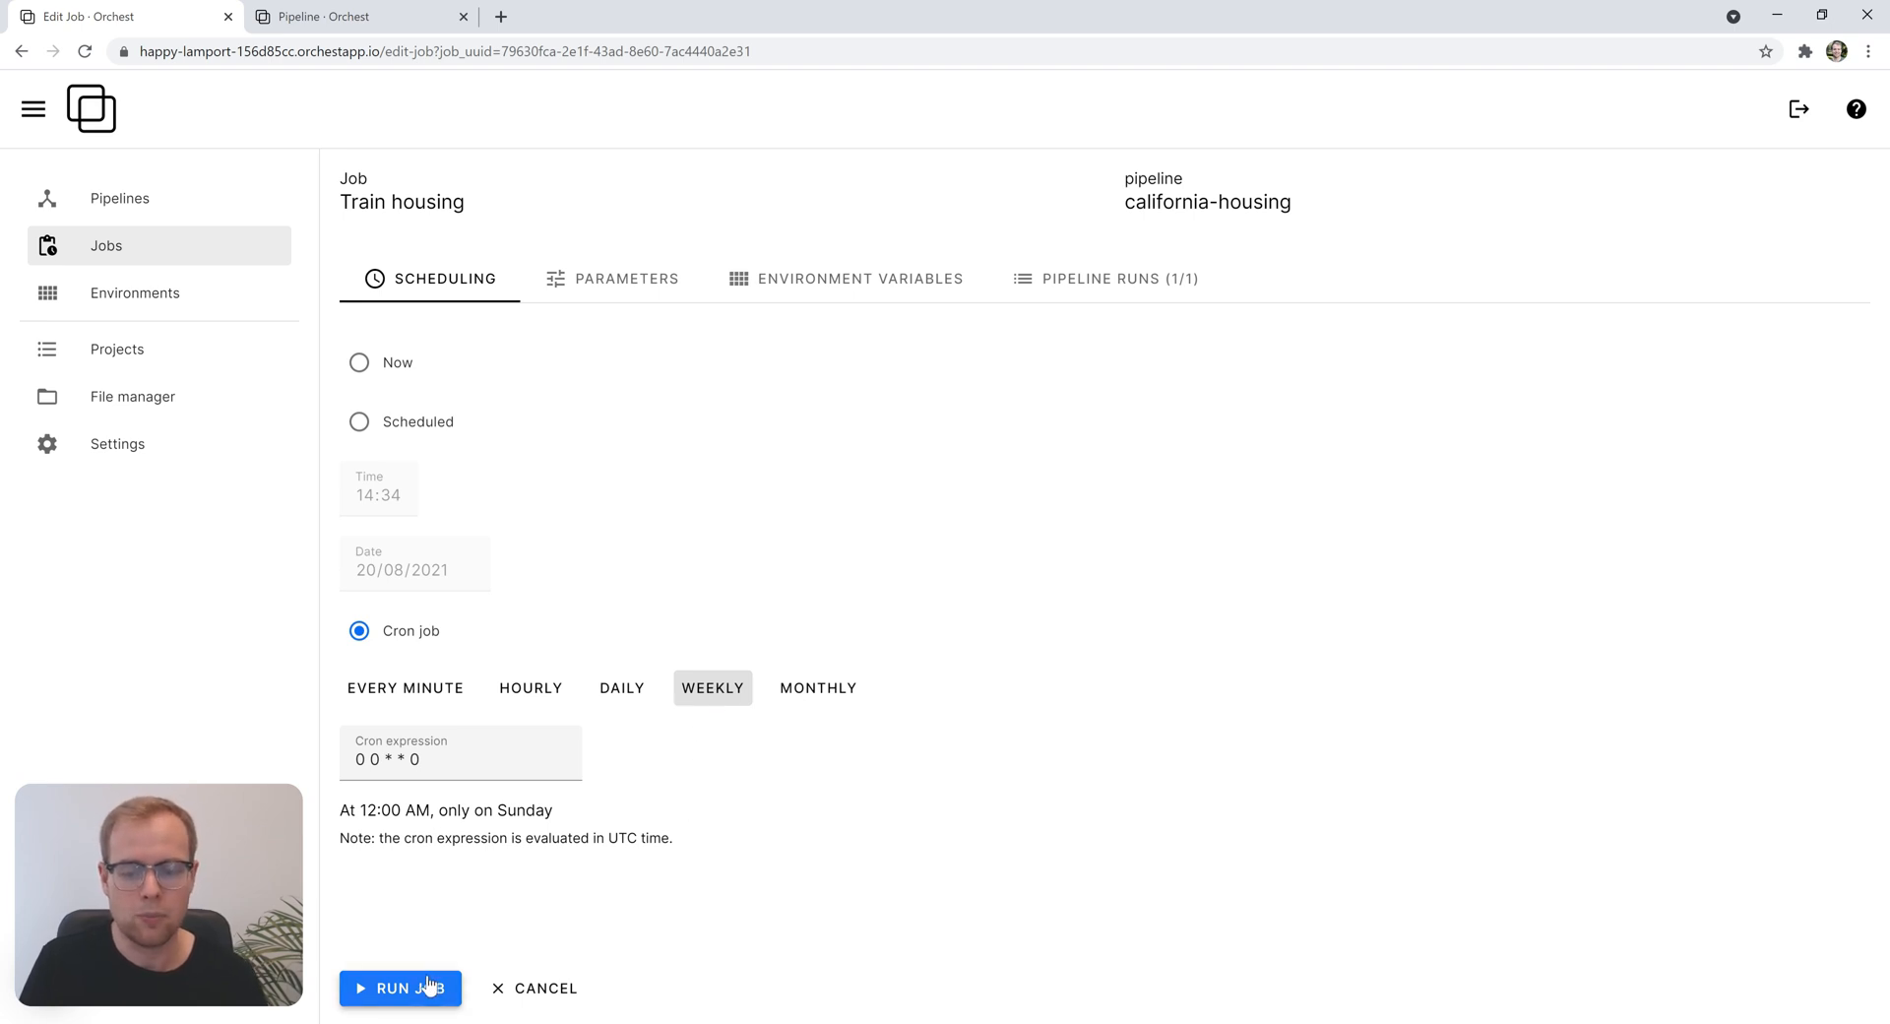
left_click(399, 989)
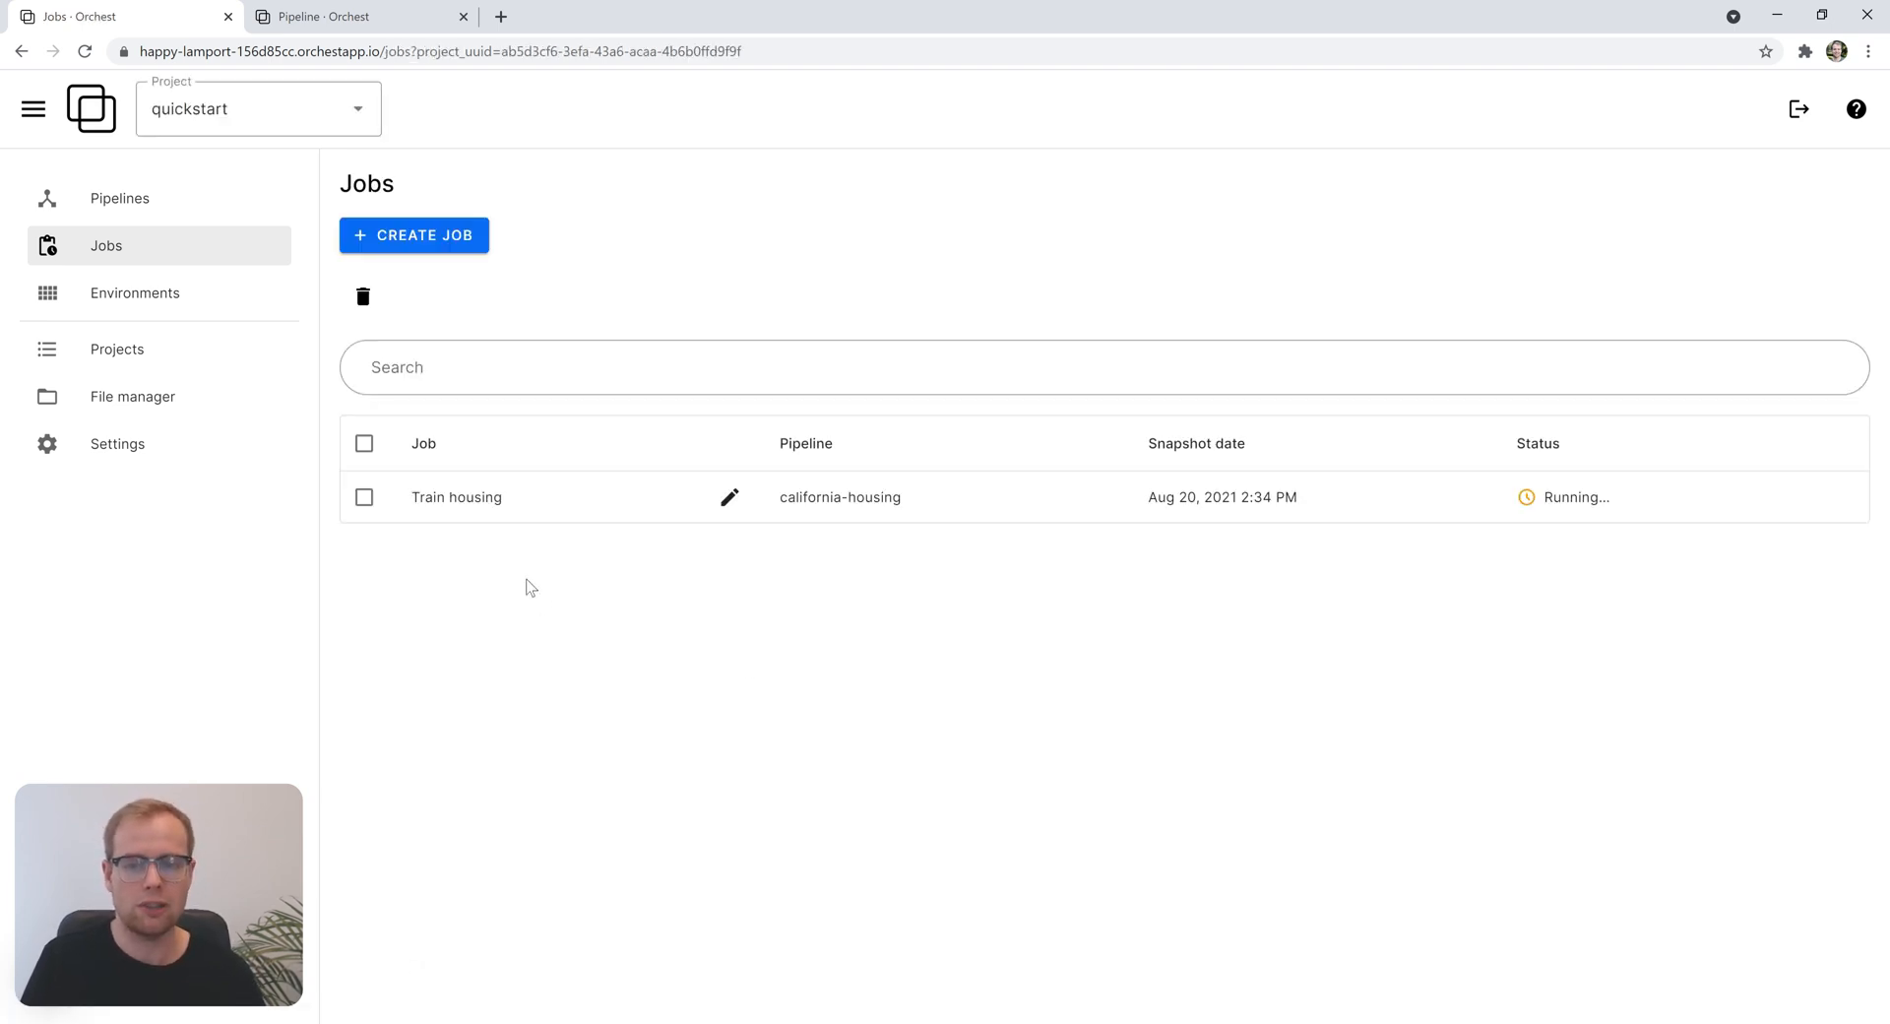
- Open the Train housing job page showing the Sunday schedule and Aug 22, 2021 next run
left_click(456, 497)
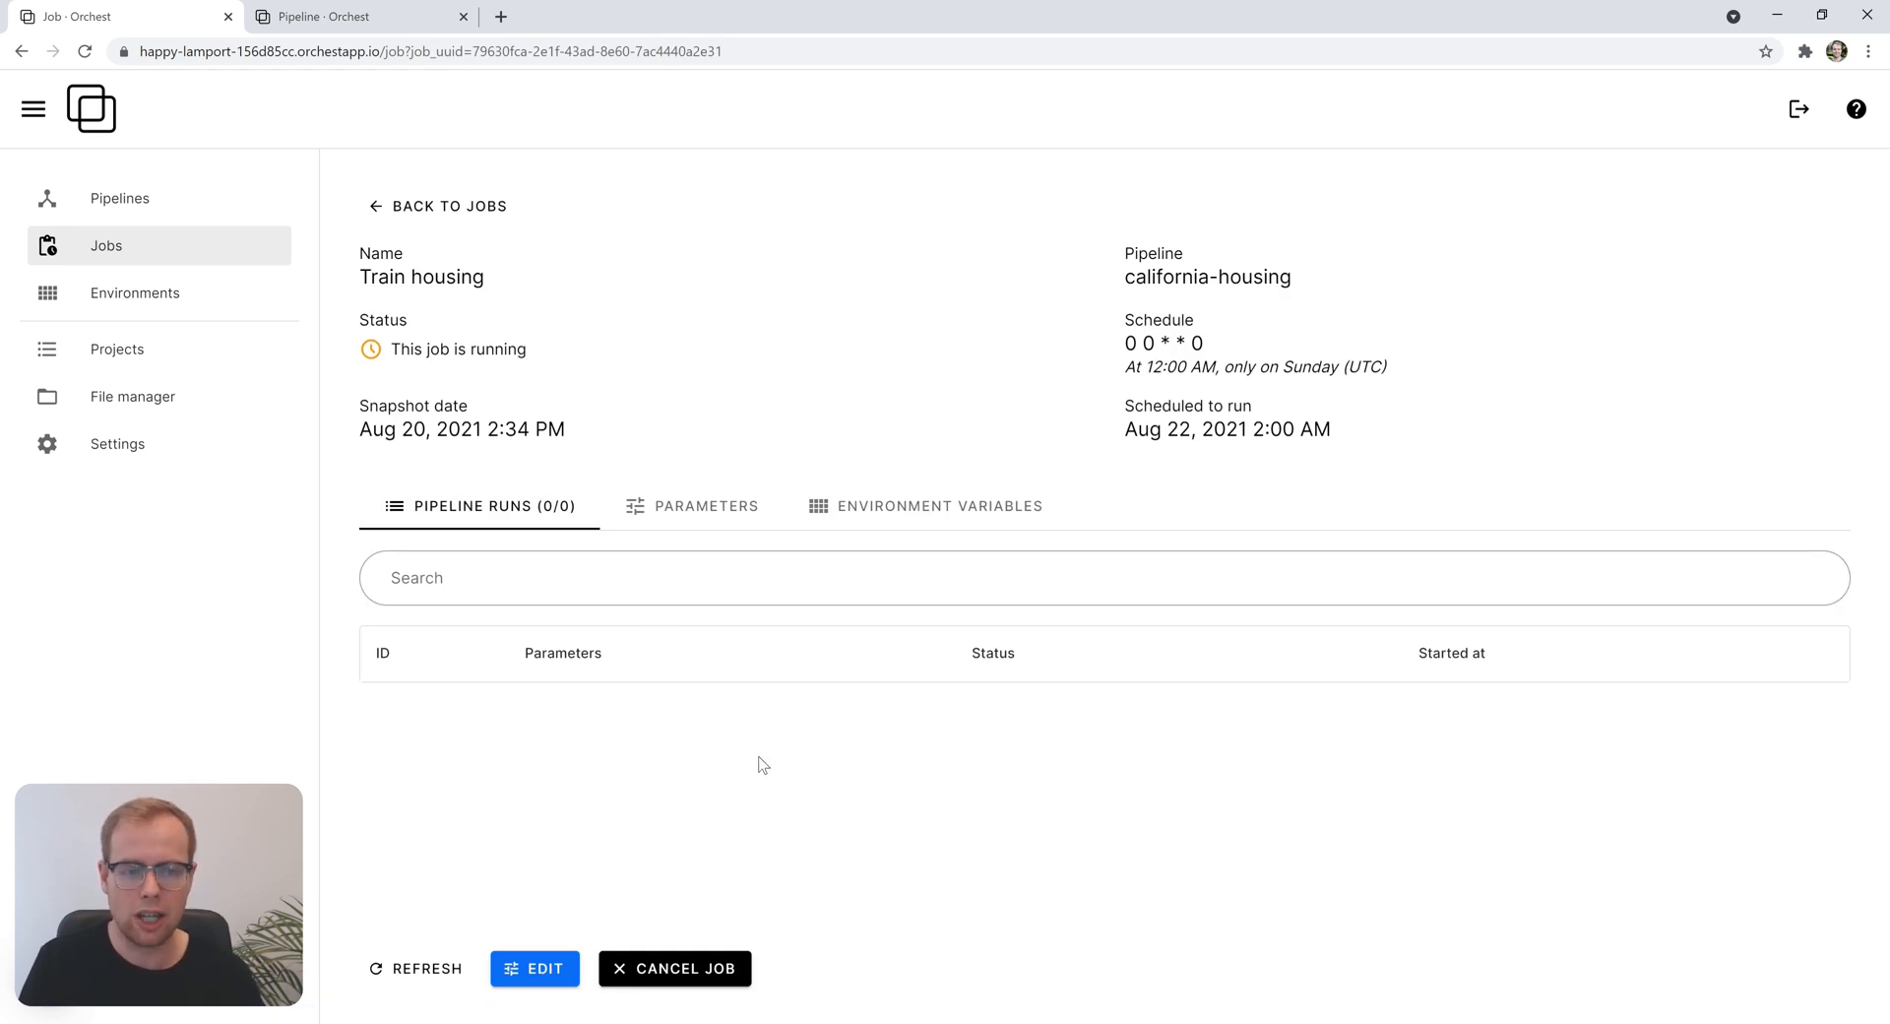
mouse_move(832, 823)
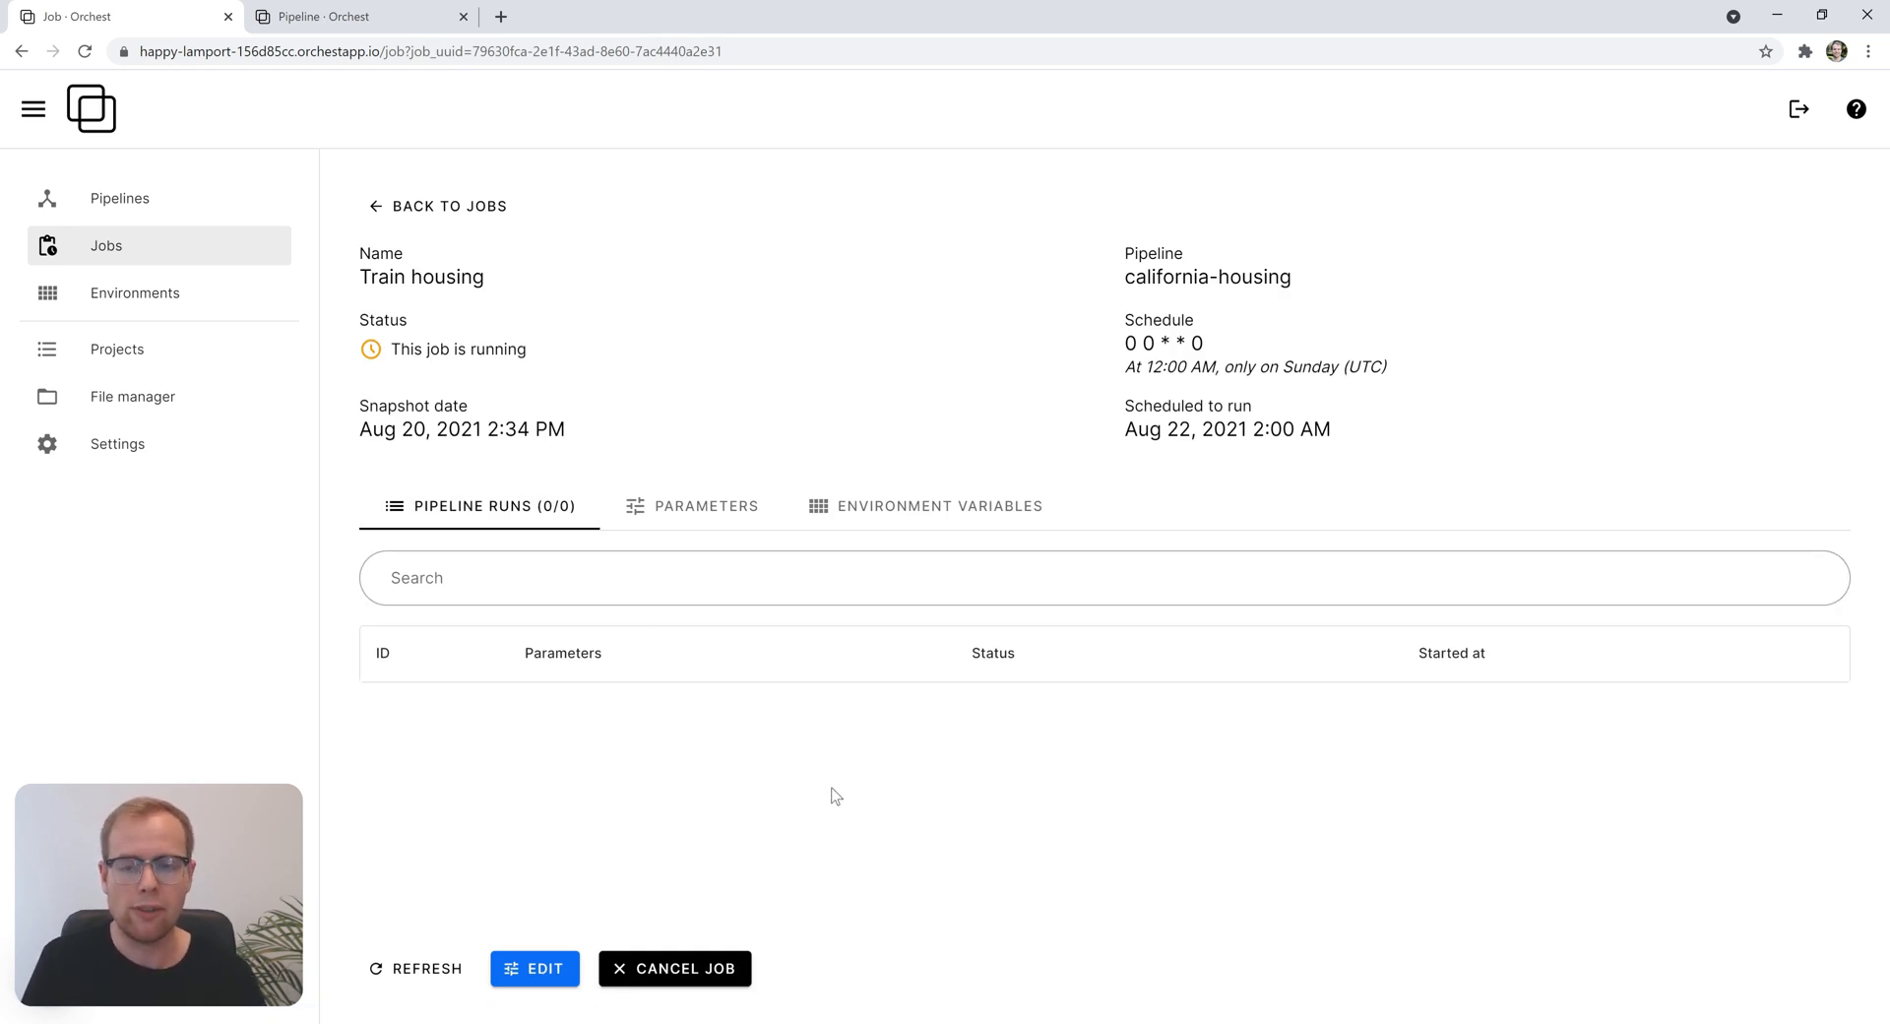
mouse_move(874, 750)
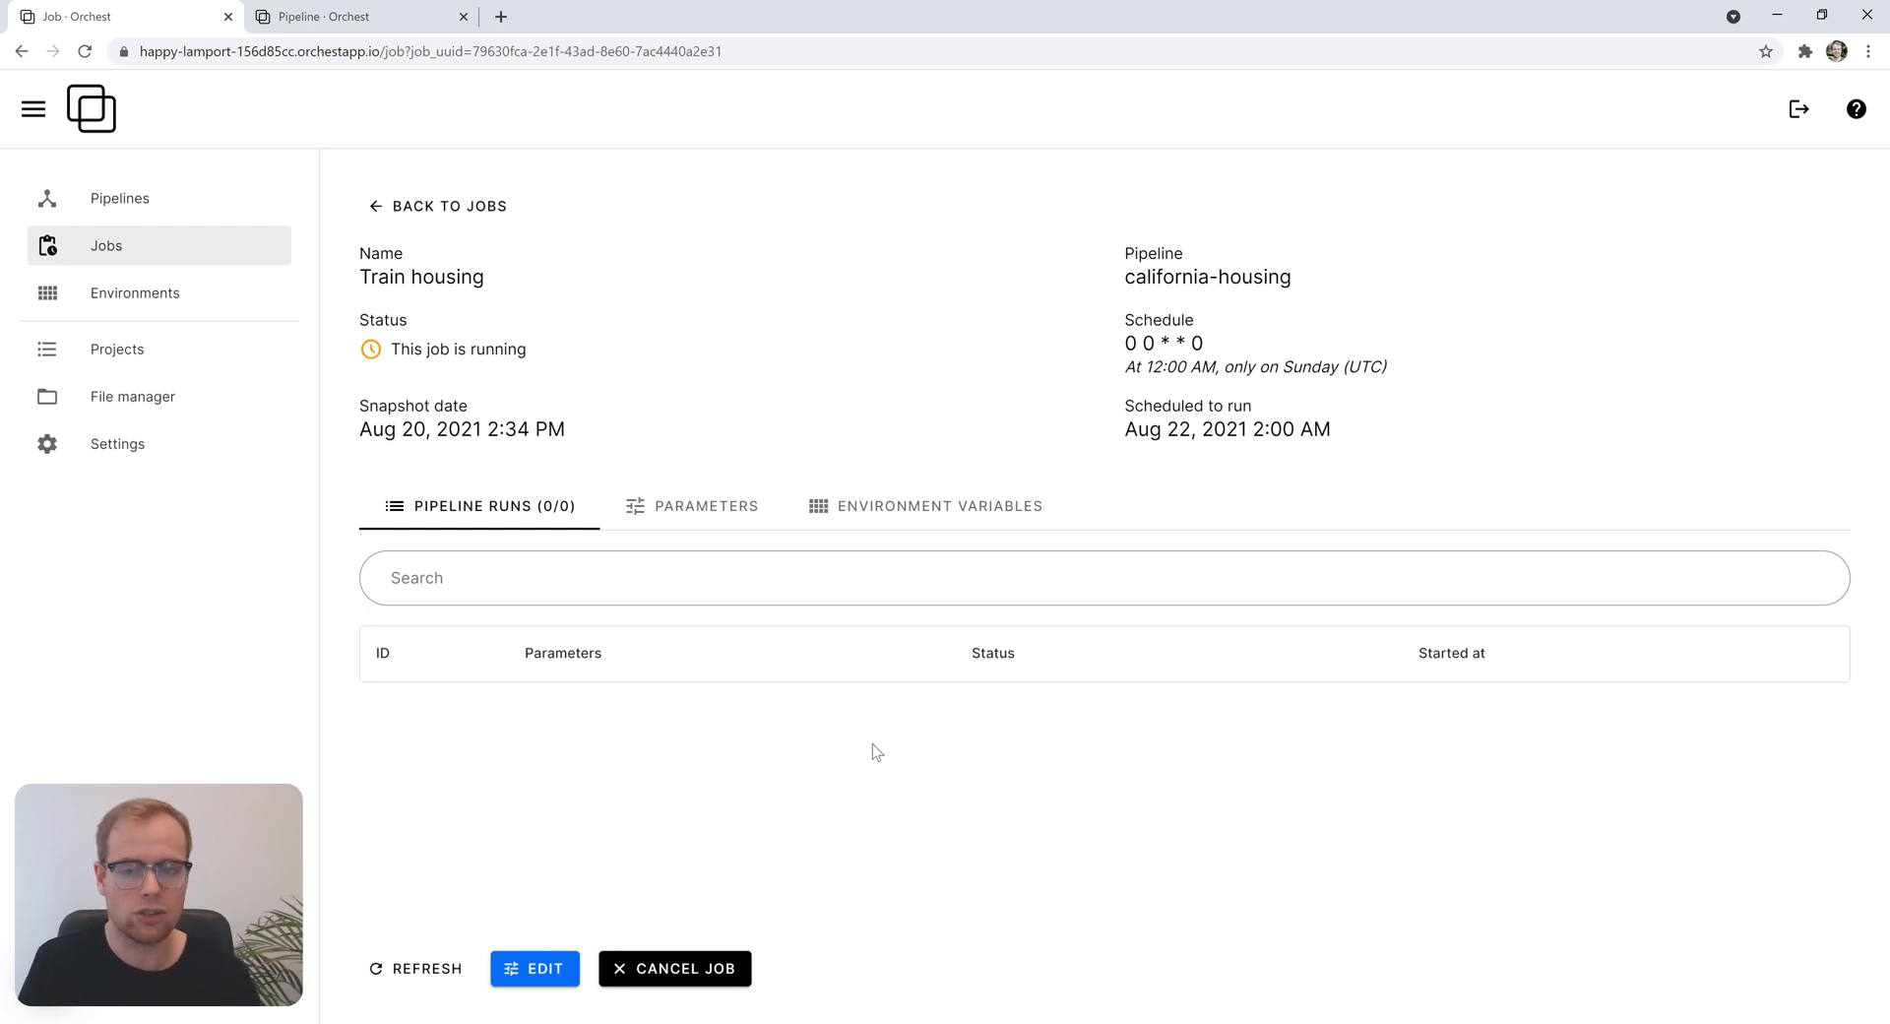
mouse_move(963, 765)
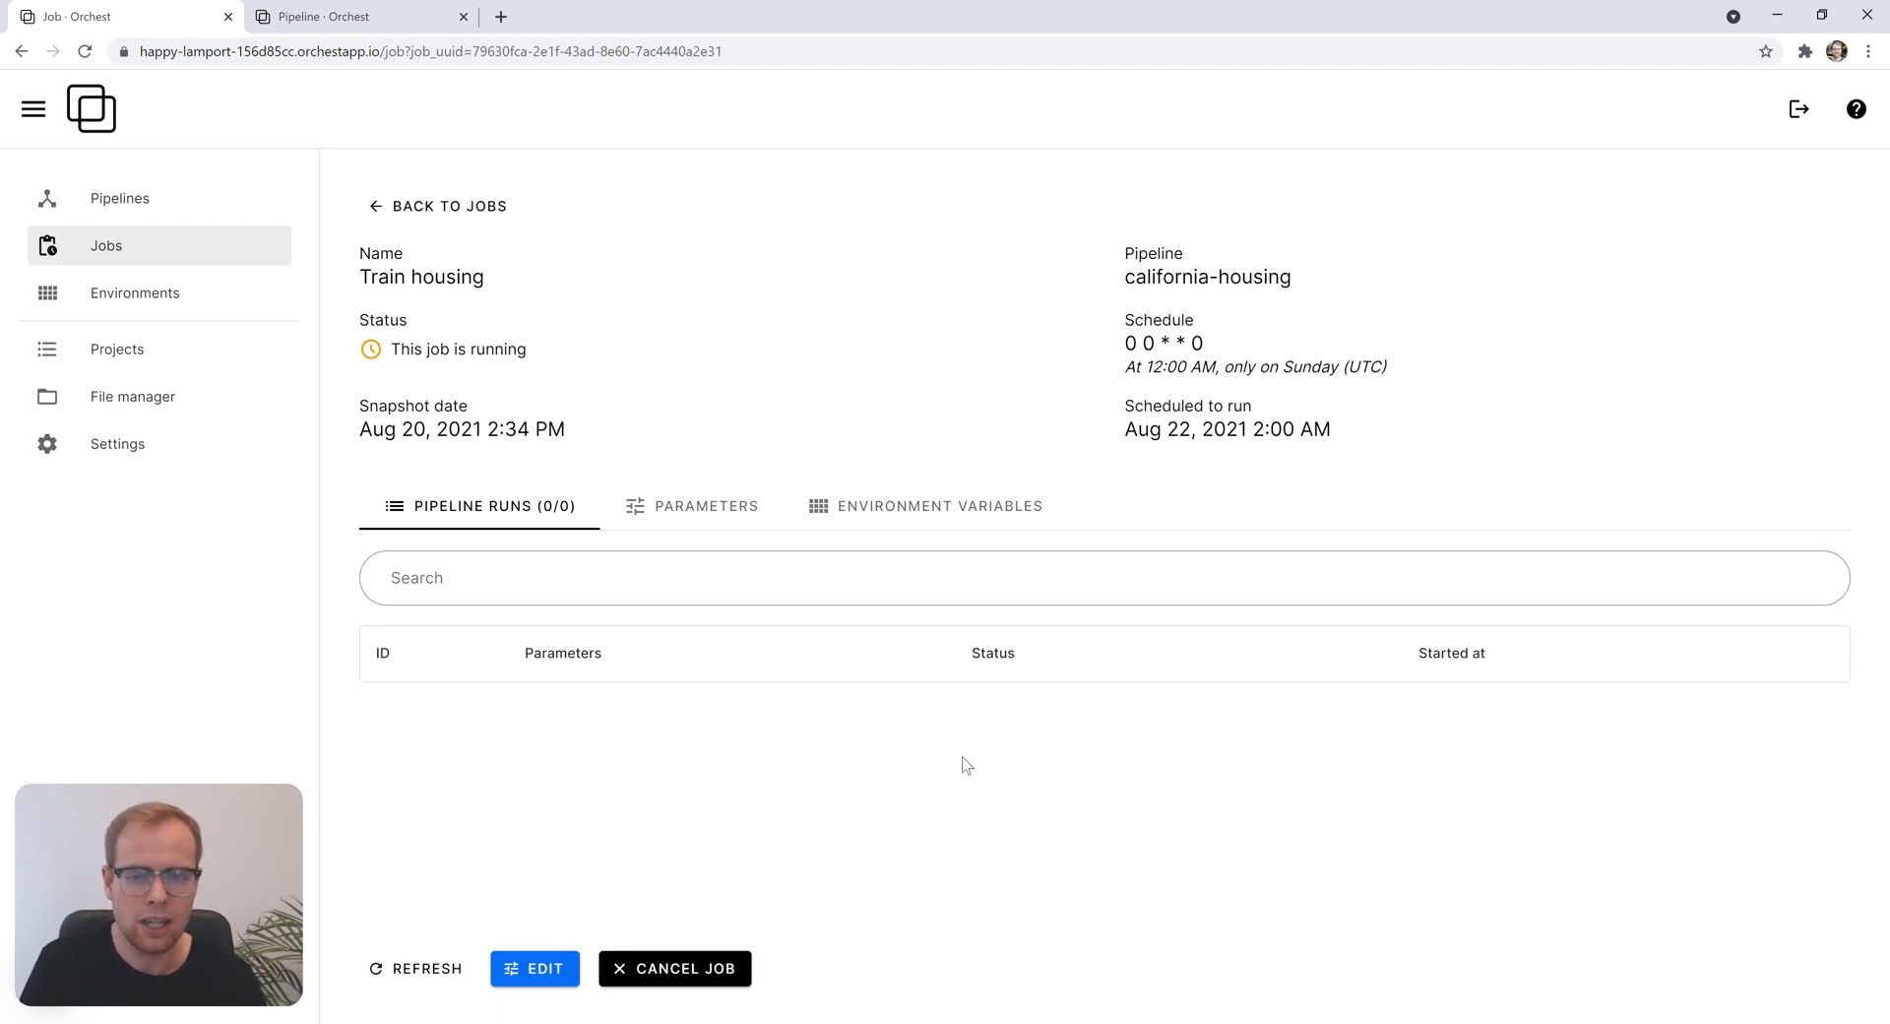
mouse_move(958, 748)
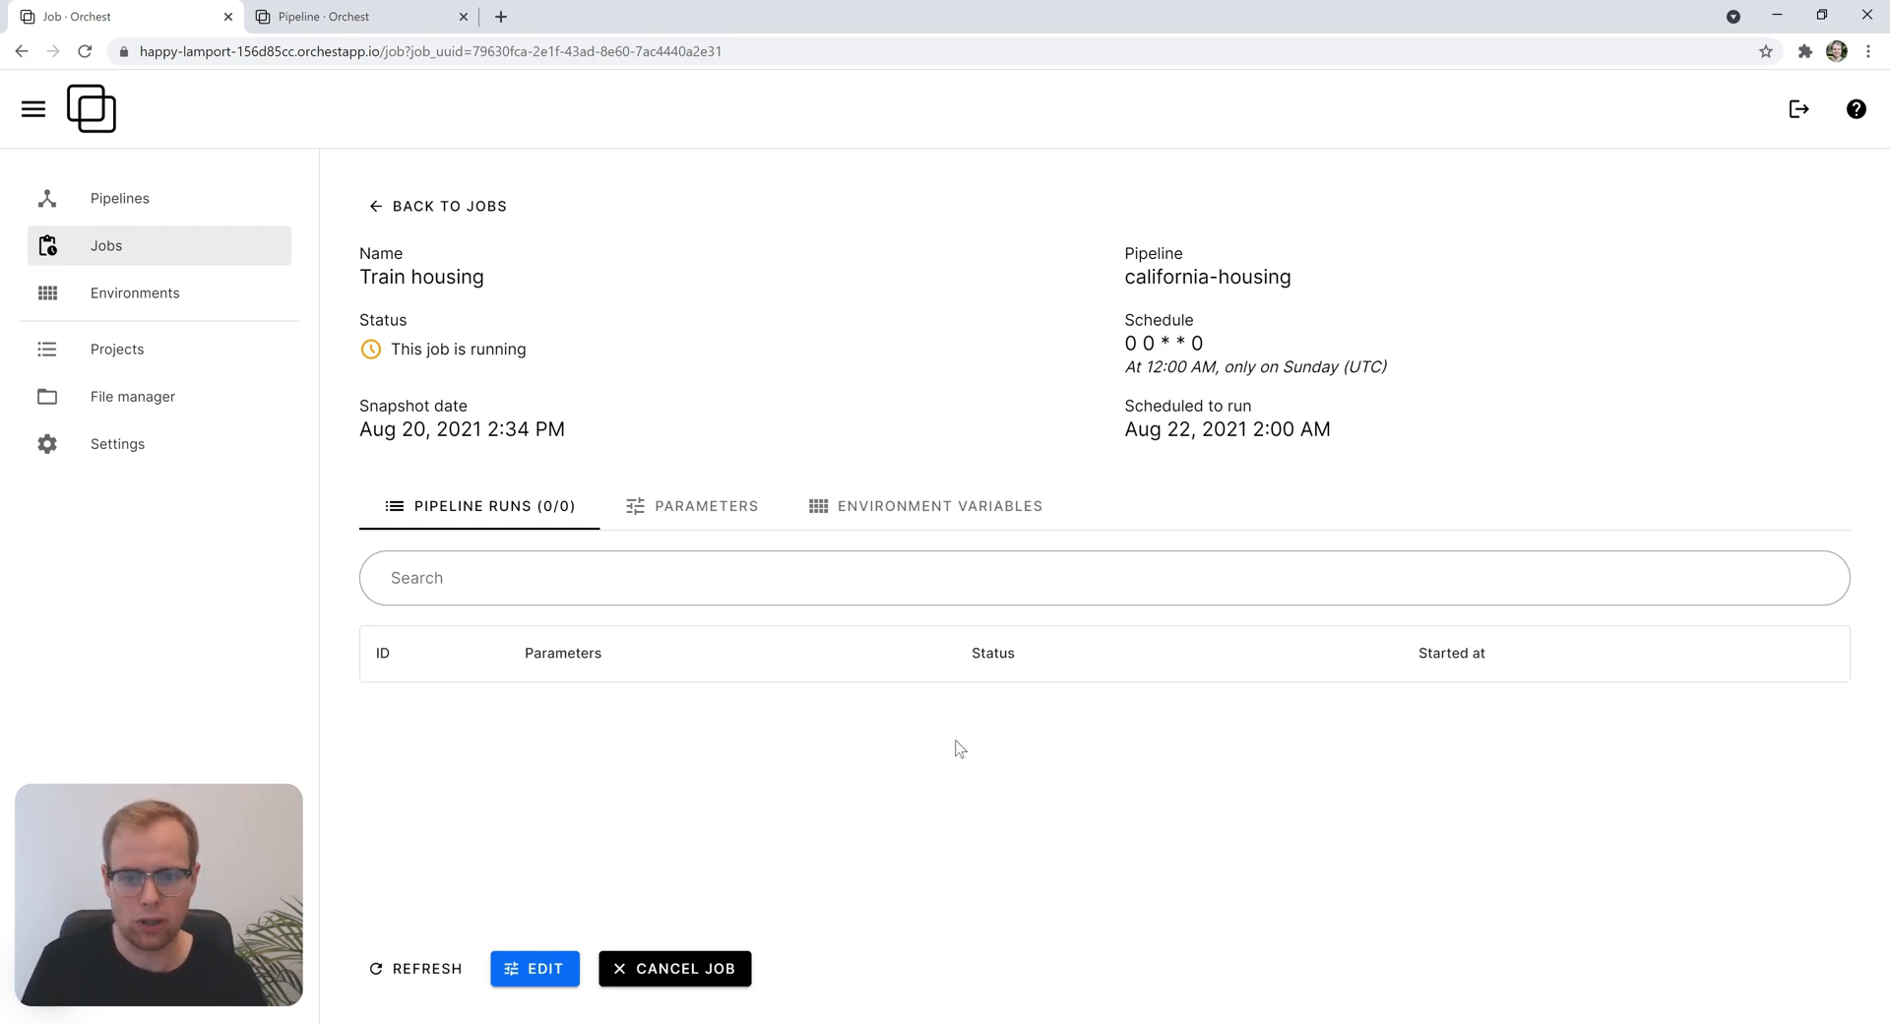
mouse_move(993, 743)
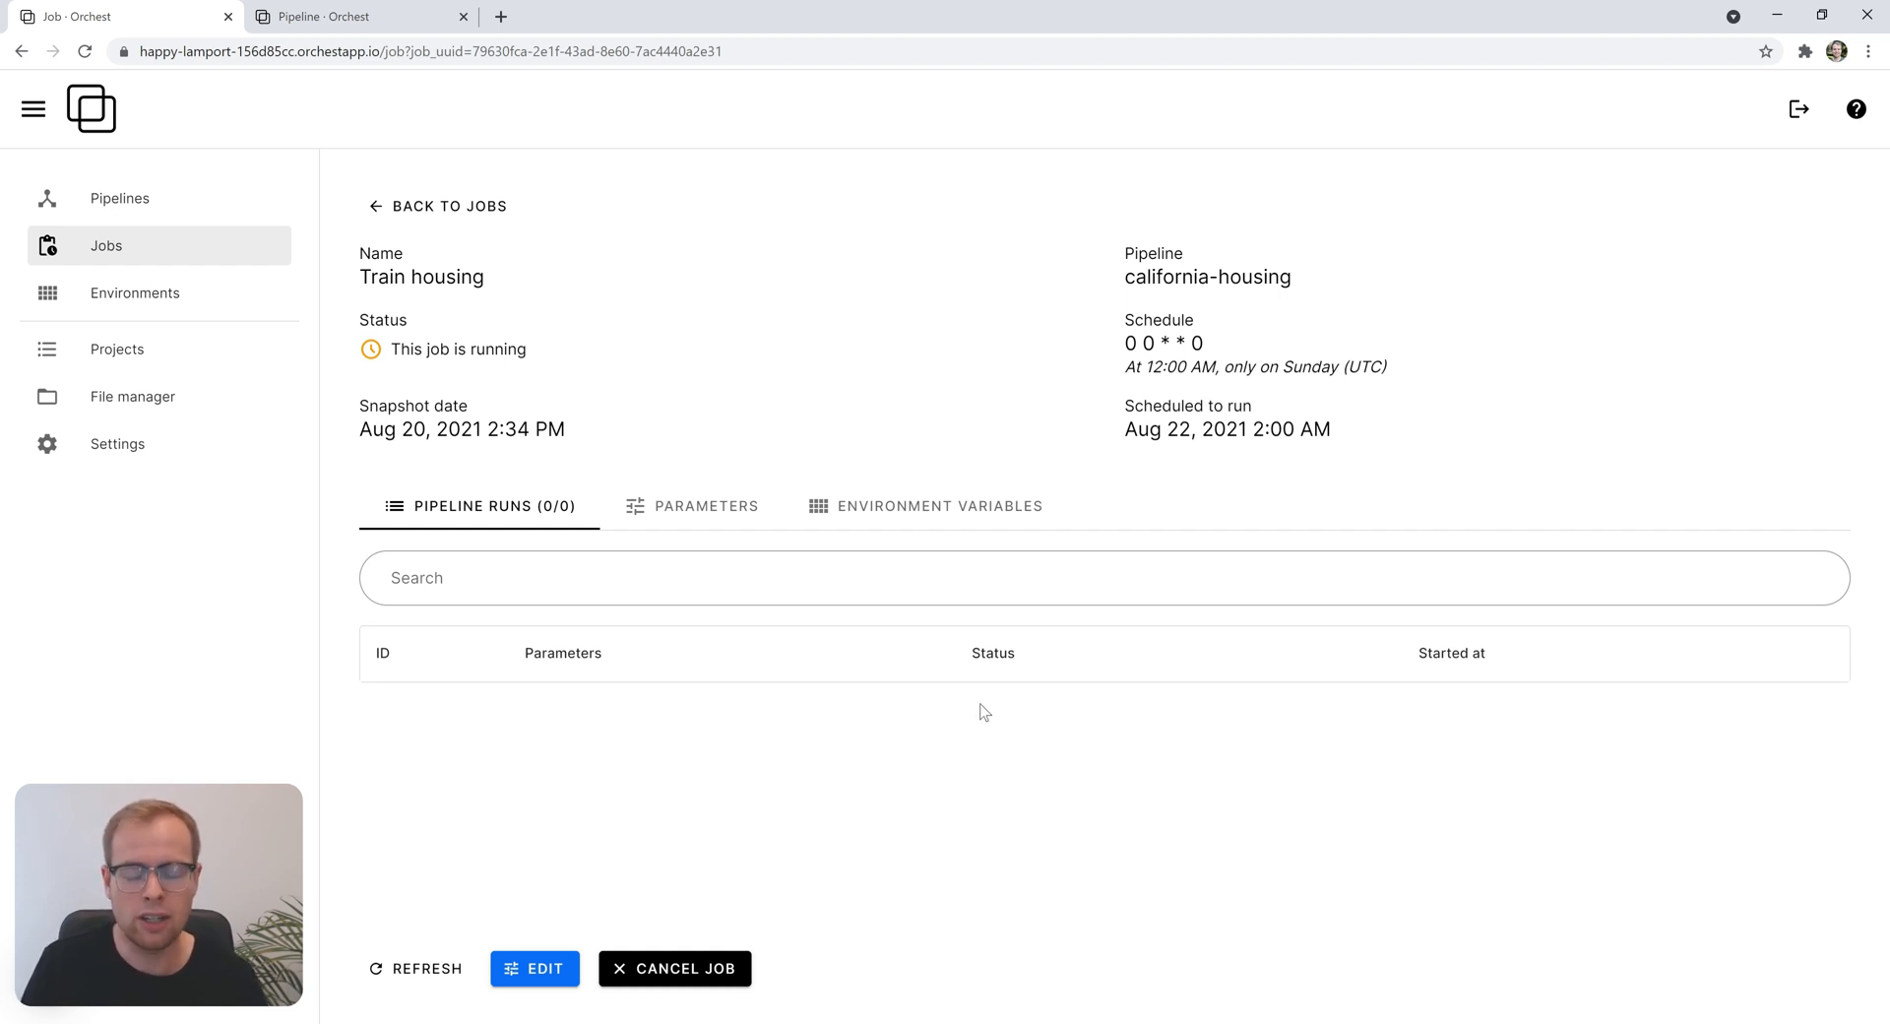
mouse_move(918, 704)
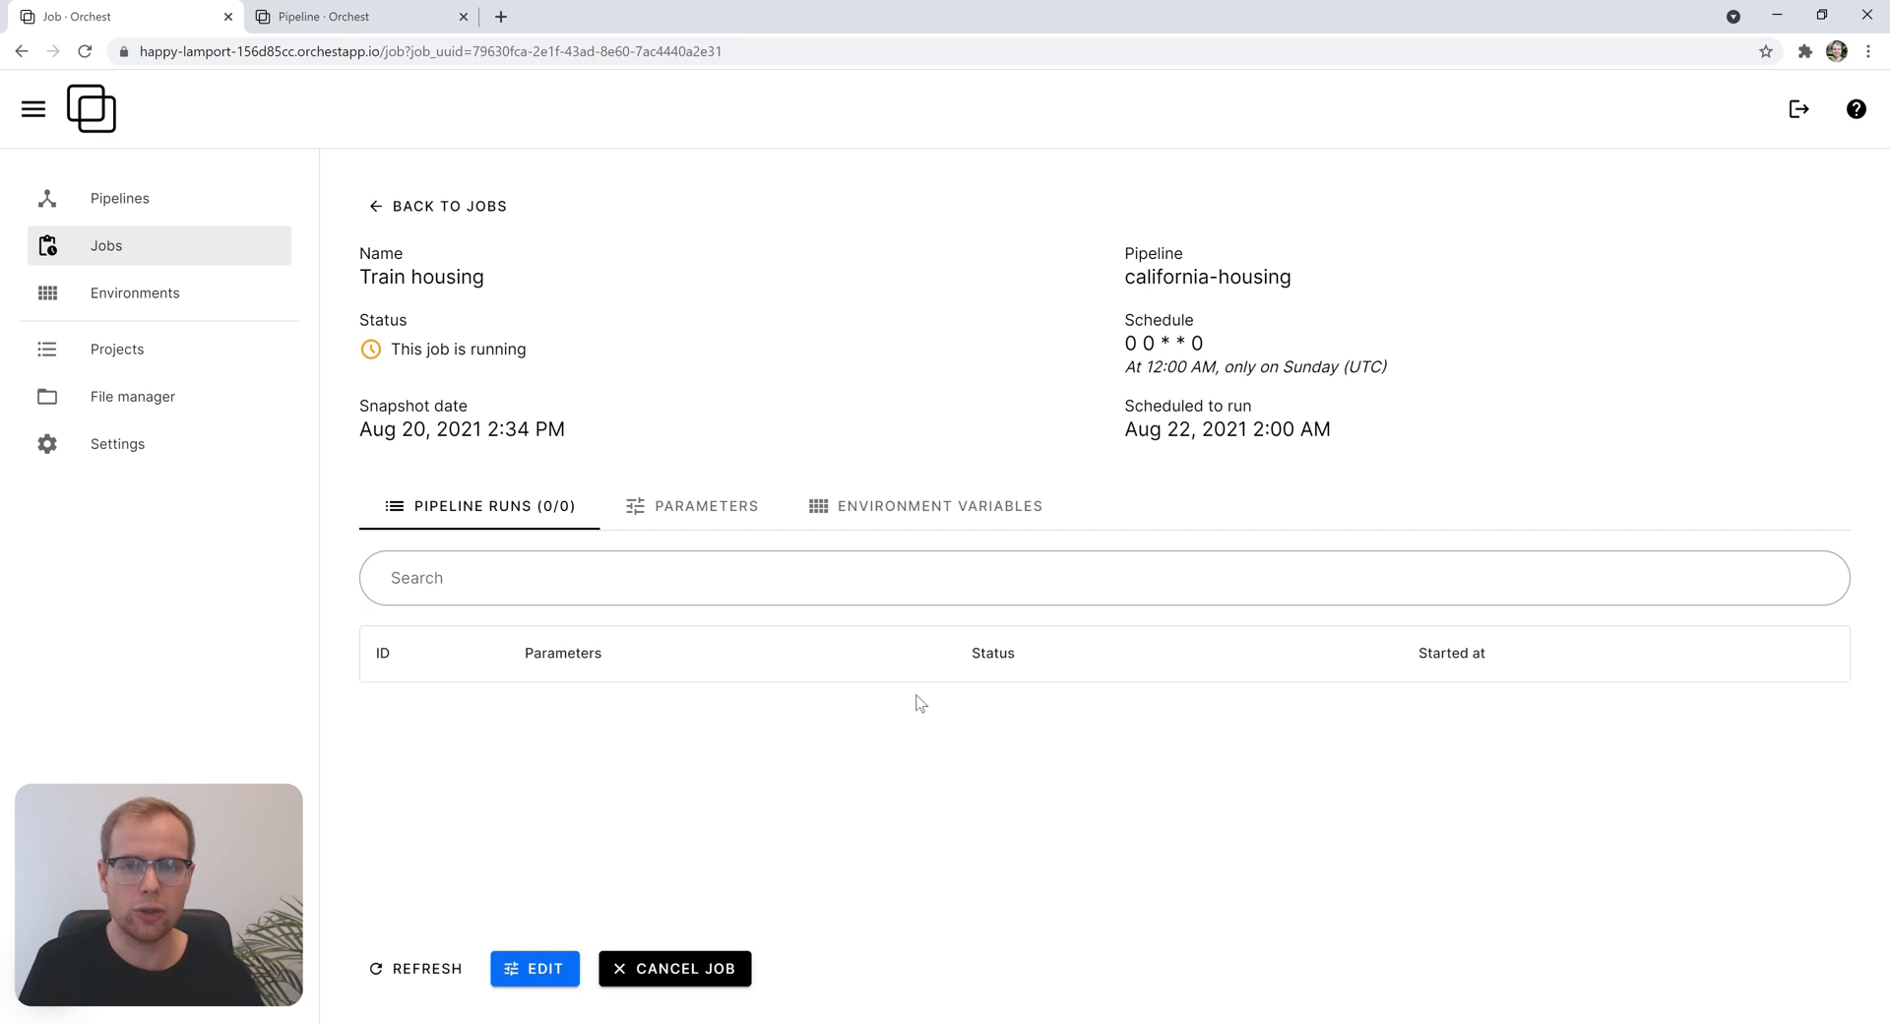
mouse_move(983, 753)
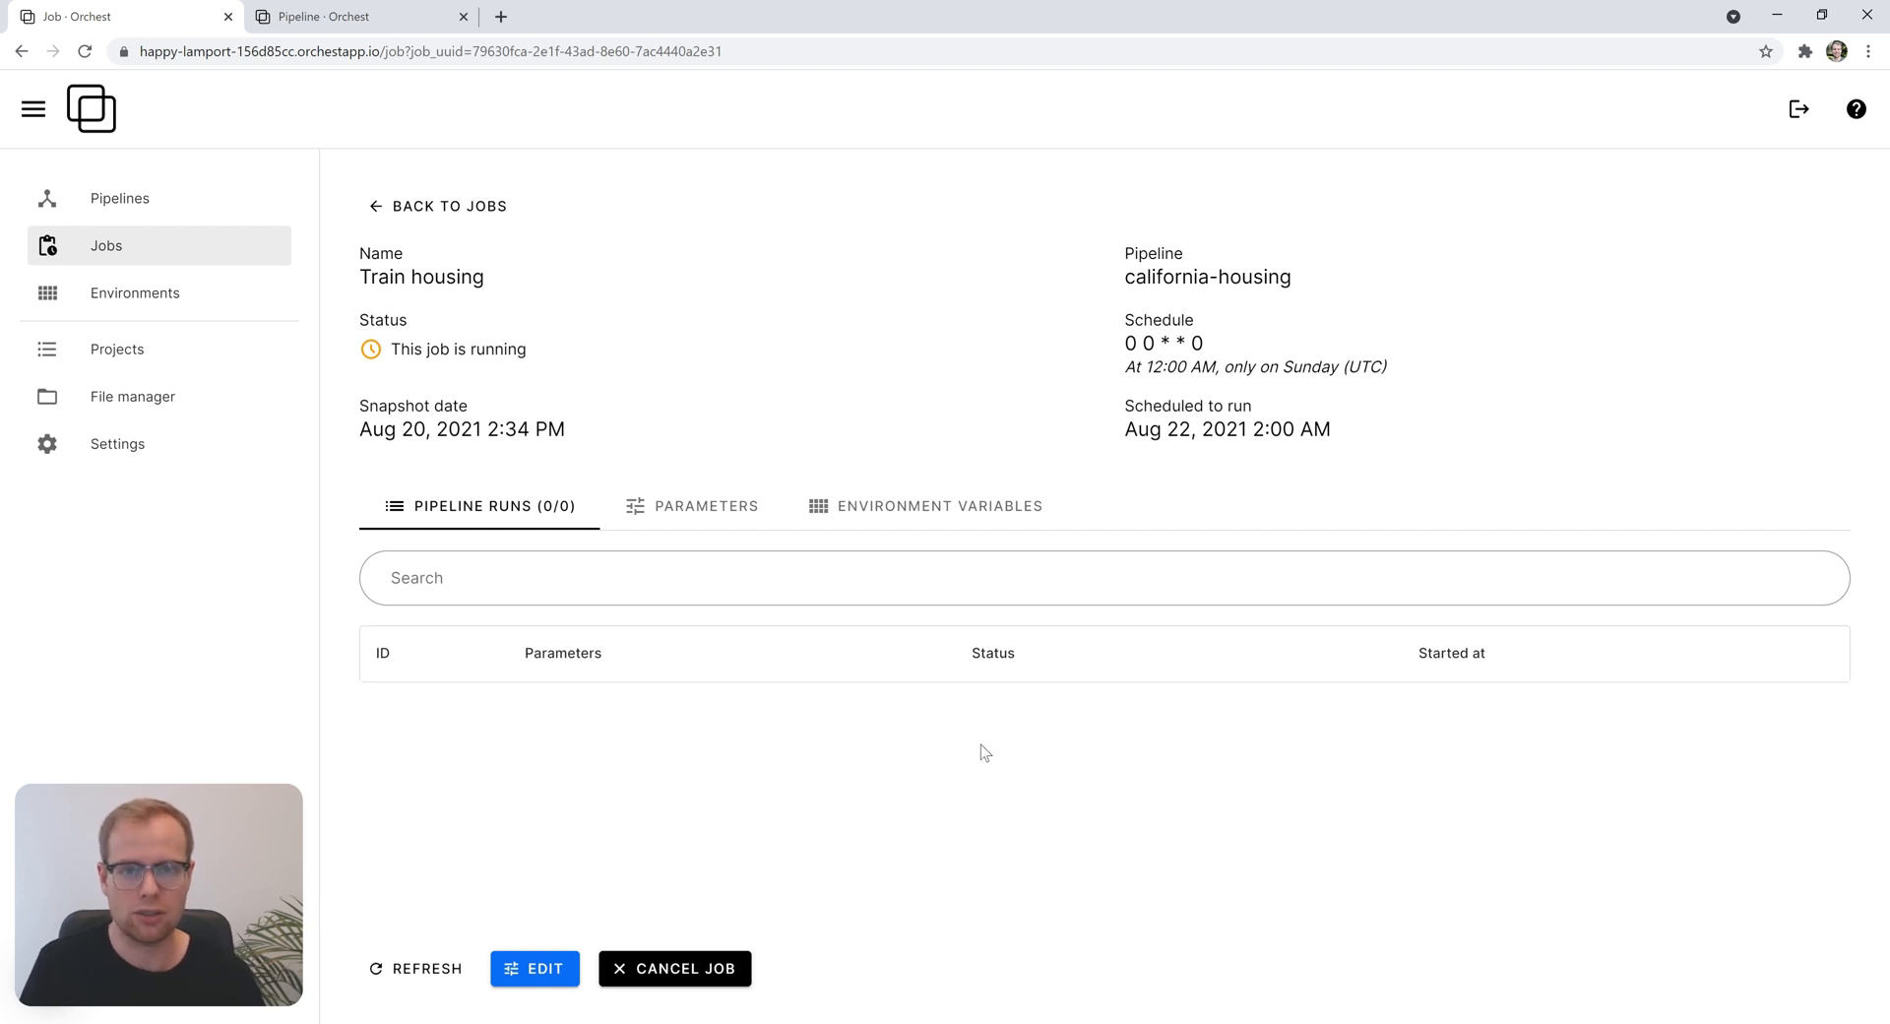